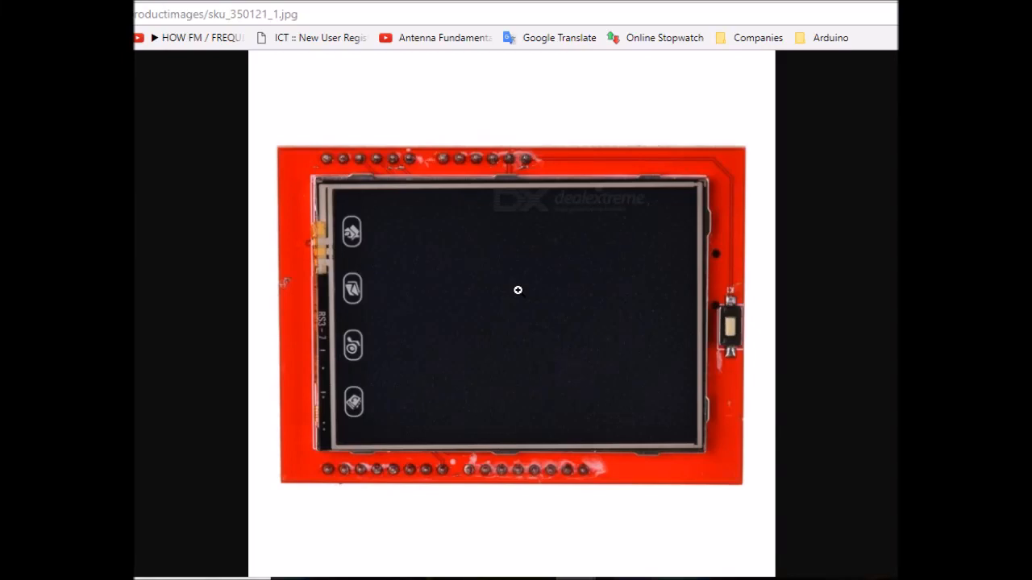
{"action": "mouse_move", "coordinate": [555, 139]}
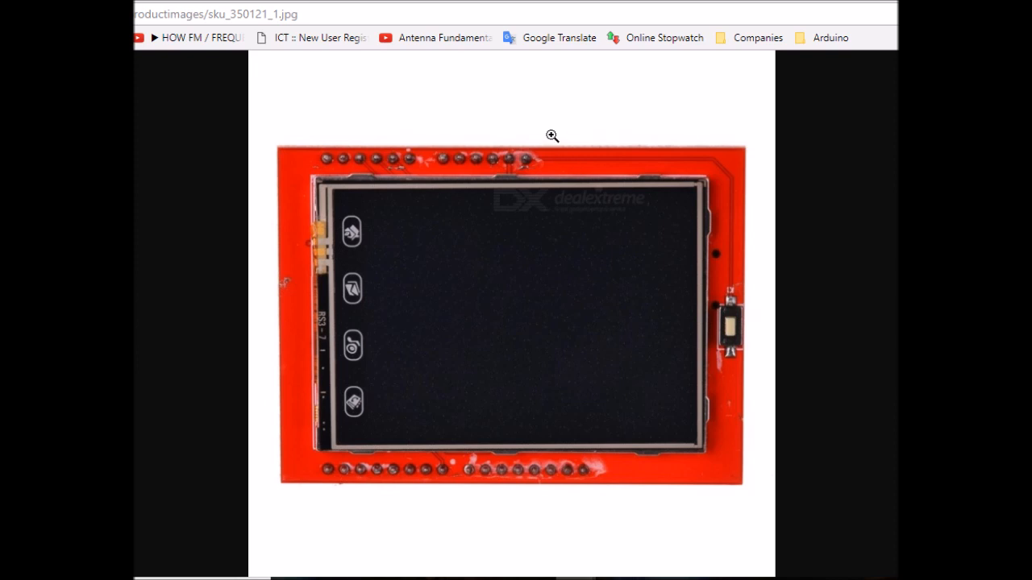
{"action": "mouse_move", "coordinate": [353, 116]}
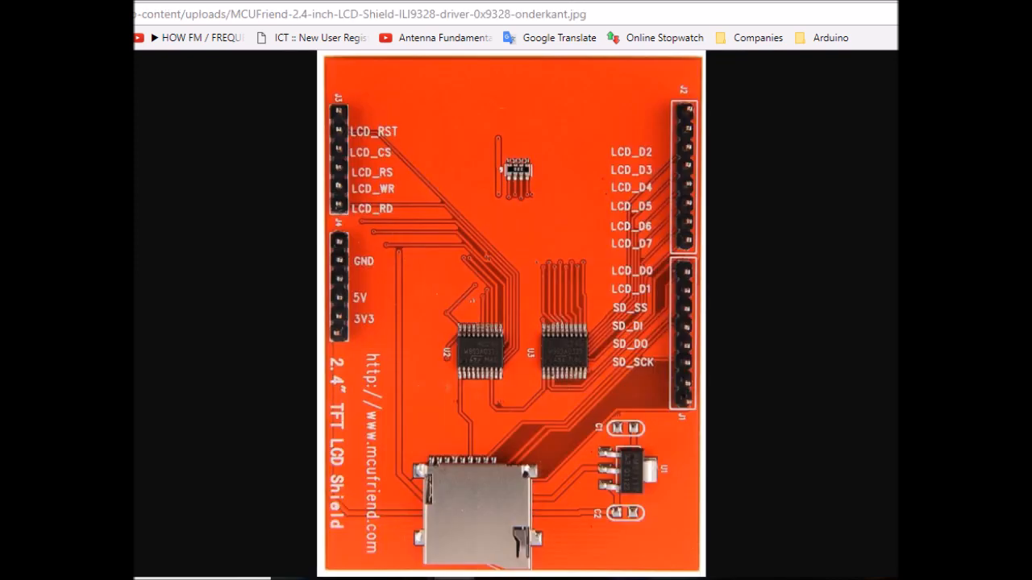
{"action": "mouse_move", "coordinate": [674, 303]}
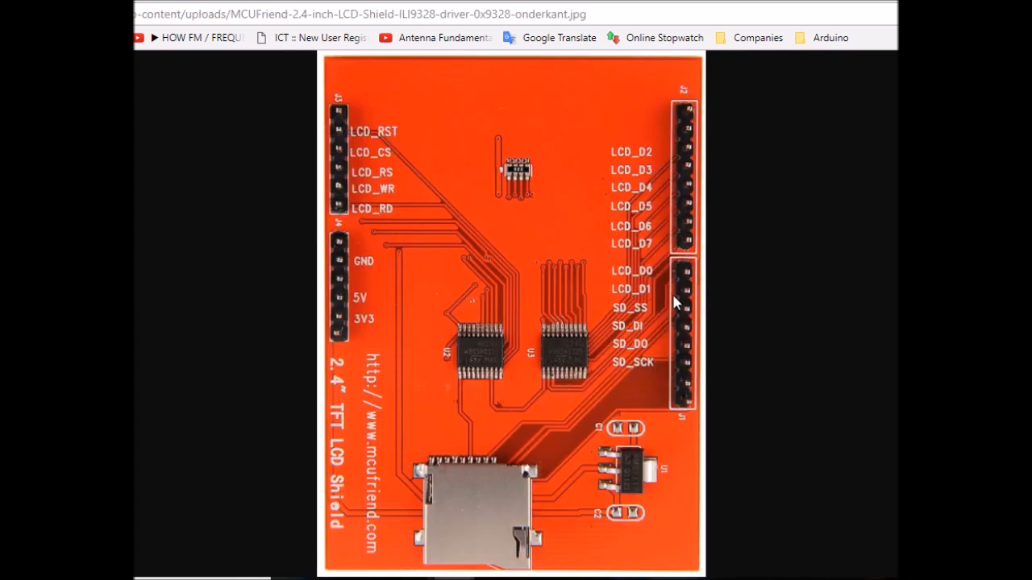
{"action": "mouse_move", "coordinate": [390, 151]}
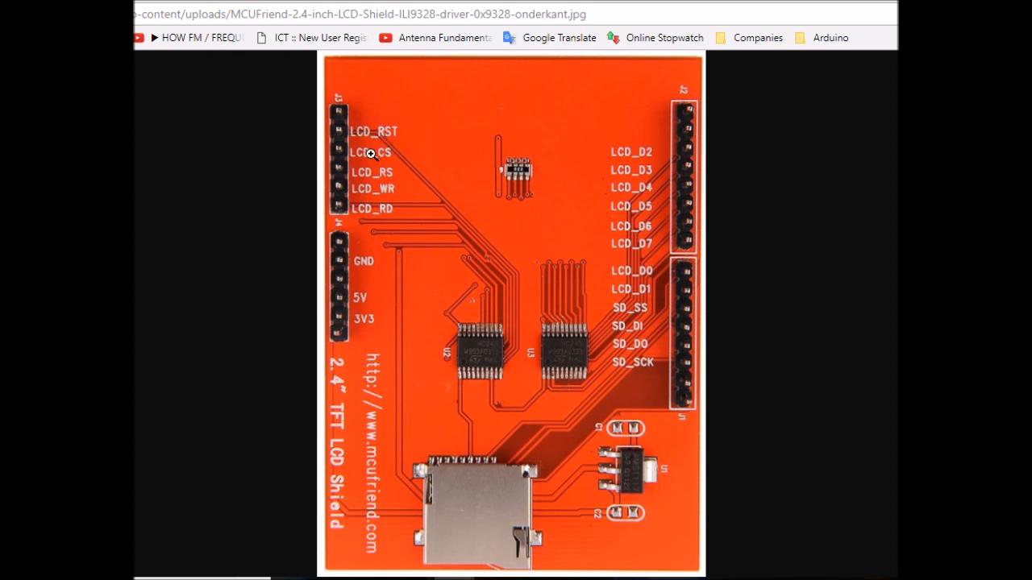
{"action": "mouse_move", "coordinate": [407, 224]}
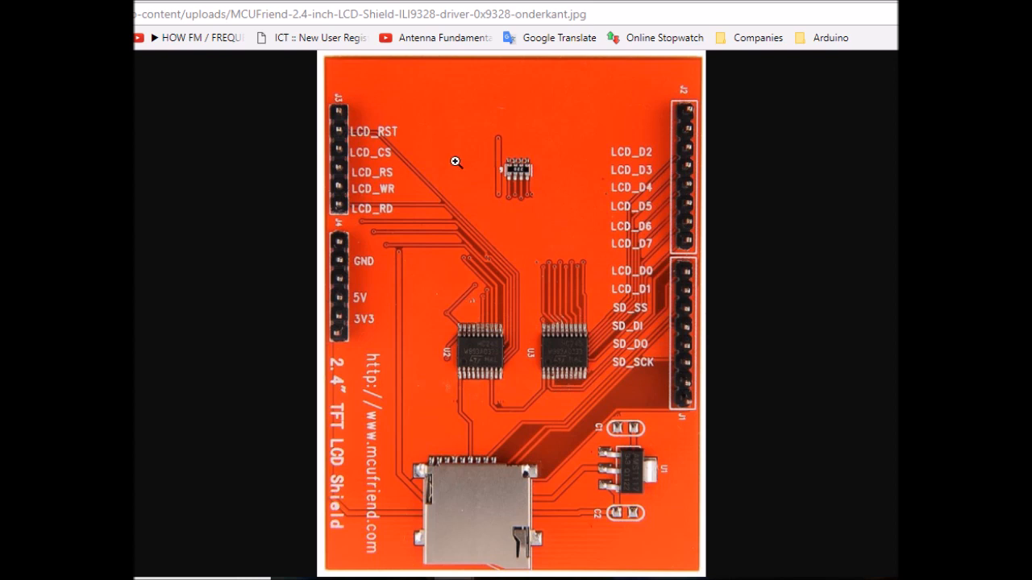
{"action": "mouse_move", "coordinate": [510, 377]}
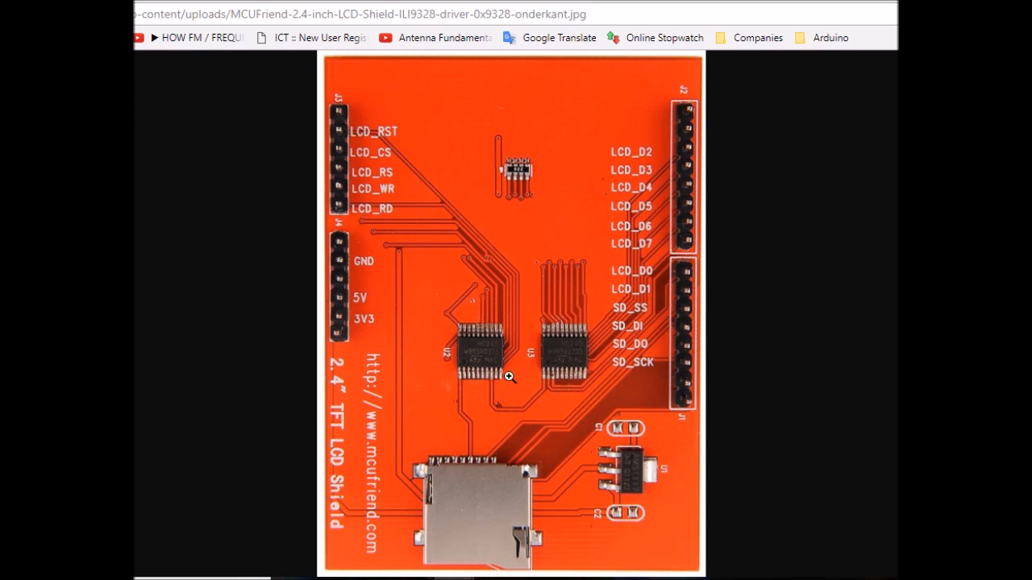
{"action": "mouse_move", "coordinate": [645, 103]}
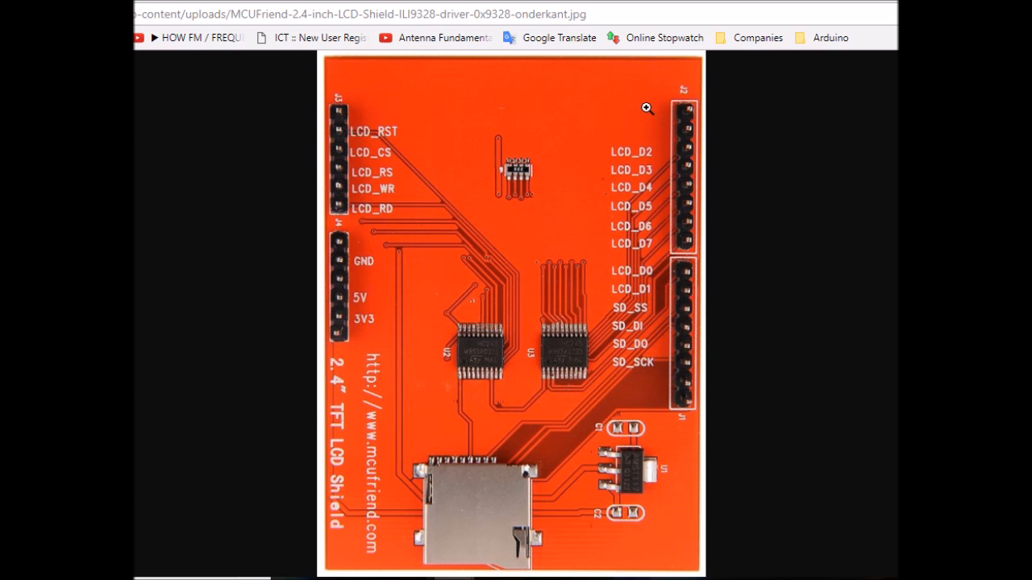
{"action": "mouse_move", "coordinate": [646, 110]}
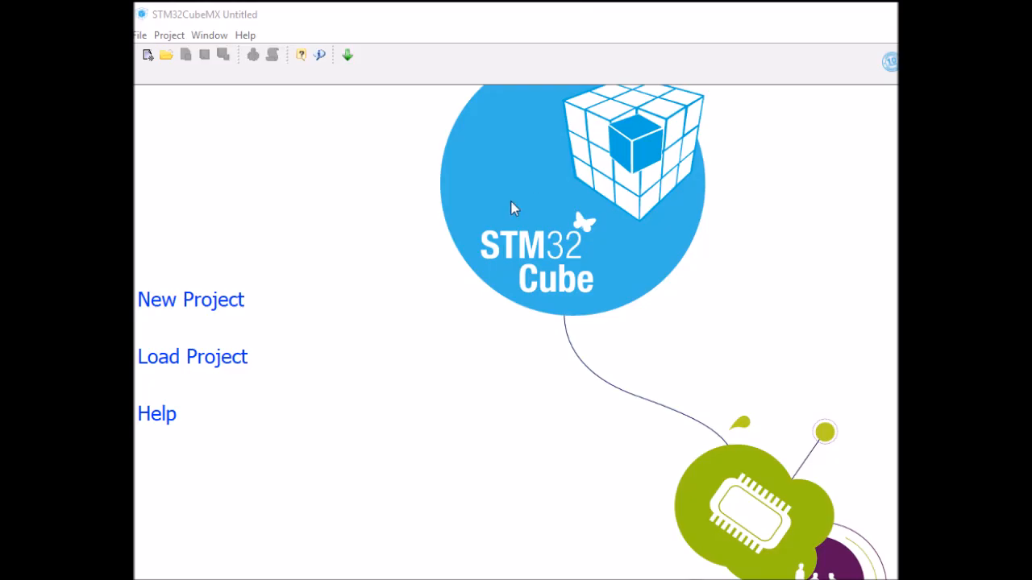
{"action": "mouse_move", "coordinate": [190, 298]}
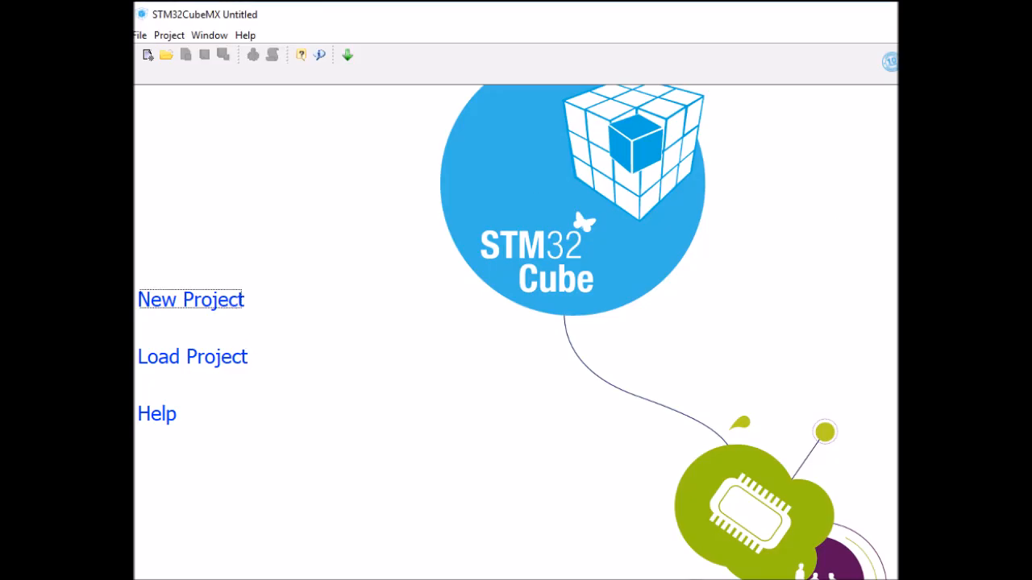
Step: Start a new STM32CubeMX project and search for the stm32f part number
{"action": "left_click", "coordinate": [190, 298]}
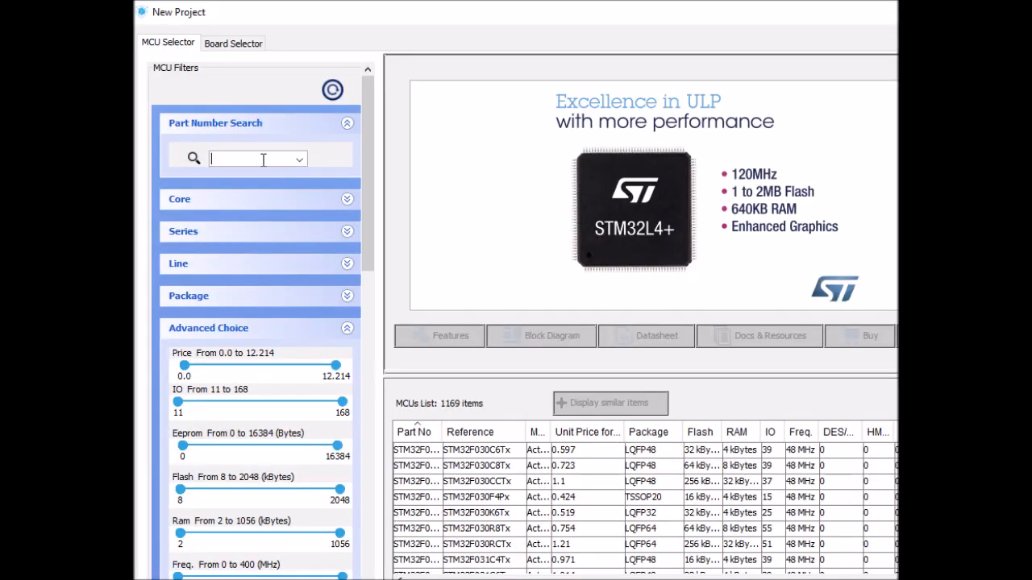
{"action": "type", "text": "stm32f"}
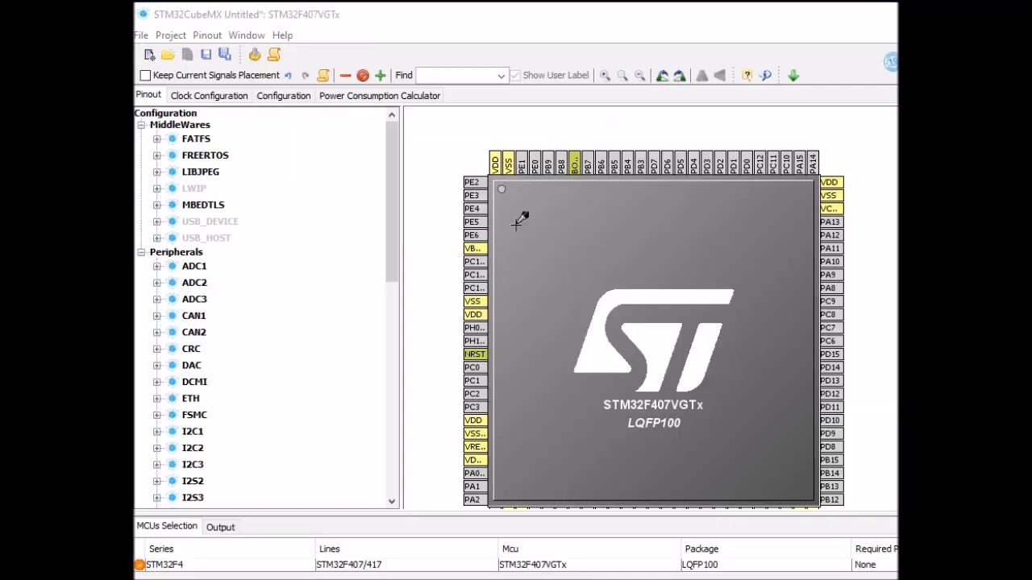
{"action": "mouse_move", "coordinate": [471, 255]}
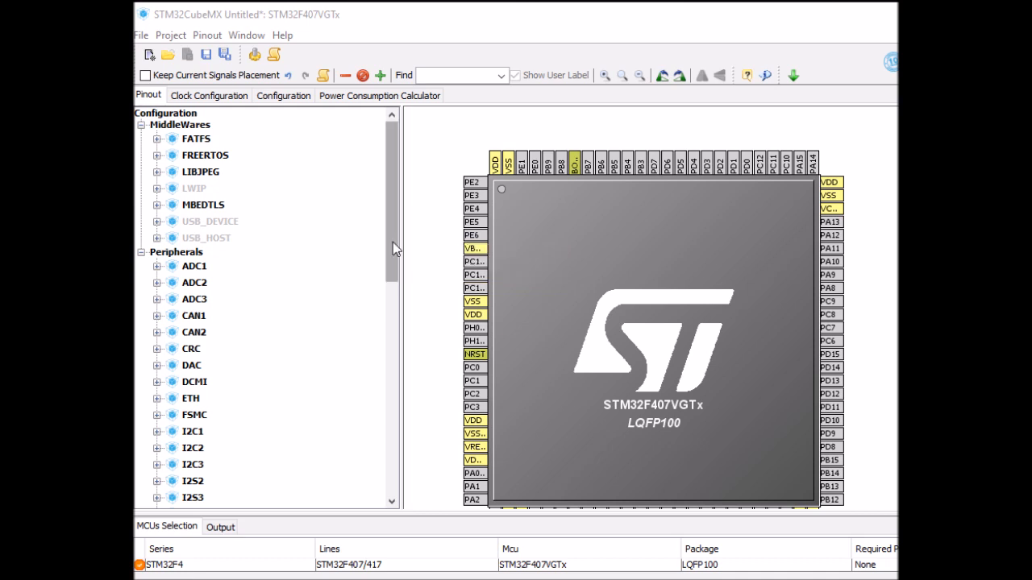
Step: Enable FSMC NOR/LCD 1 with NE1 chip select, LCD Interface memory type and A18 register select
{"action": "scroll", "scroll_direction": "down", "scroll_amount": 3}
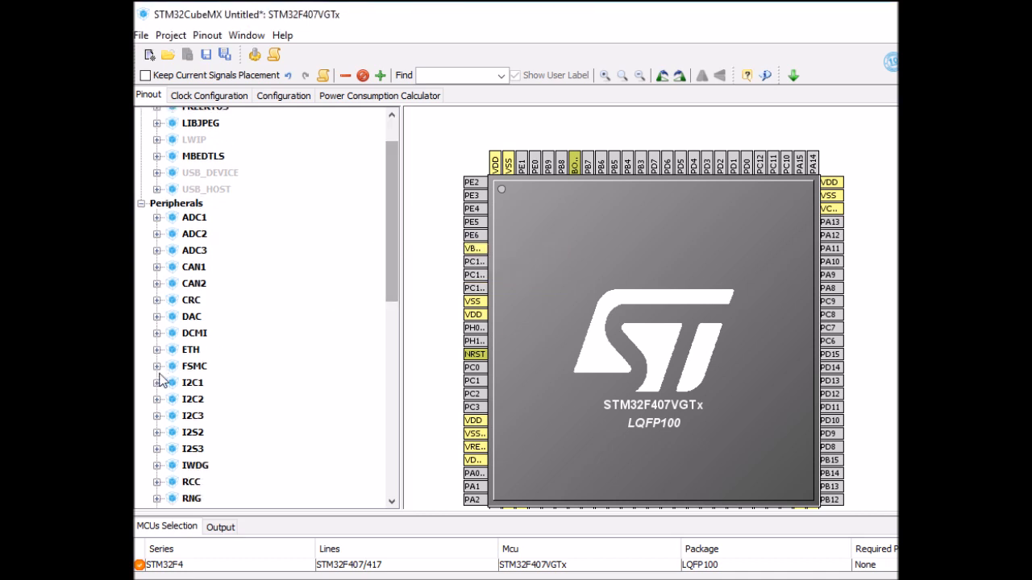
{"action": "left_click", "coordinate": [158, 366]}
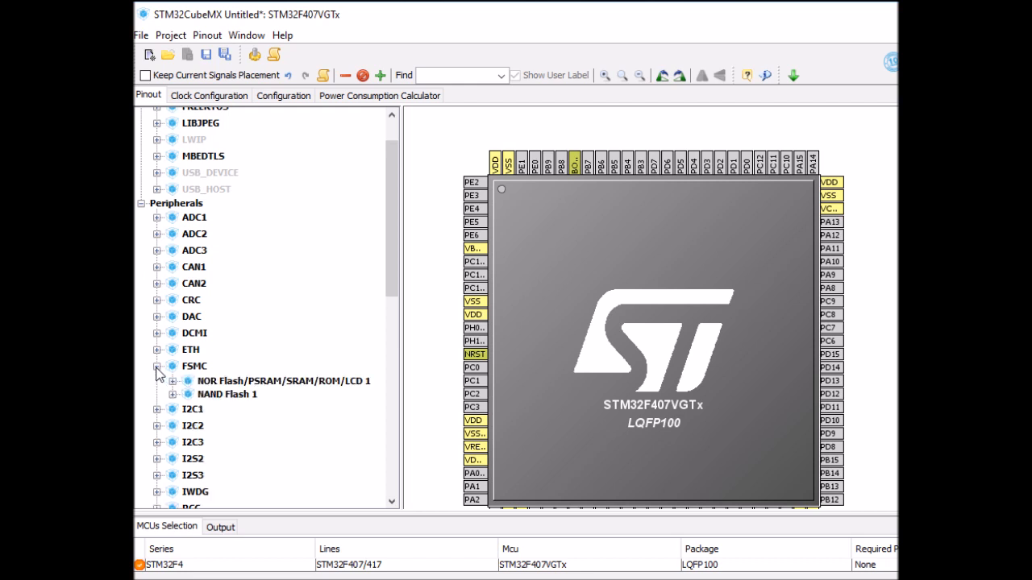
{"action": "mouse_move", "coordinate": [235, 393]}
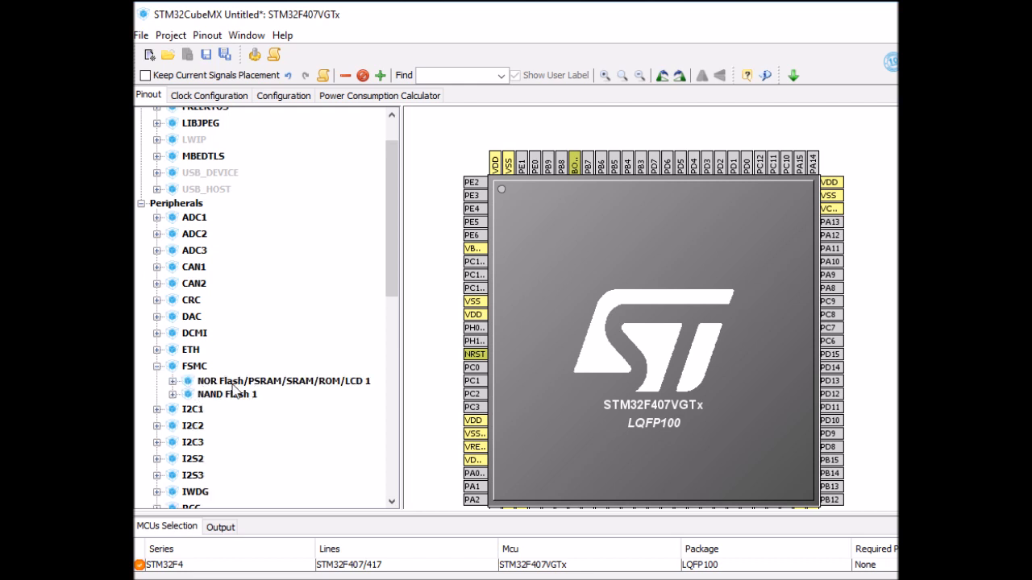
{"action": "mouse_move", "coordinate": [194, 390]}
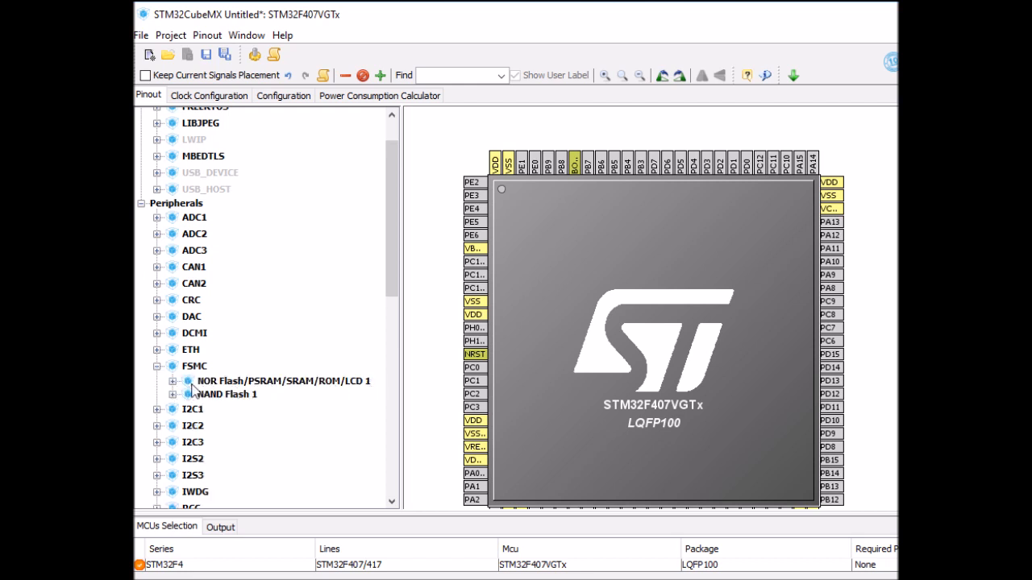
{"action": "left_click", "coordinate": [173, 380]}
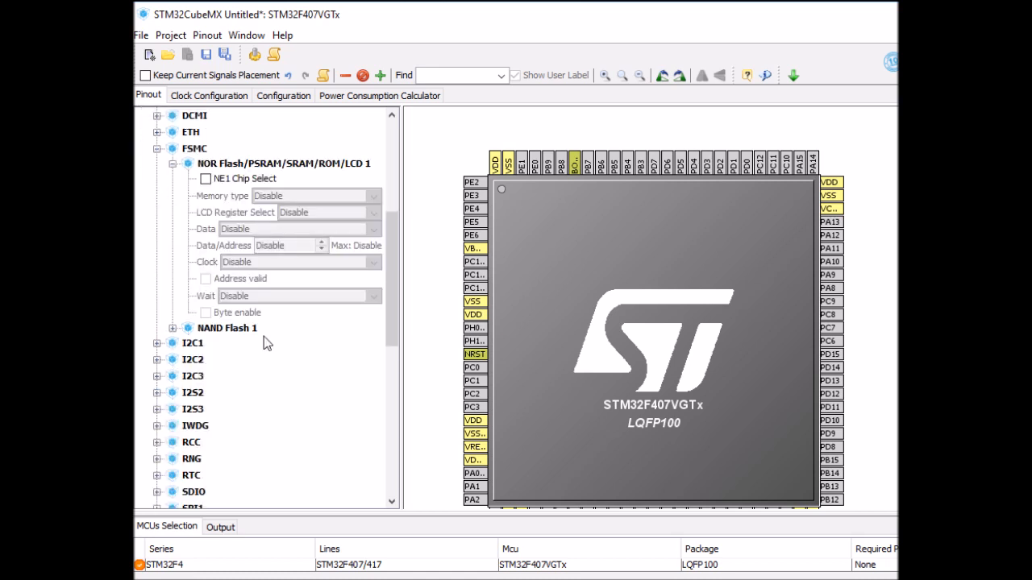
{"action": "mouse_move", "coordinate": [209, 184]}
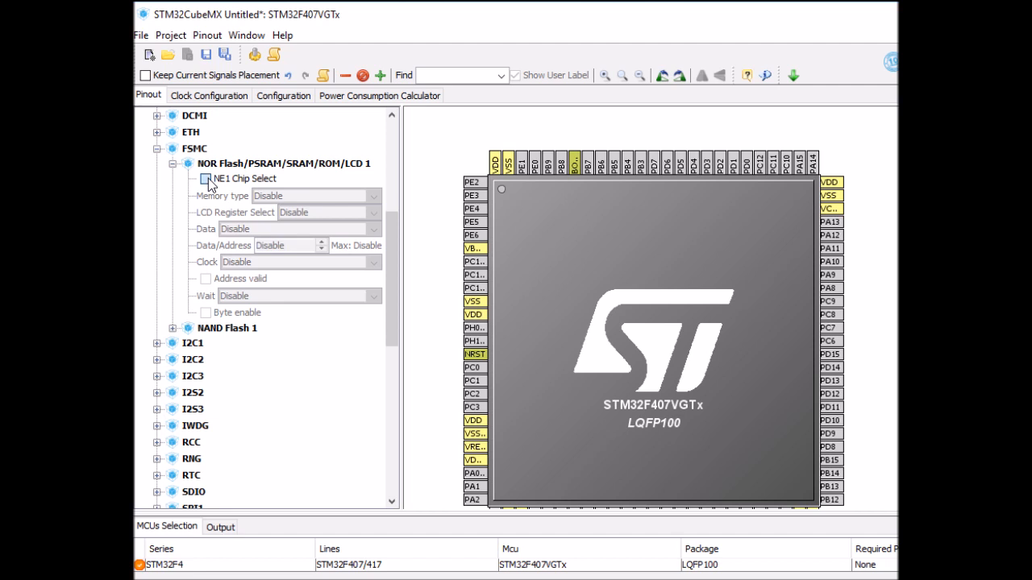
{"action": "left_click", "coordinate": [207, 179]}
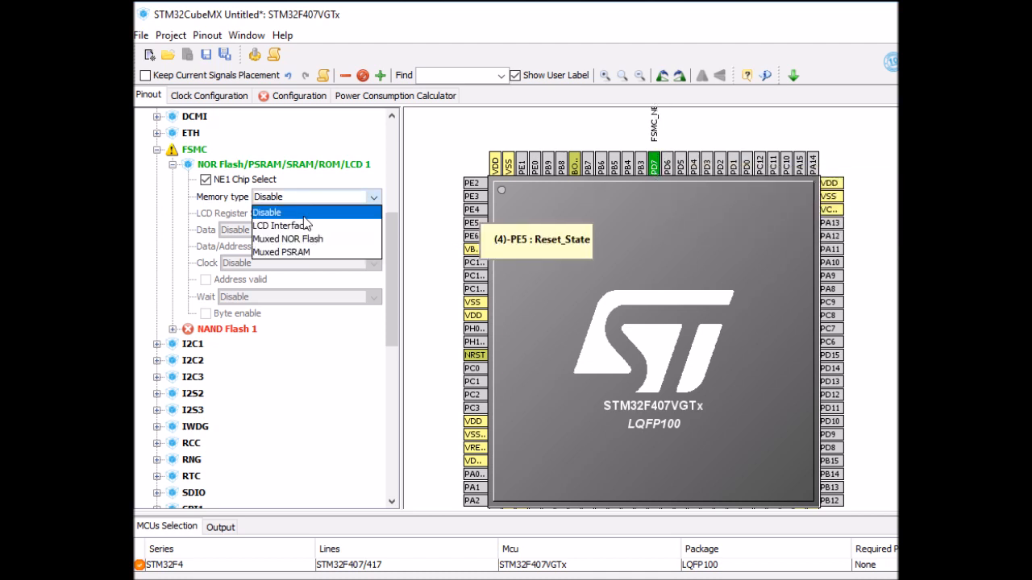
{"action": "left_click", "coordinate": [284, 226]}
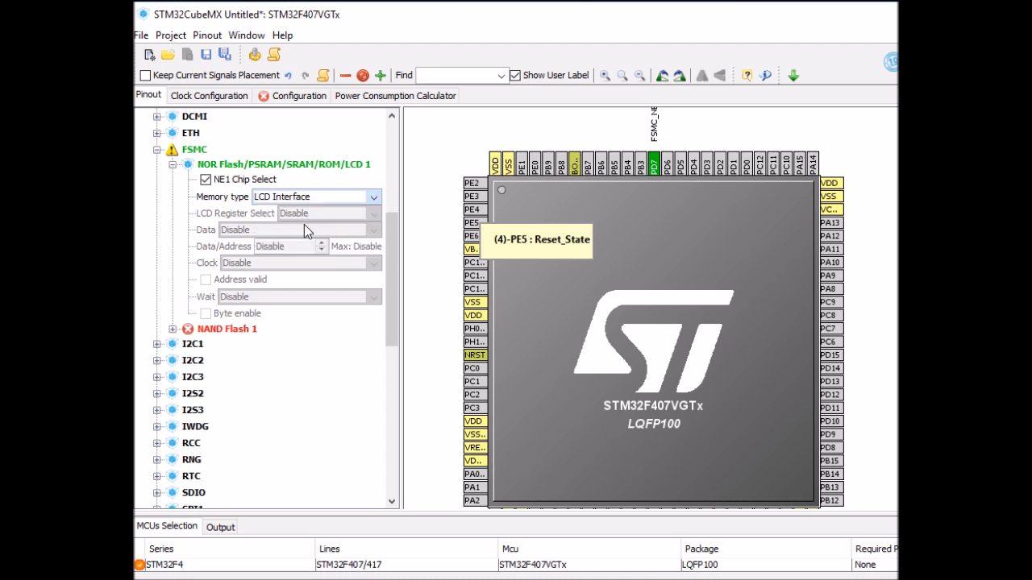
{"action": "mouse_move", "coordinate": [696, 177]}
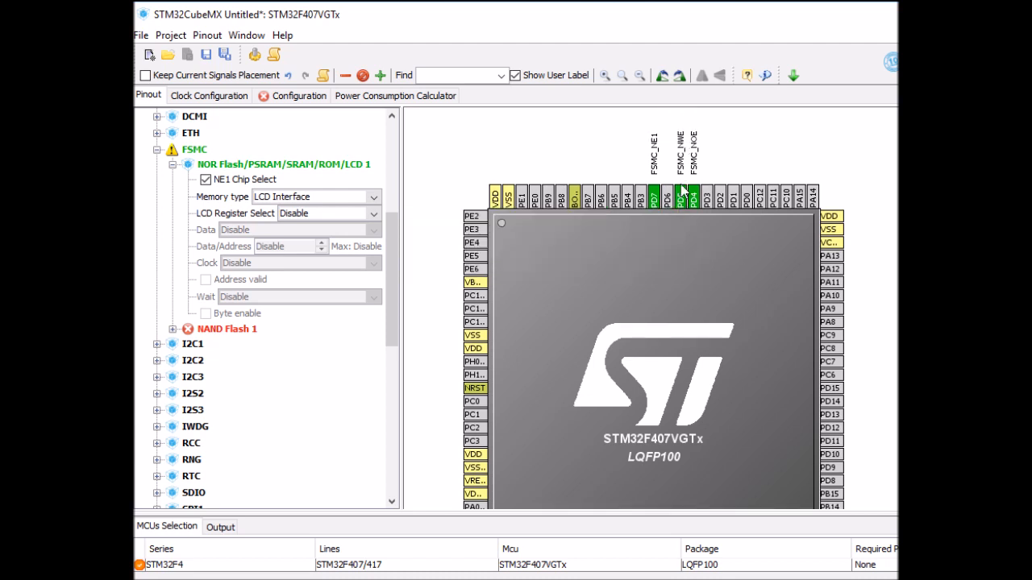
{"action": "mouse_move", "coordinate": [684, 191]}
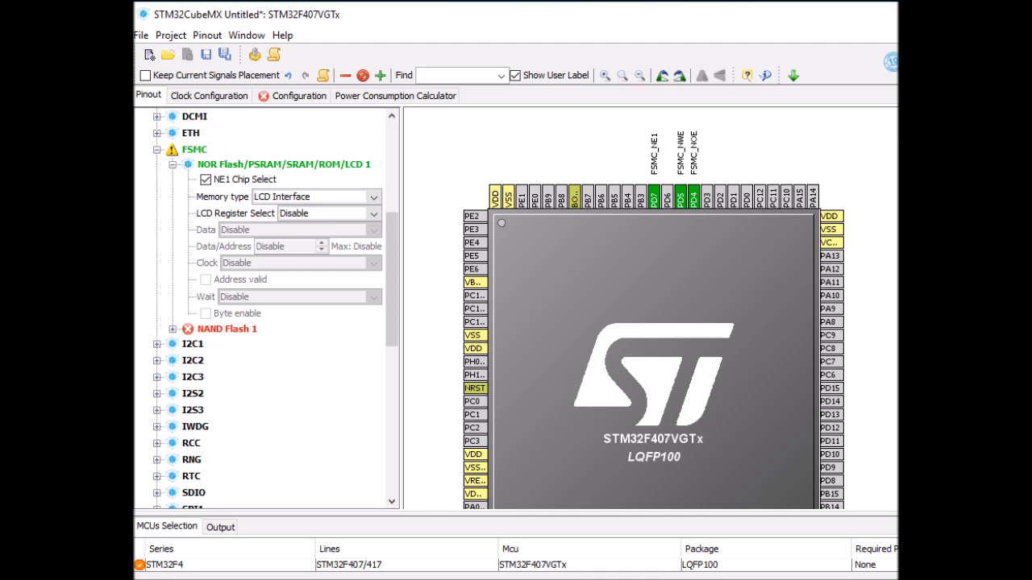
{"action": "mouse_move", "coordinate": [520, 197]}
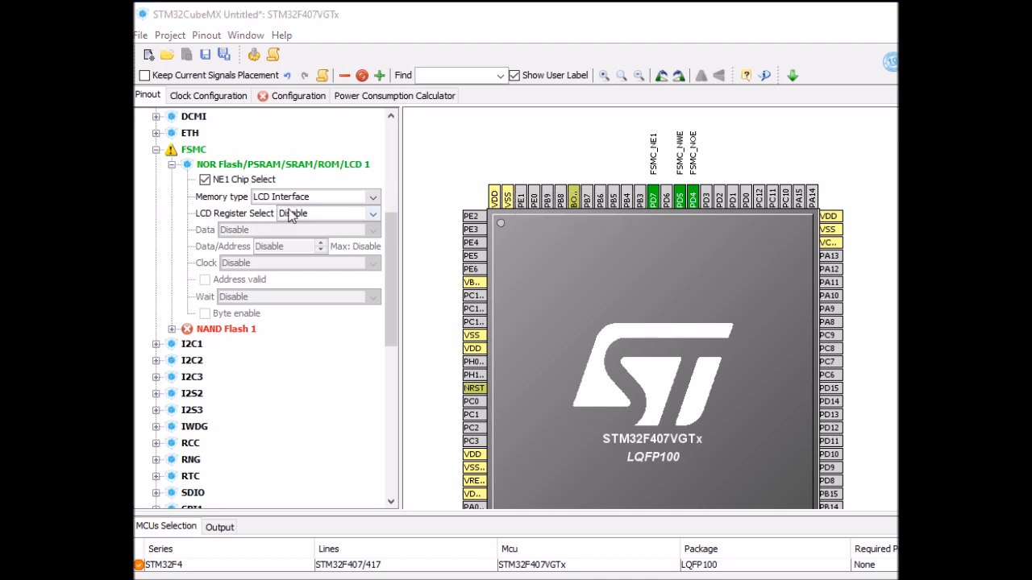
{"action": "left_click", "coordinate": [371, 213]}
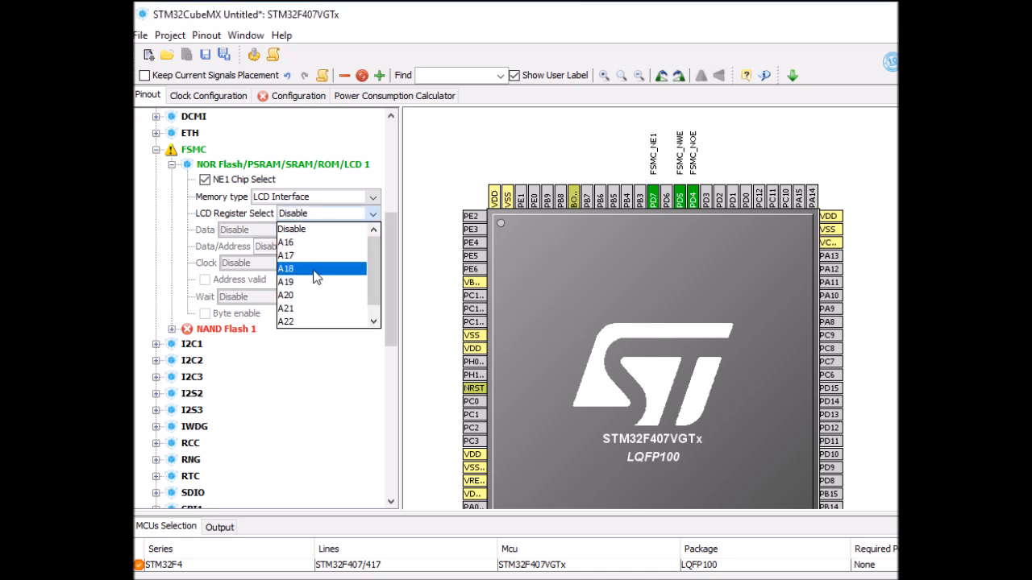
{"action": "left_click", "coordinate": [287, 268]}
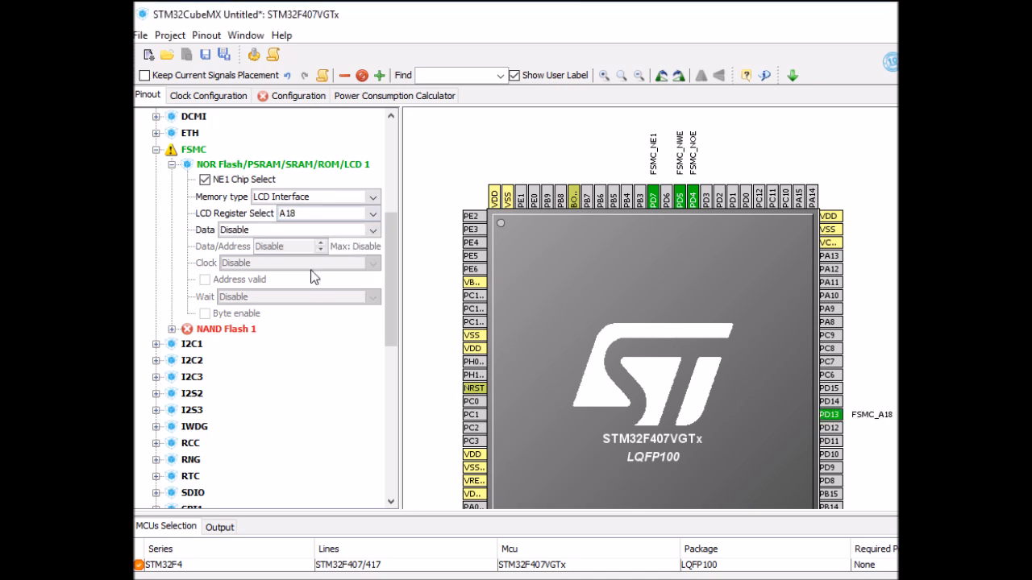
{"action": "mouse_move", "coordinate": [829, 427]}
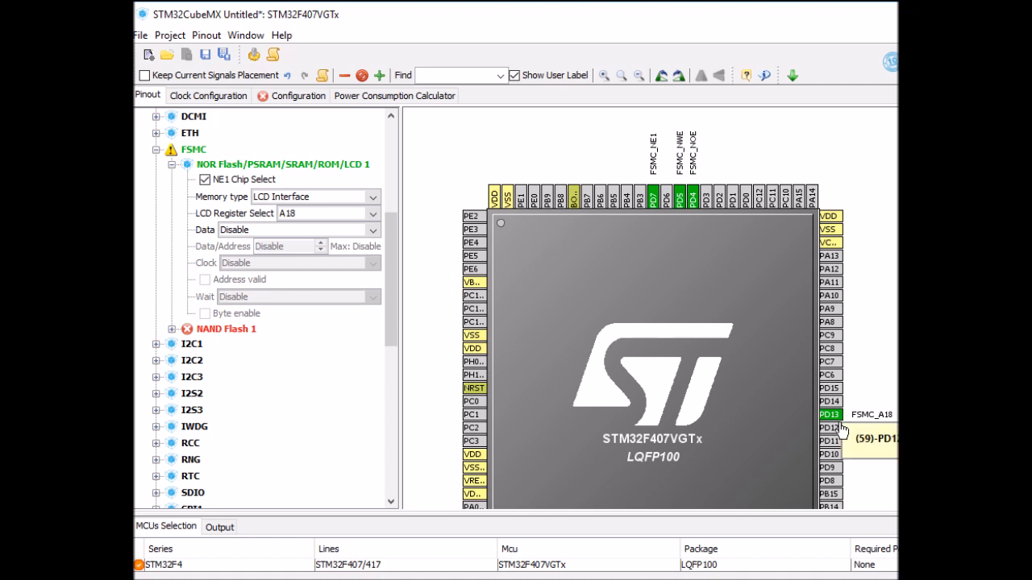
{"action": "mouse_move", "coordinate": [830, 414]}
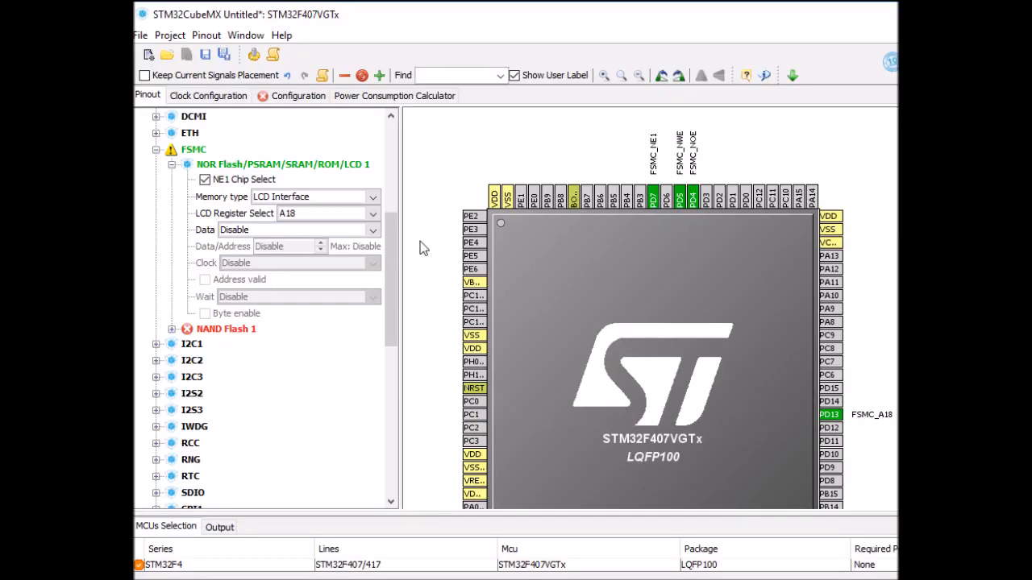
{"action": "mouse_move", "coordinate": [298, 234]}
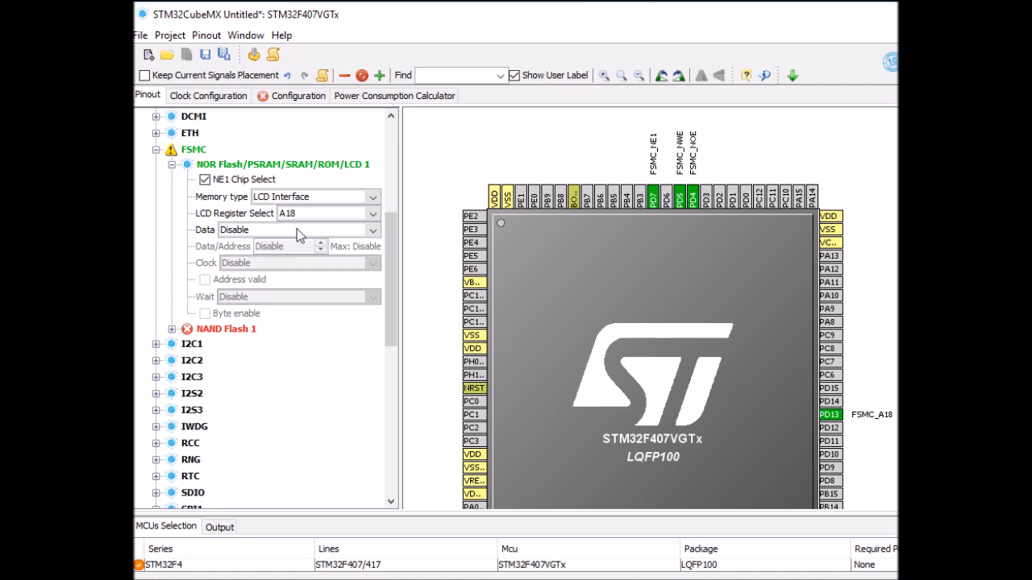
{"action": "mouse_move", "coordinate": [300, 235]}
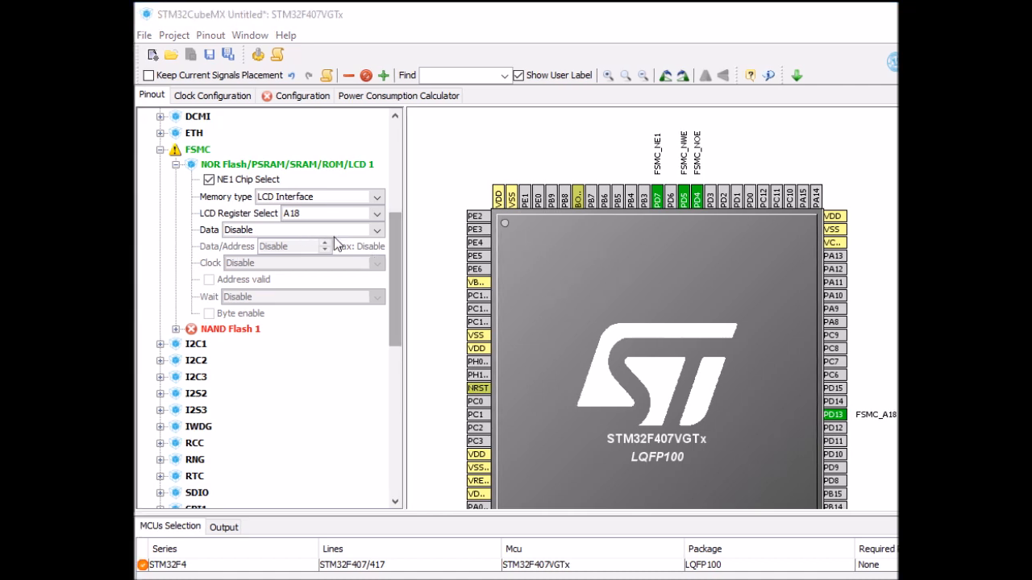
Step: Set the FSMC LCD data width to 8 bits
{"action": "left_click", "coordinate": [377, 229]}
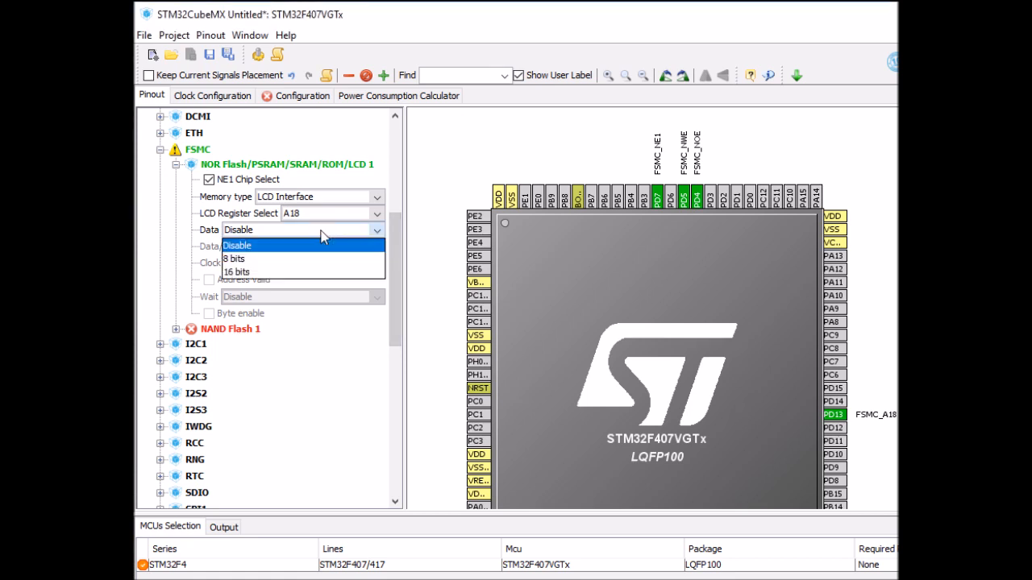
{"action": "left_click", "coordinate": [234, 258]}
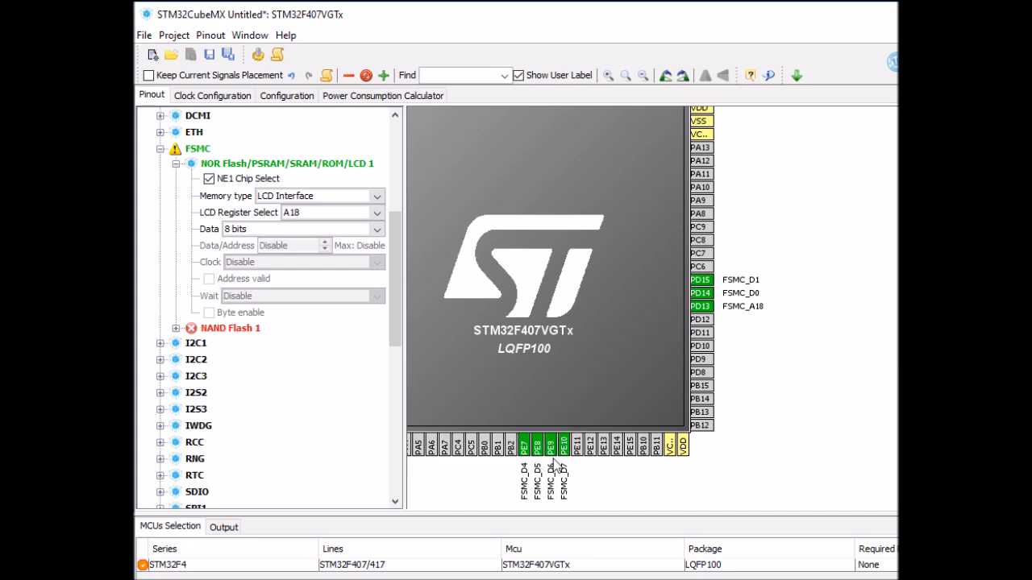
{"action": "mouse_move", "coordinate": [565, 450]}
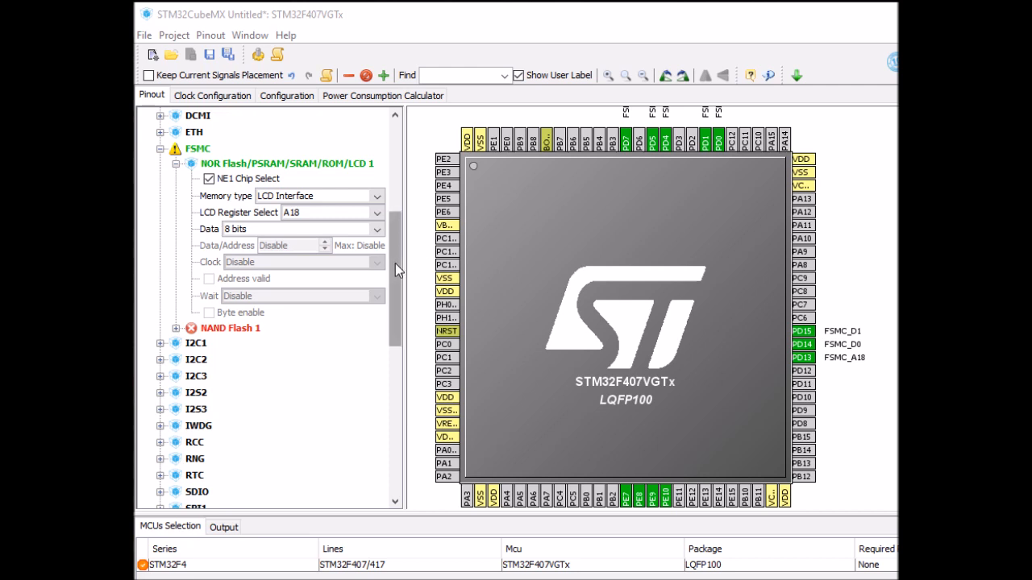
Step: Set the RCC high speed clock (HSE) to Crystal/Ceramic Resonator
{"action": "left_click", "coordinate": [178, 148]}
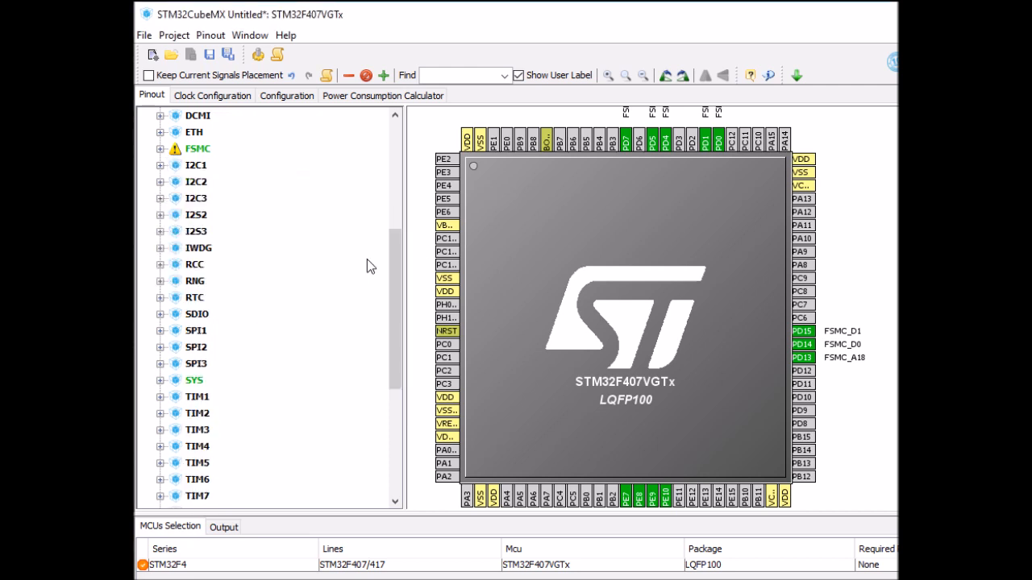
{"action": "mouse_move", "coordinate": [234, 268]}
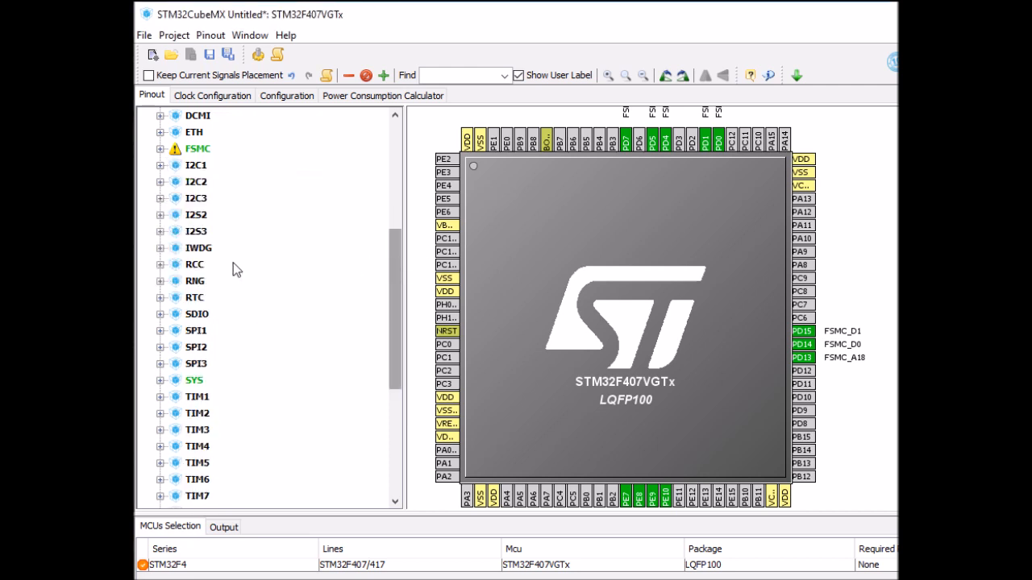
{"action": "left_click", "coordinate": [161, 265]}
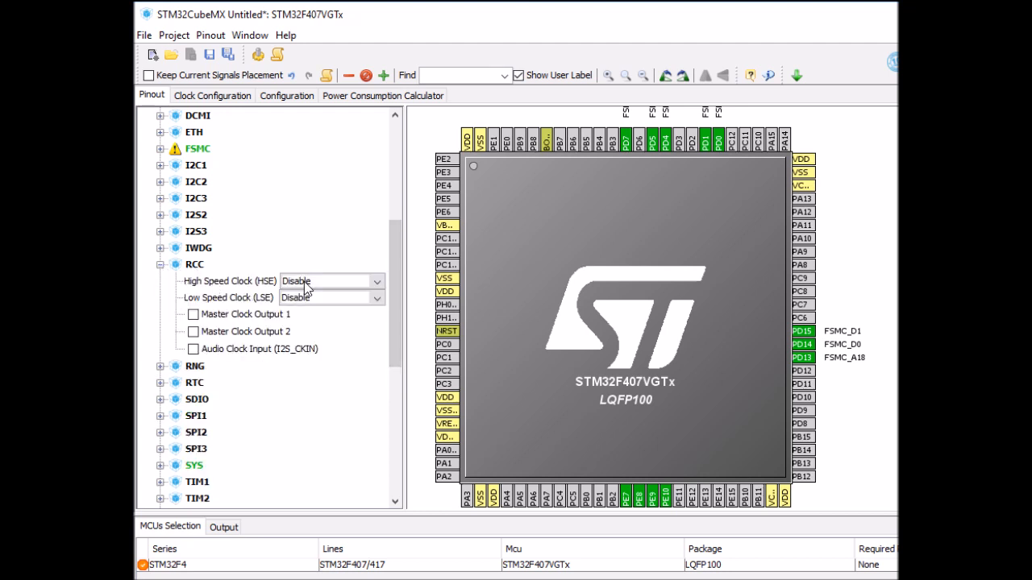
{"action": "left_click", "coordinate": [376, 280]}
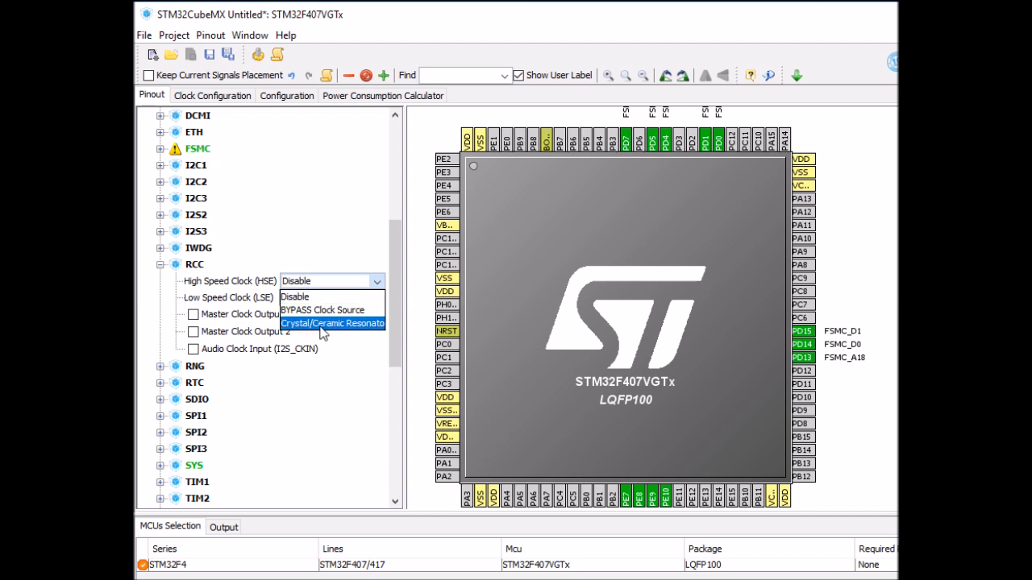
{"action": "left_click", "coordinate": [332, 322]}
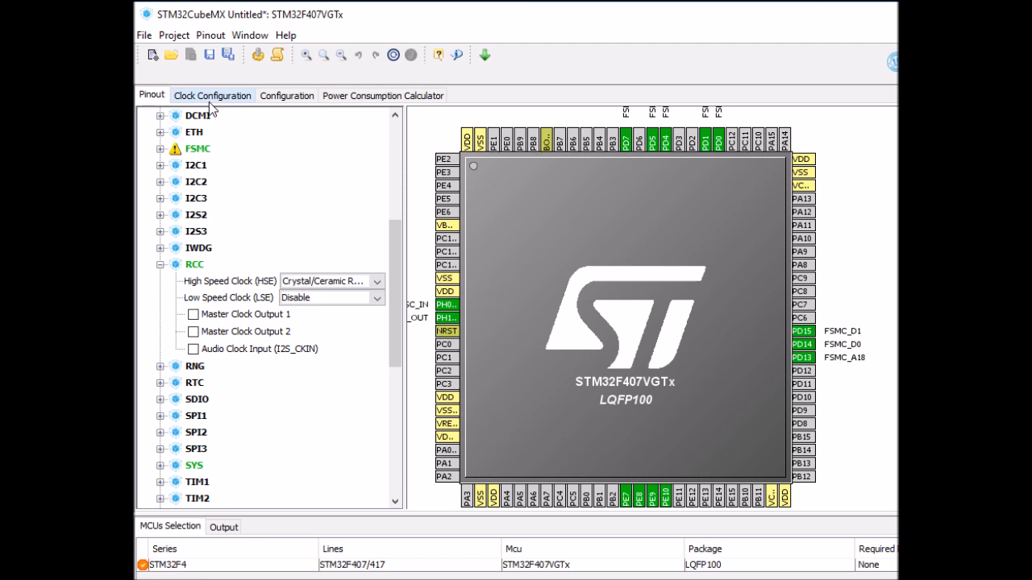
Step: Route HSE through the PLL as system clock and set HCLK to 168 MHz
{"action": "left_click", "coordinate": [213, 95]}
{"action": "type", "text": "8"}
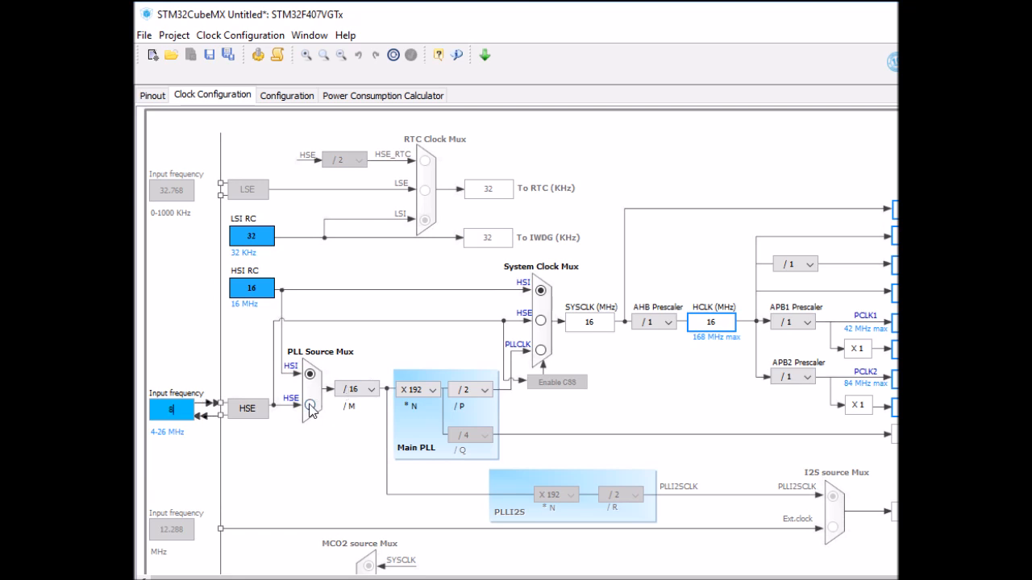
{"action": "left_click", "coordinate": [309, 406]}
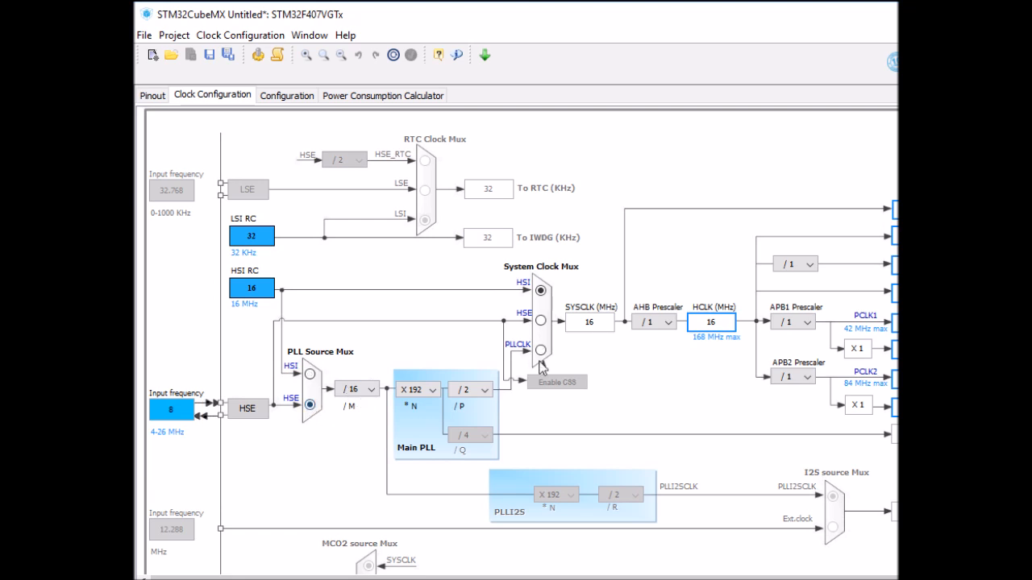
{"action": "left_click", "coordinate": [540, 351]}
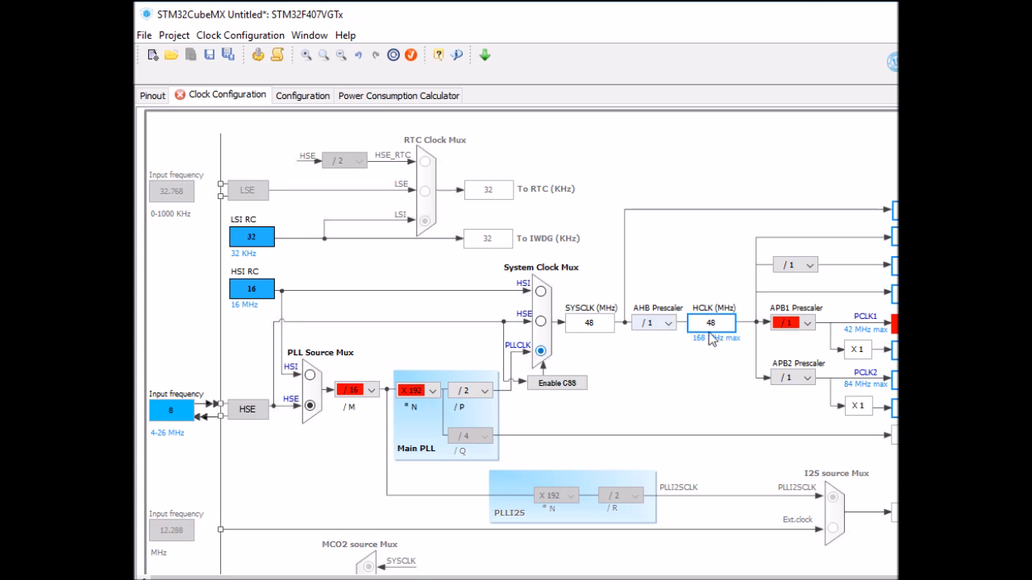
{"action": "left_click", "coordinate": [713, 322]}
{"action": "type", "text": "168"}
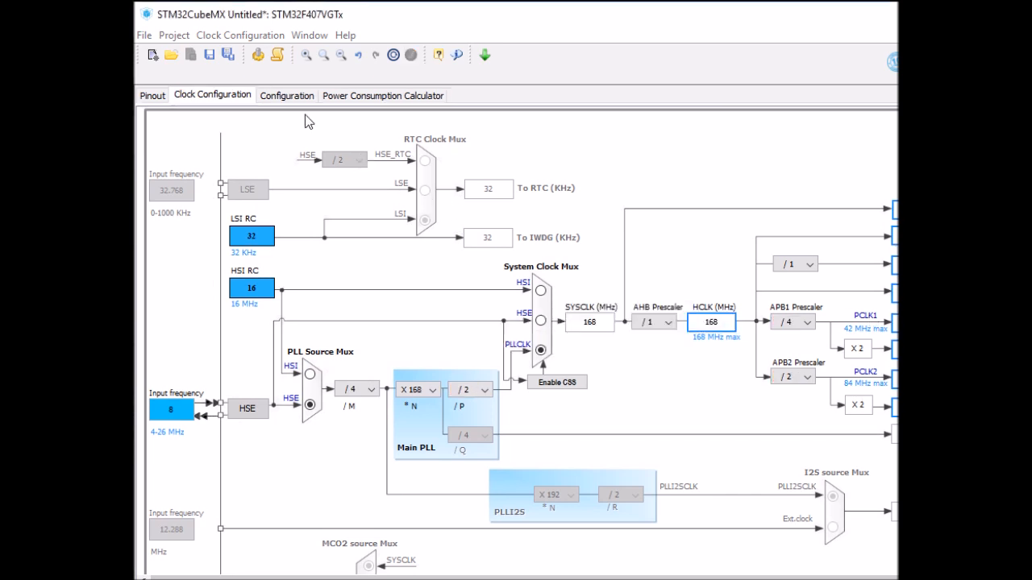
{"action": "mouse_move", "coordinate": [287, 95]}
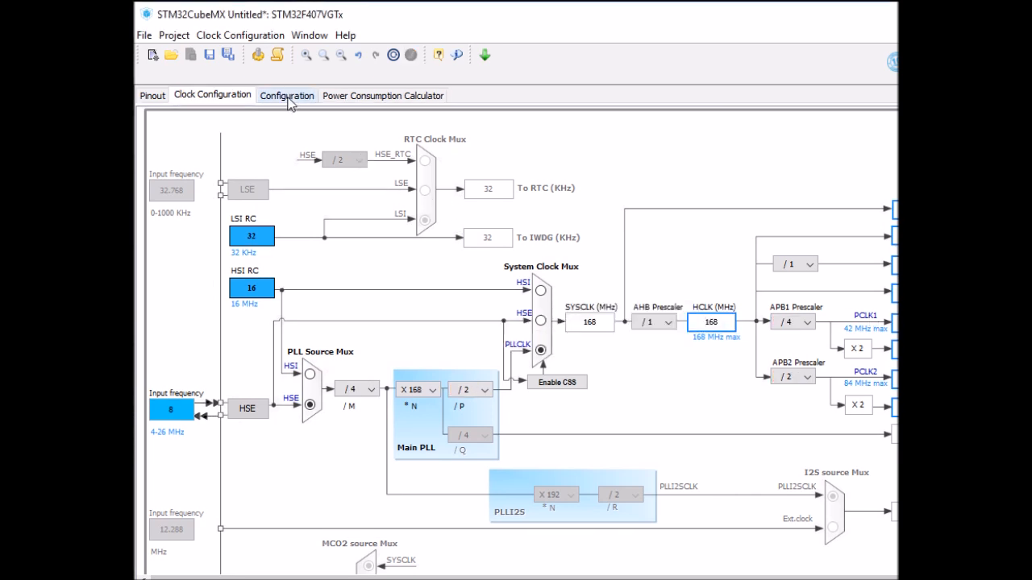
Step: Set FSMC timing to address setup 6, data setup 6, bus turnaround 0 and apply it
{"action": "left_click", "coordinate": [287, 95]}
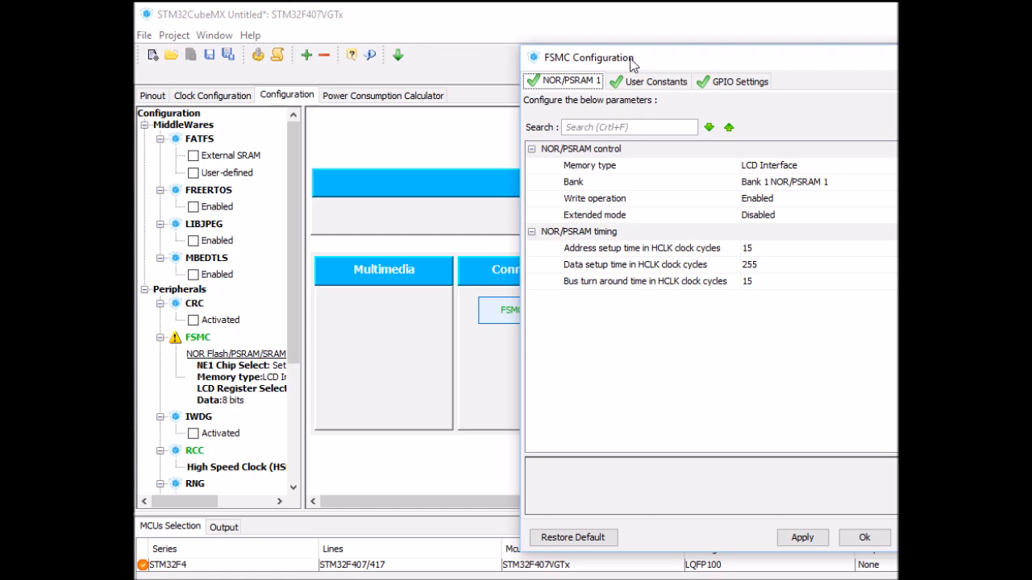
{"action": "left_click_drag", "start_coordinate": [588, 58], "coordinate": [432, 40]}
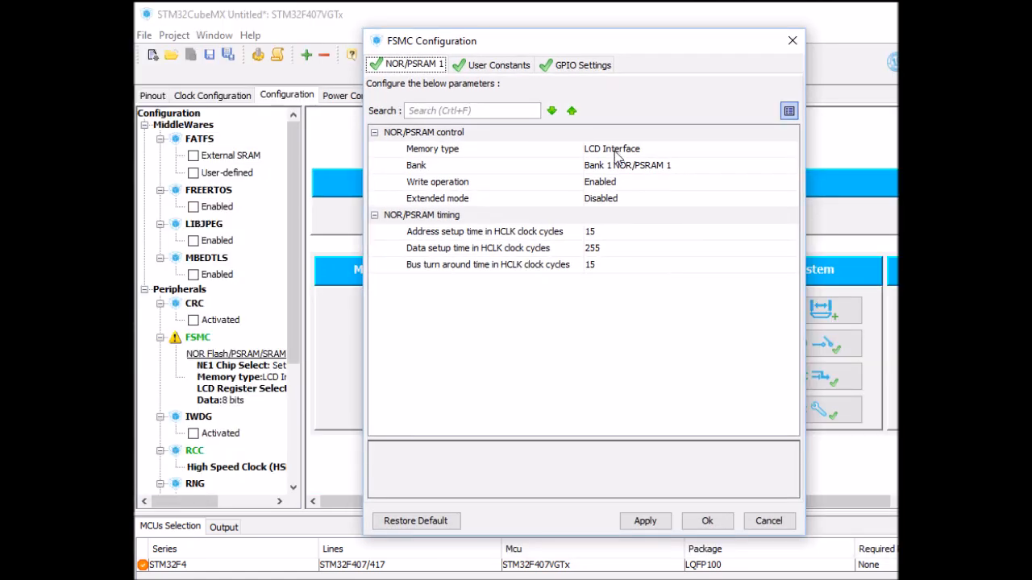
{"action": "mouse_move", "coordinate": [635, 149]}
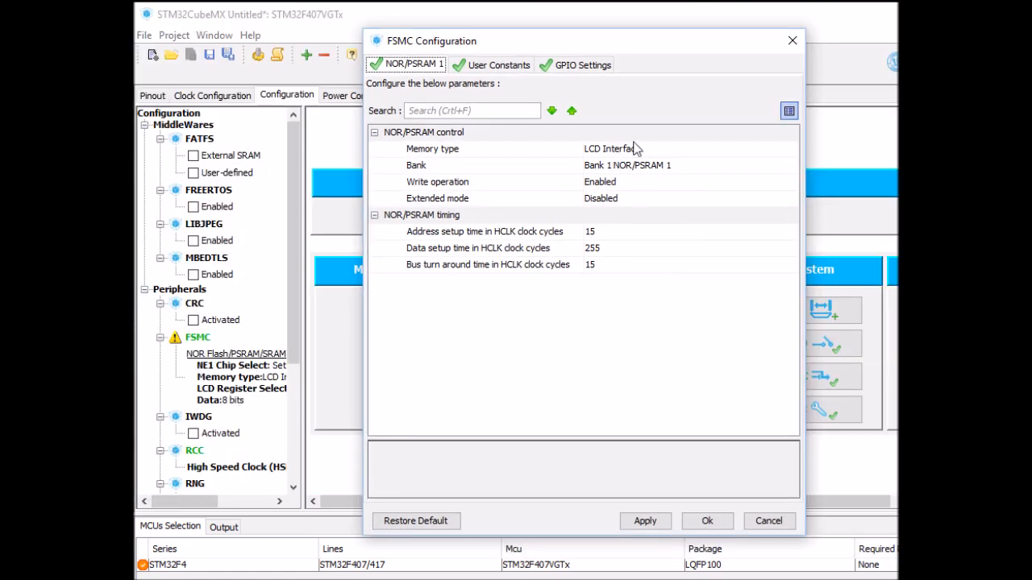
{"action": "mouse_move", "coordinate": [606, 235]}
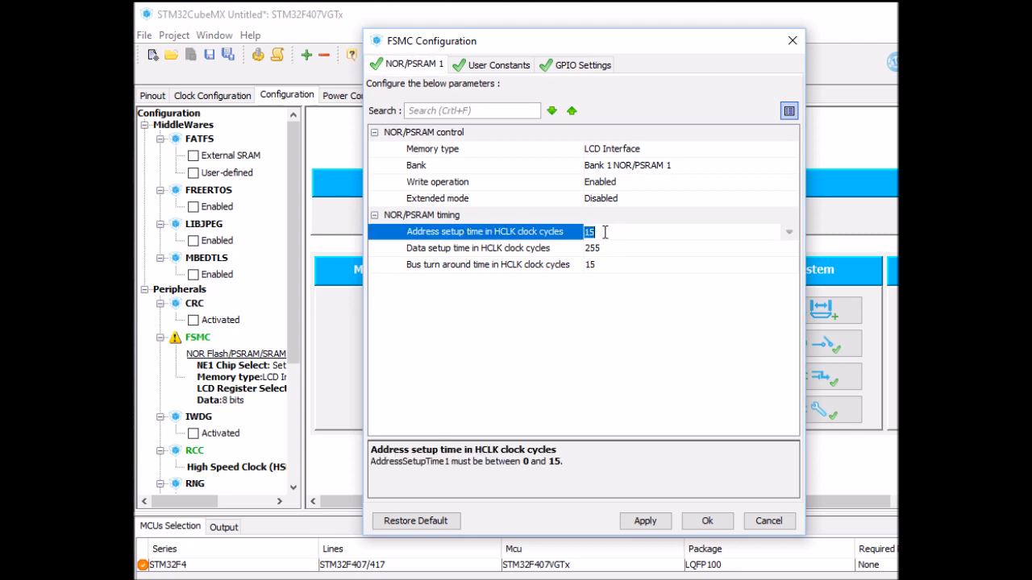
{"action": "type", "text": "6"}
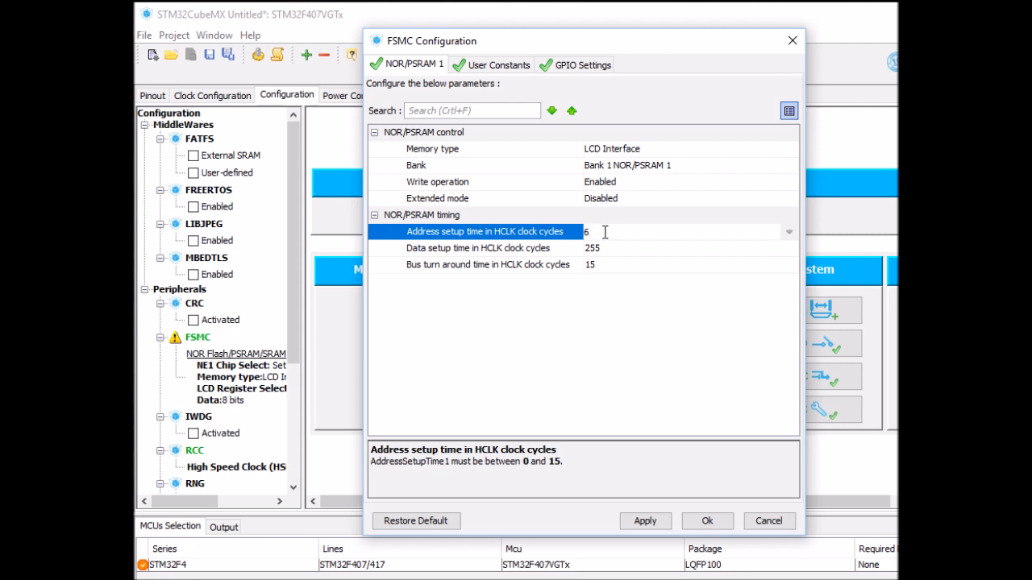
{"action": "left_click", "coordinate": [484, 265]}
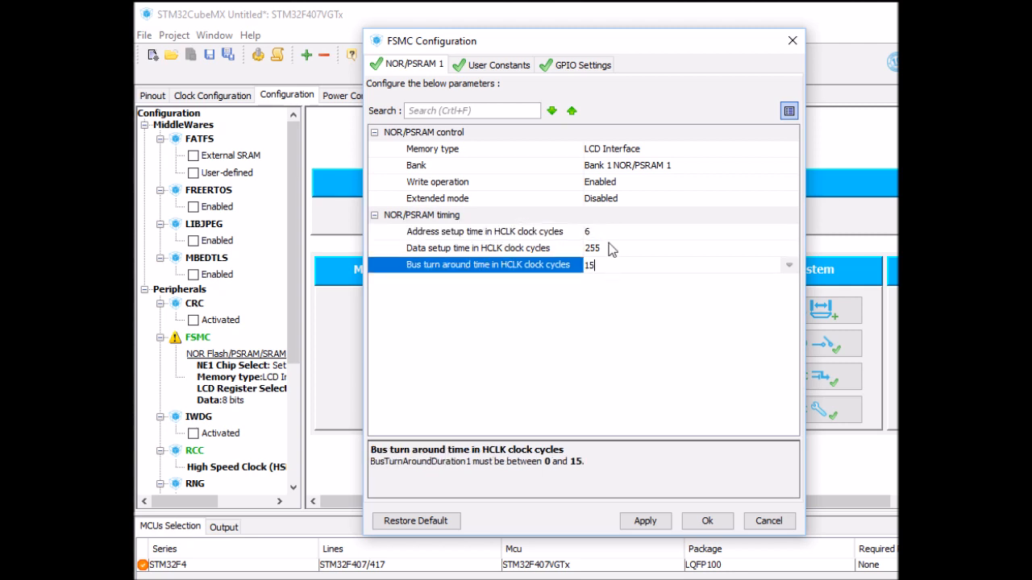
{"action": "left_click", "coordinate": [476, 248]}
{"action": "type", "text": "6"}
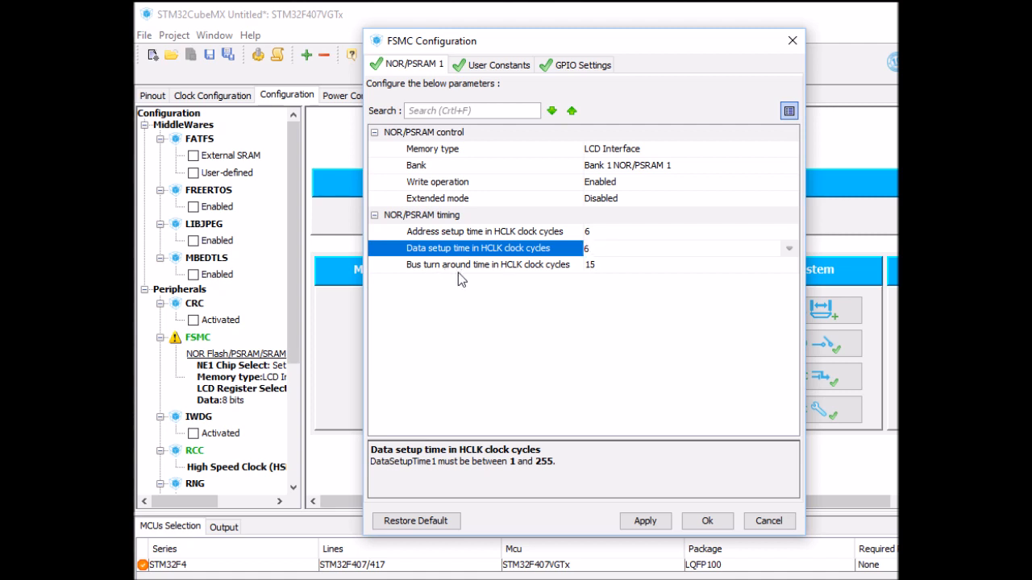
{"action": "left_click", "coordinate": [486, 264]}
{"action": "type", "text": "0"}
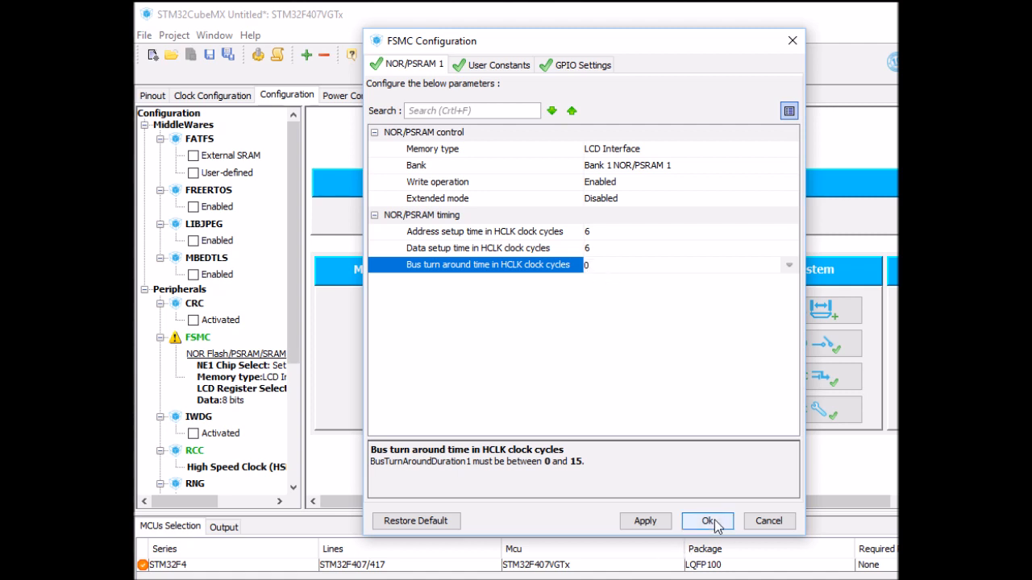
{"action": "left_click", "coordinate": [706, 520]}
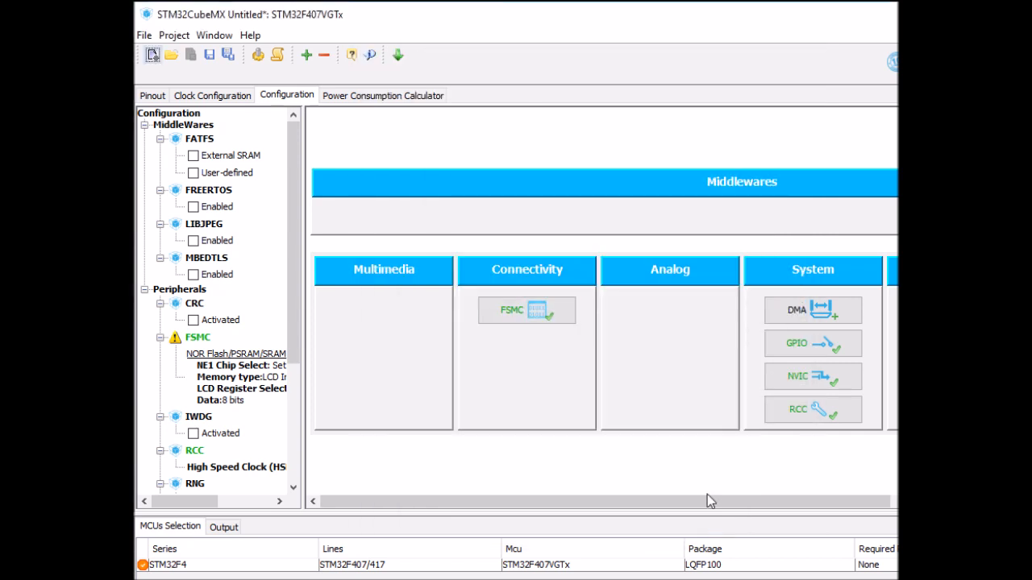
{"action": "mouse_move", "coordinate": [320, 133]}
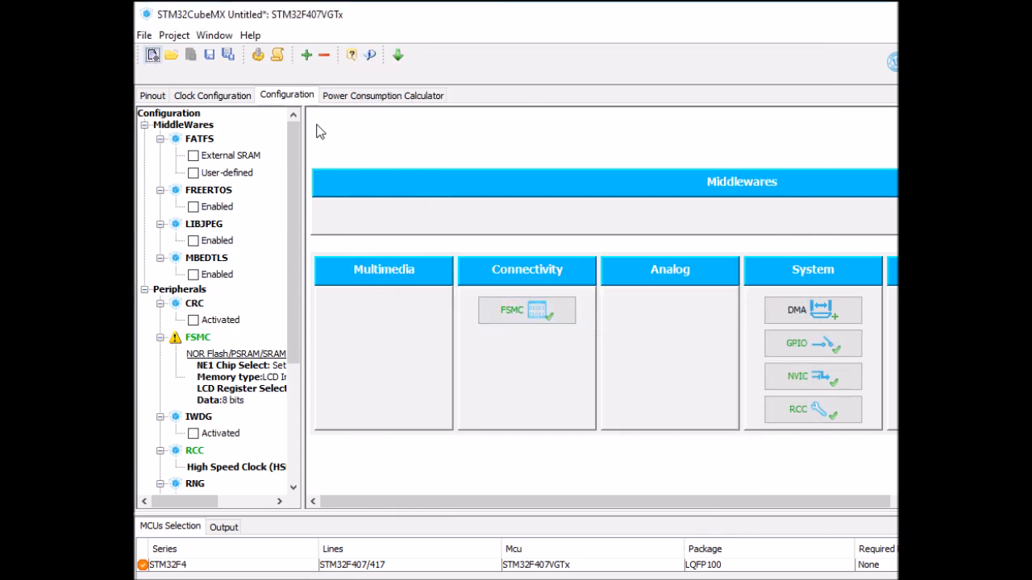
Step: Generate code for project FSMC_LCD_video targeting MDK-ARM V5 and open it in uVision
{"action": "left_click", "coordinate": [258, 55]}
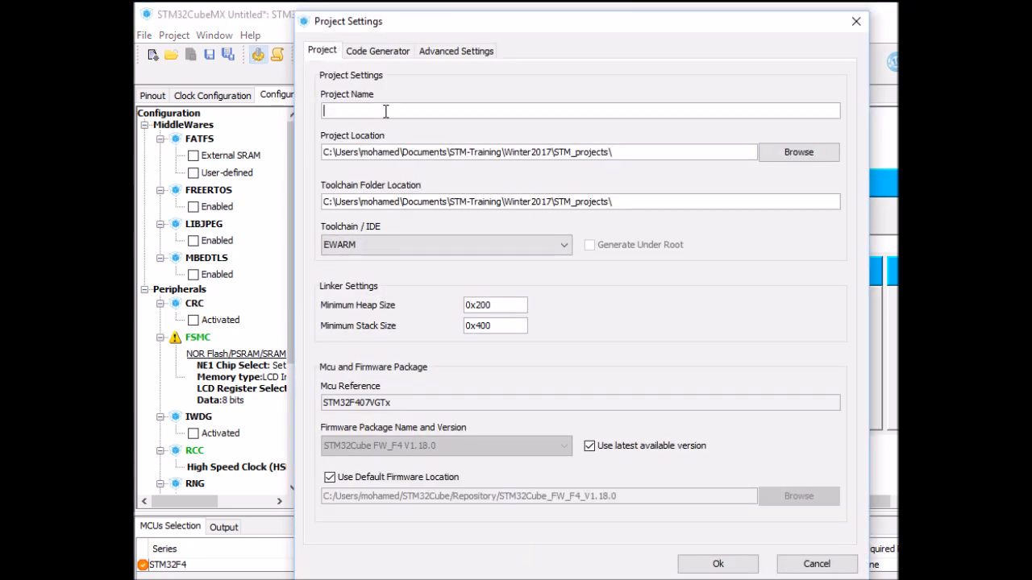
{"action": "type", "text": "FSMC_LCD_"}
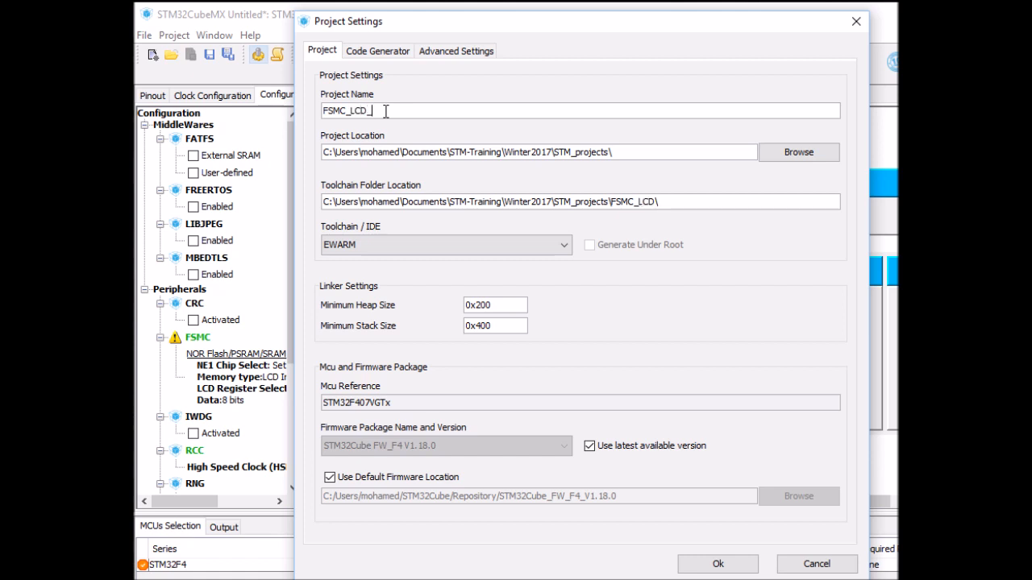
{"action": "type", "text": "video"}
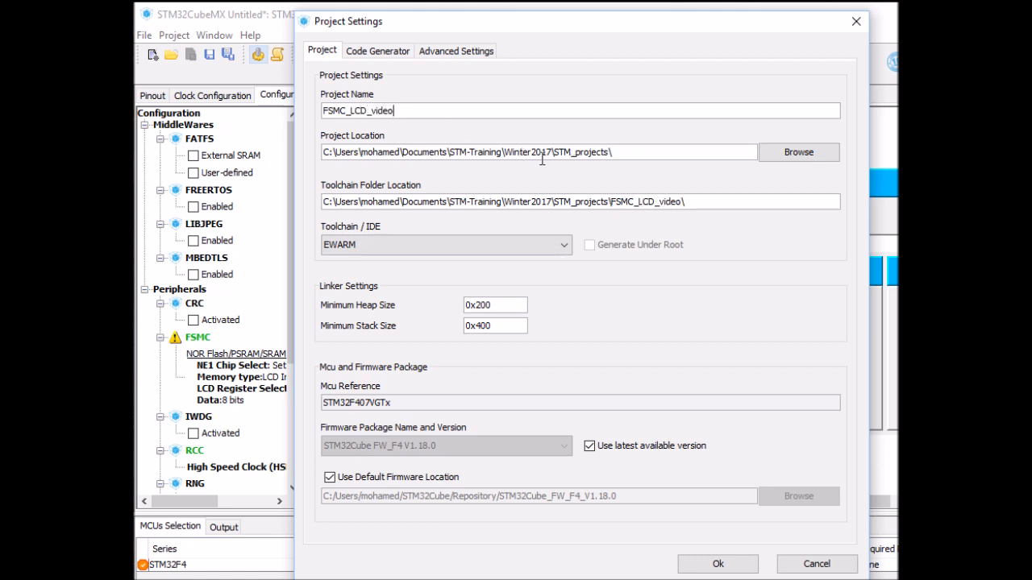
{"action": "left_click", "coordinate": [445, 245]}
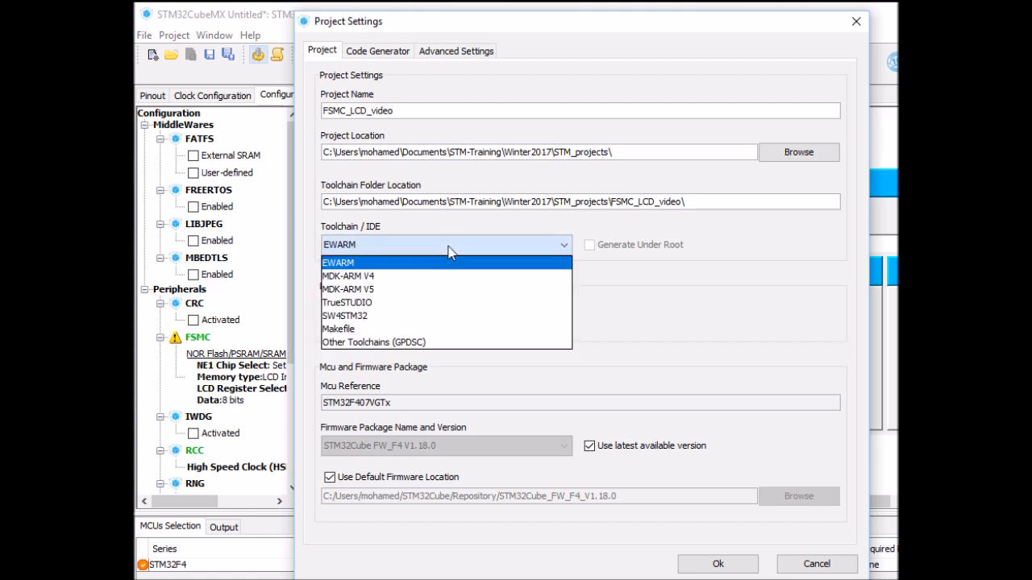
{"action": "mouse_move", "coordinate": [393, 291]}
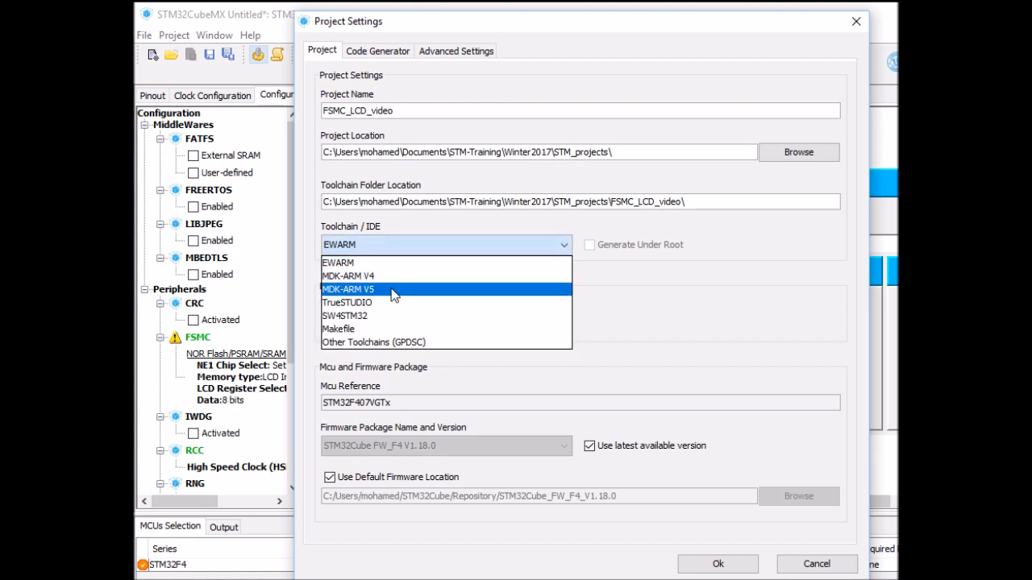
{"action": "left_click", "coordinate": [346, 288]}
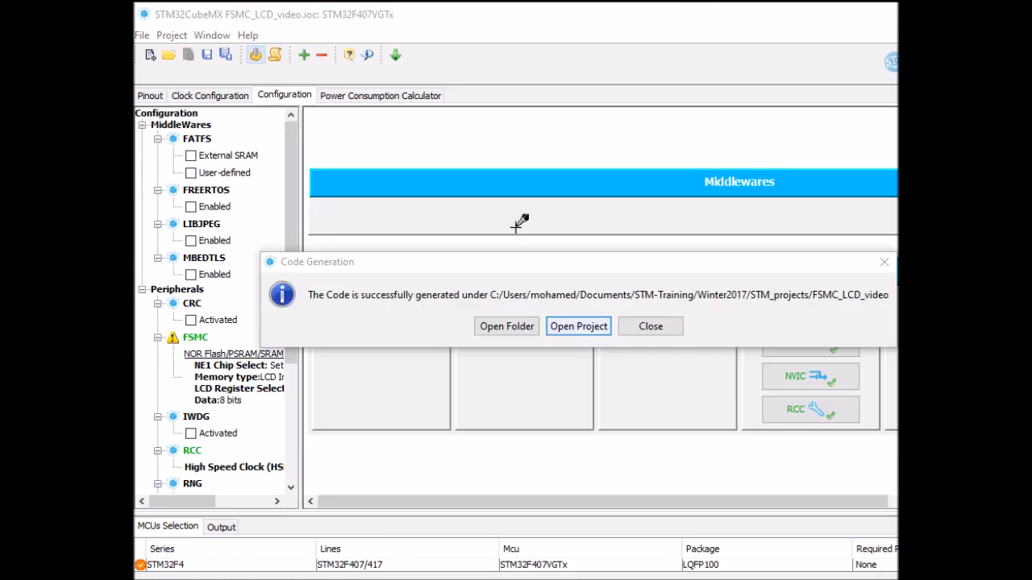
{"action": "mouse_move", "coordinate": [579, 334]}
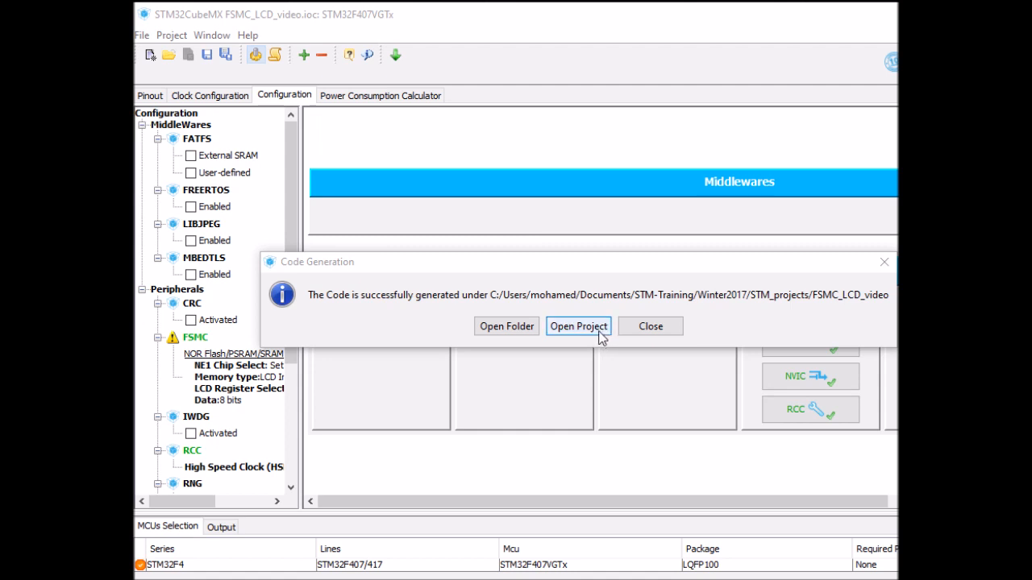
{"action": "left_click", "coordinate": [577, 326]}
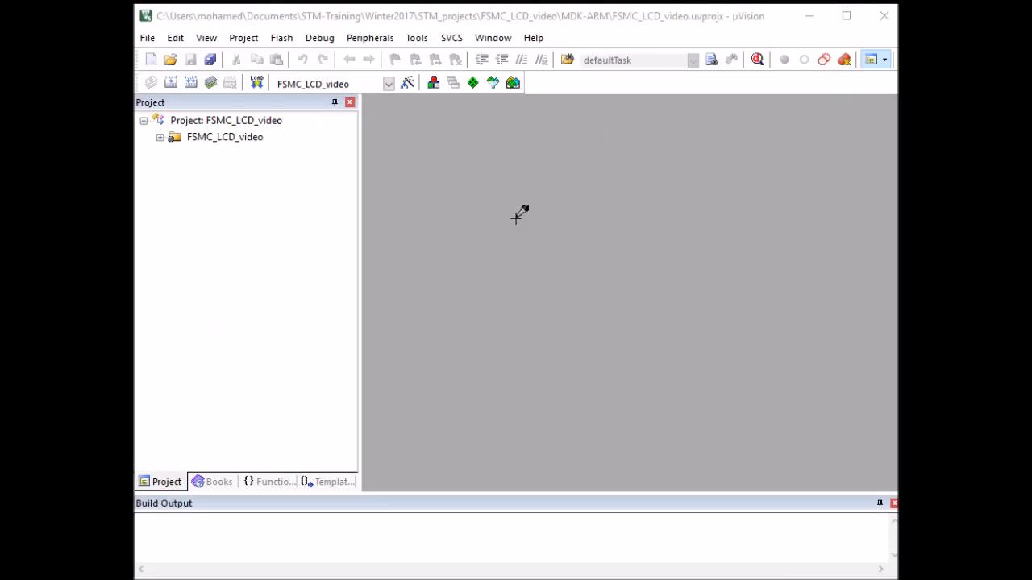
{"action": "mouse_move", "coordinate": [571, 222]}
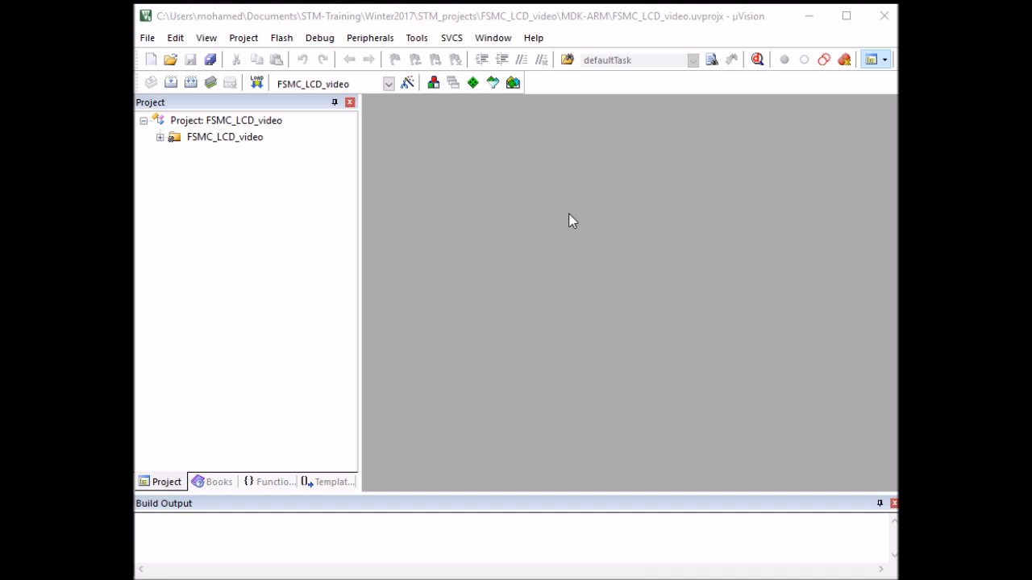
{"action": "mouse_move", "coordinate": [364, 201]}
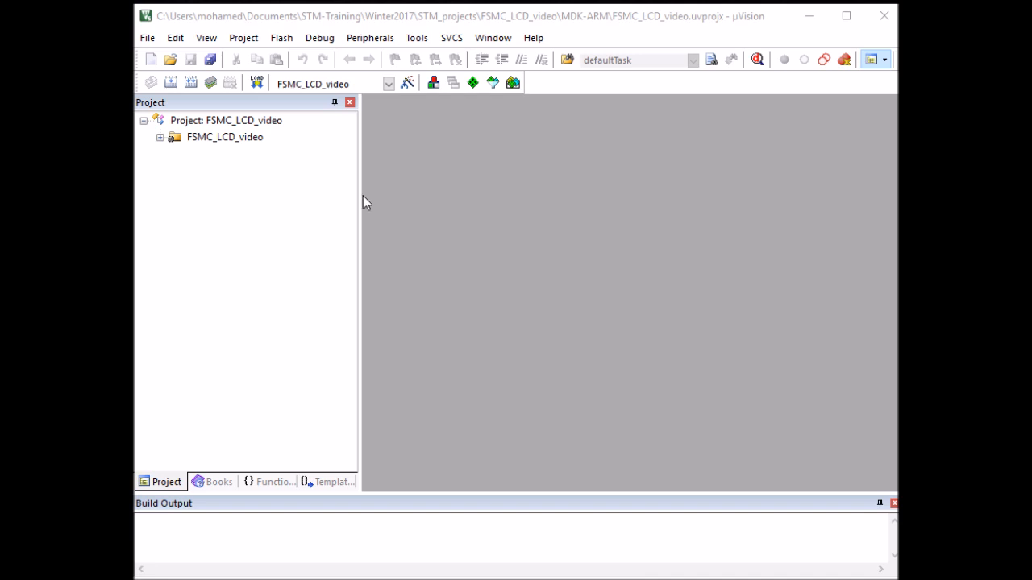
{"action": "mouse_move", "coordinate": [435, 451]}
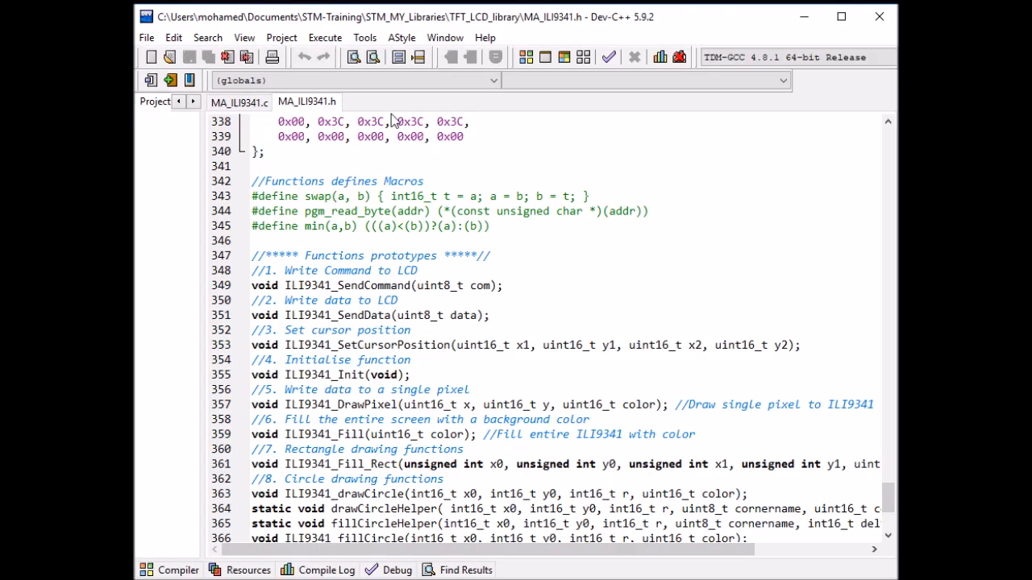
{"action": "mouse_move", "coordinate": [385, 119]}
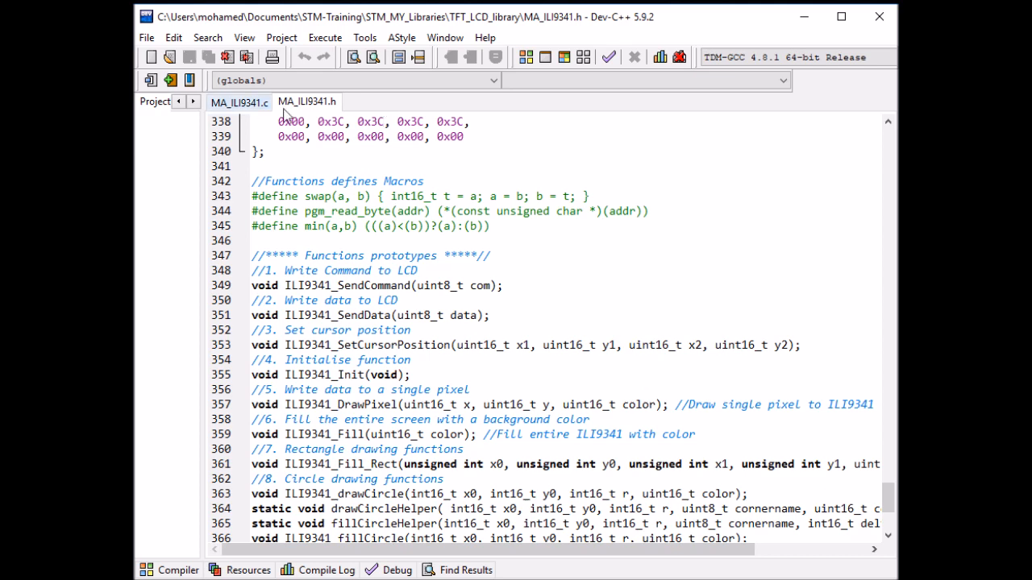
{"action": "scroll", "scroll_direction": "down", "scroll_amount": 3}
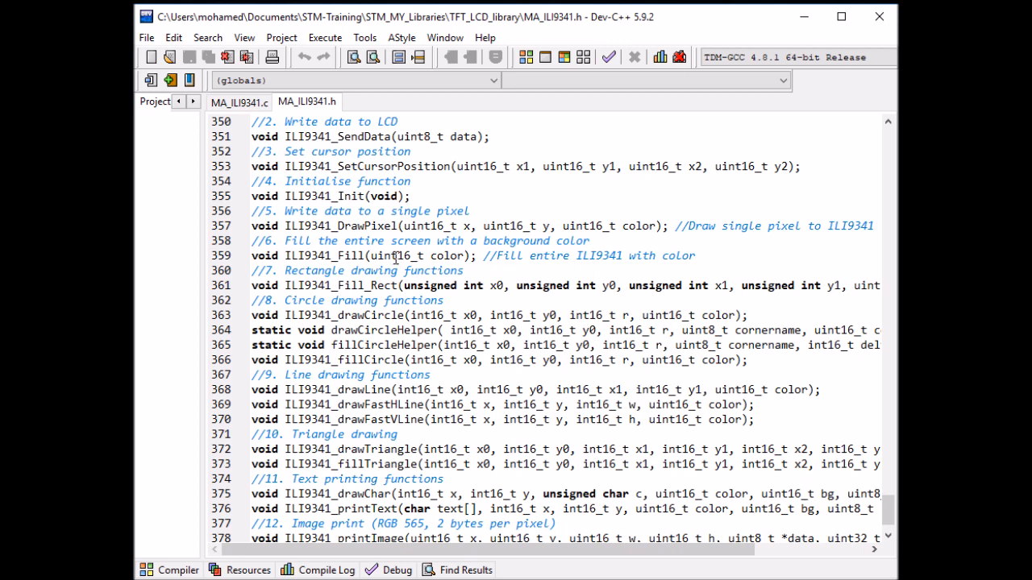
{"action": "mouse_move", "coordinate": [387, 209]}
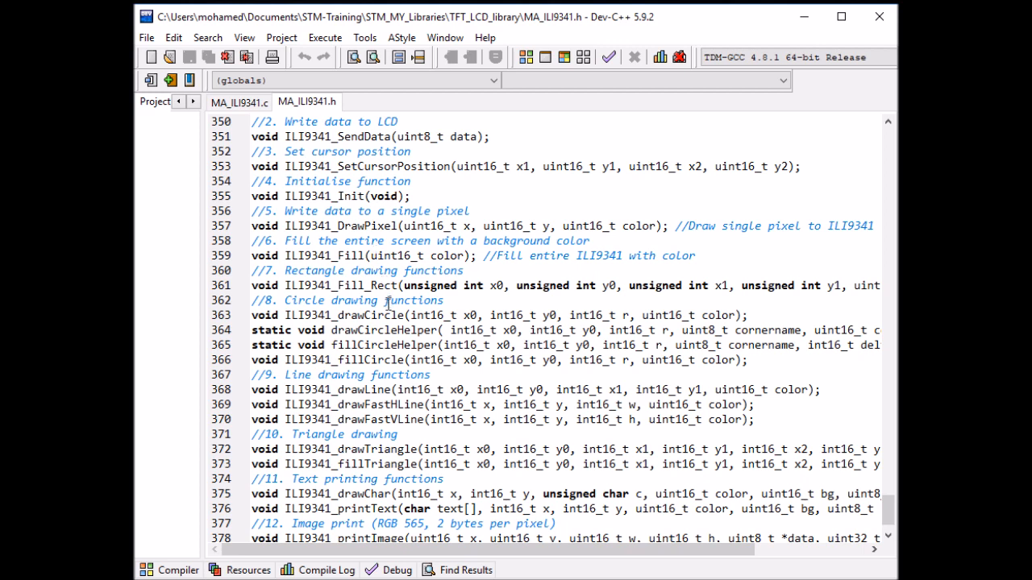
{"action": "scroll", "scroll_direction": "down", "scroll_amount": 3}
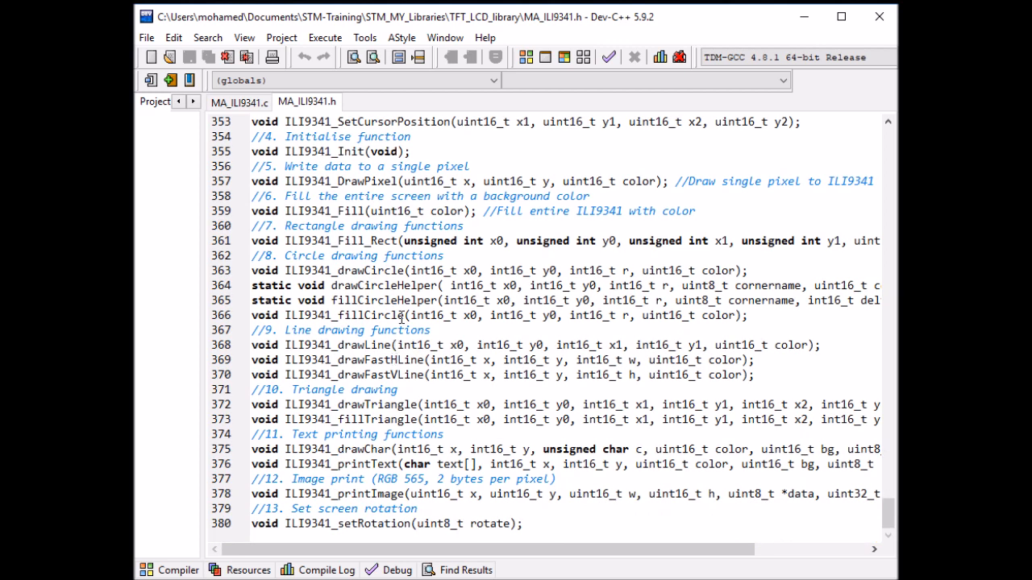
{"action": "left_click", "coordinate": [239, 103]}
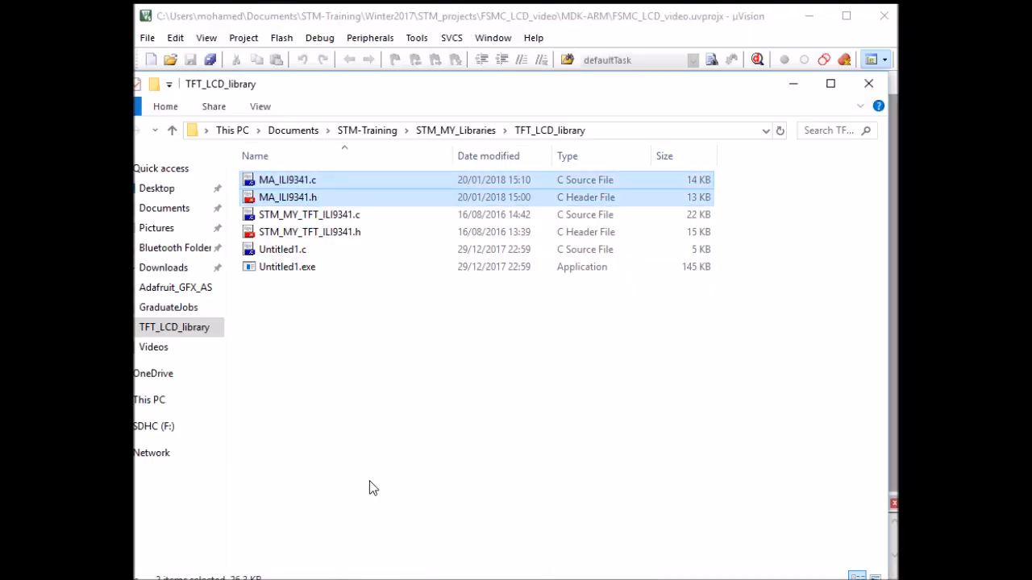
{"action": "mouse_move", "coordinate": [561, 540]}
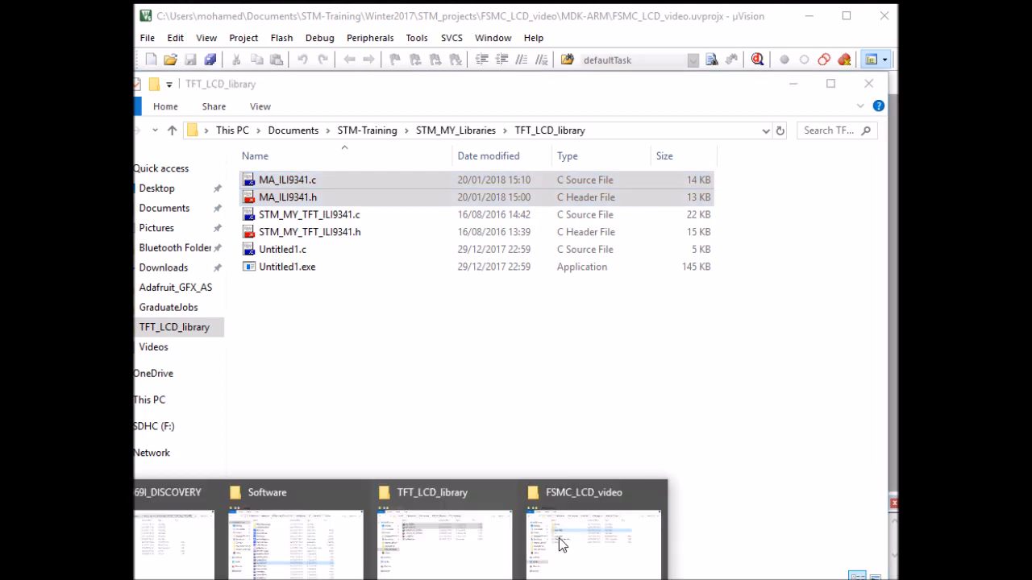
Step: Open the MDK-ARM folder inside the FSMC_LCD_video project in Explorer
{"action": "left_click", "coordinate": [593, 540]}
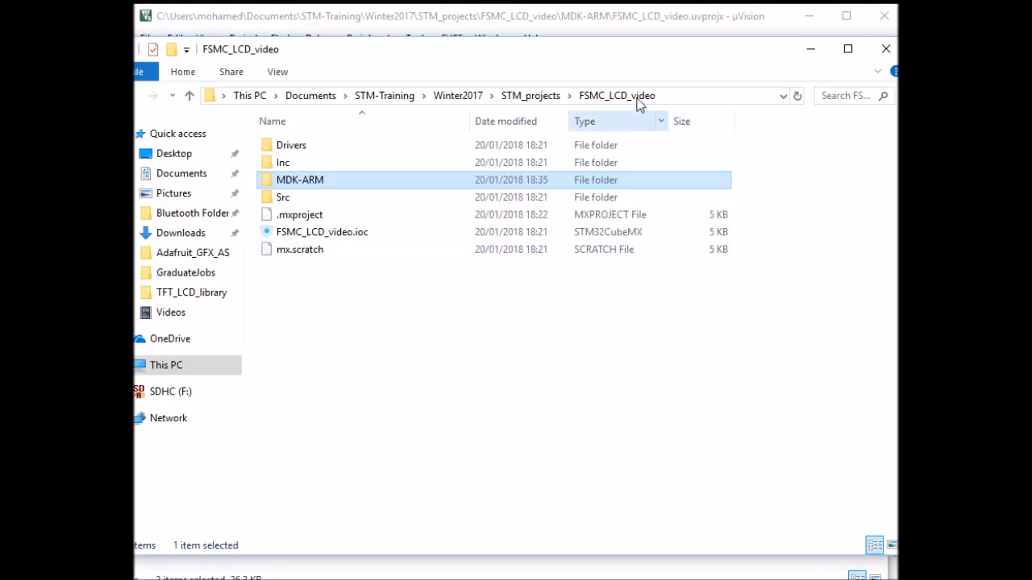
{"action": "mouse_move", "coordinate": [320, 185]}
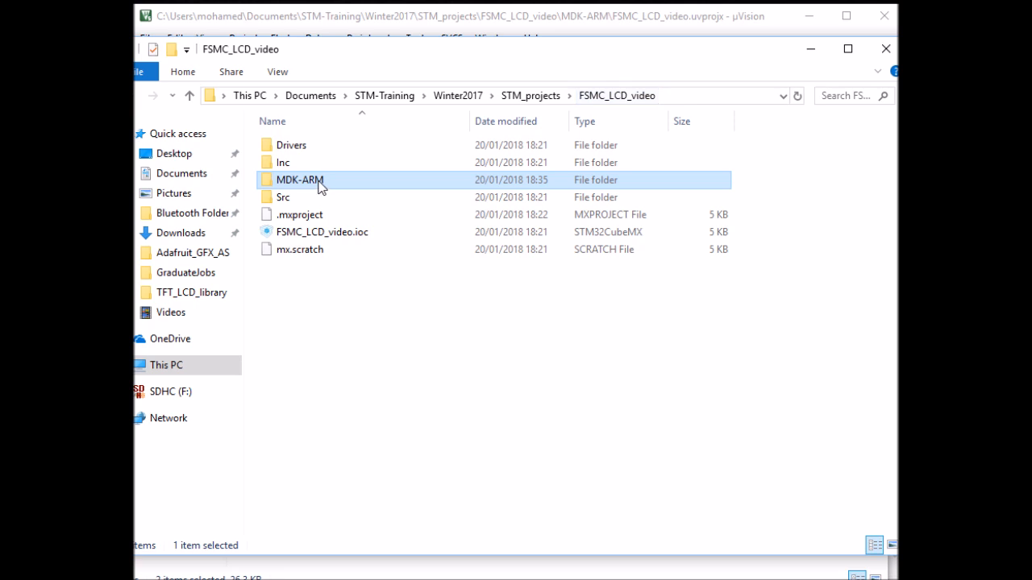
{"action": "double_click", "coordinate": [300, 180]}
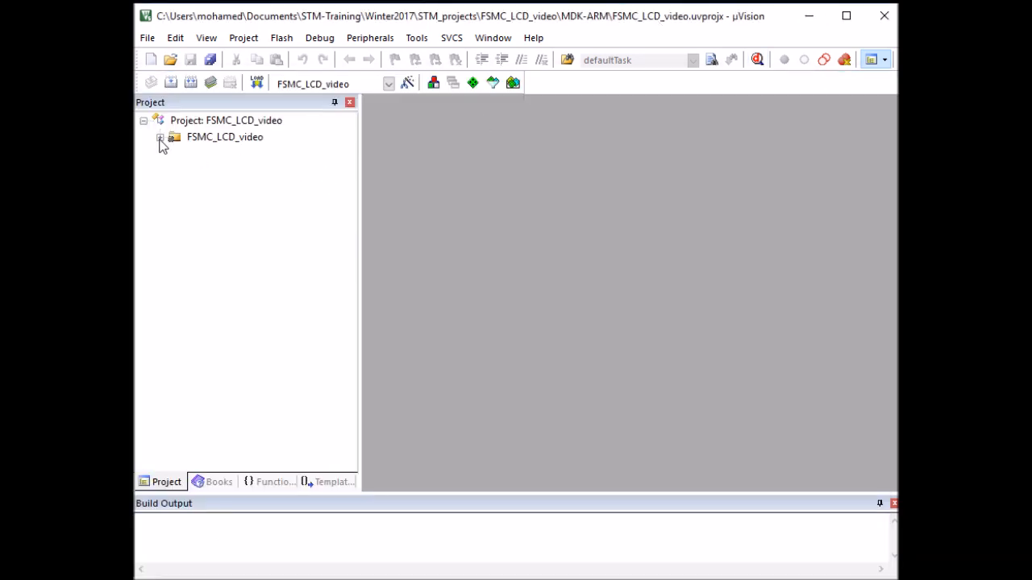
Step: Add MA_ILI9341.c to the project's Application/User group
{"action": "left_click", "coordinate": [160, 137]}
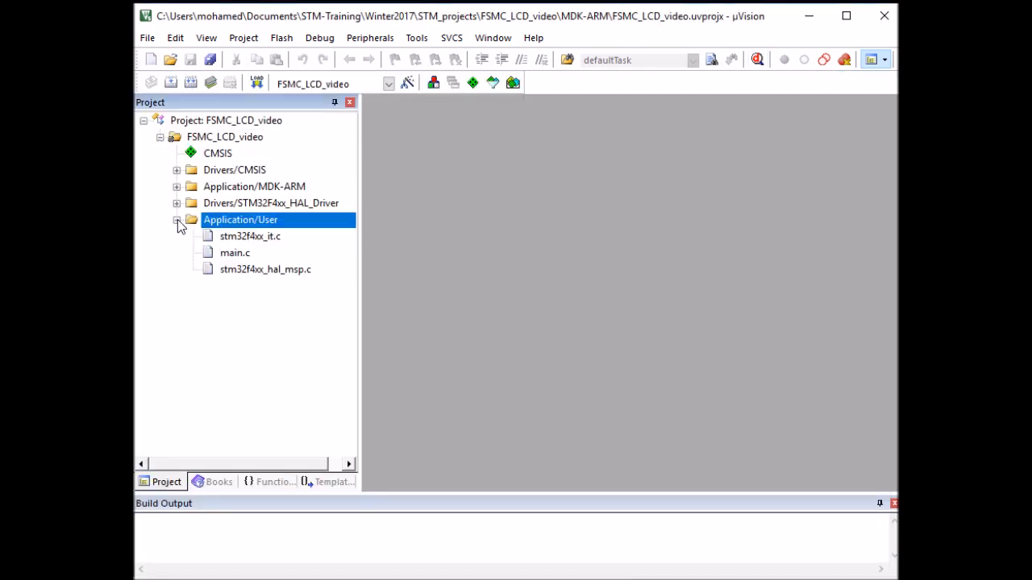
{"action": "right_click", "coordinate": [240, 219]}
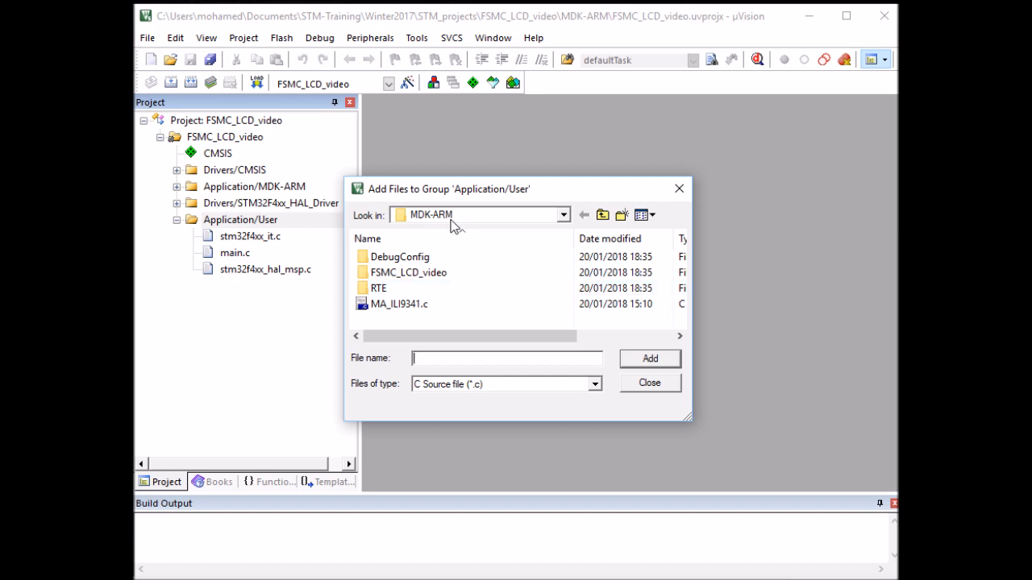
{"action": "left_click", "coordinate": [400, 303]}
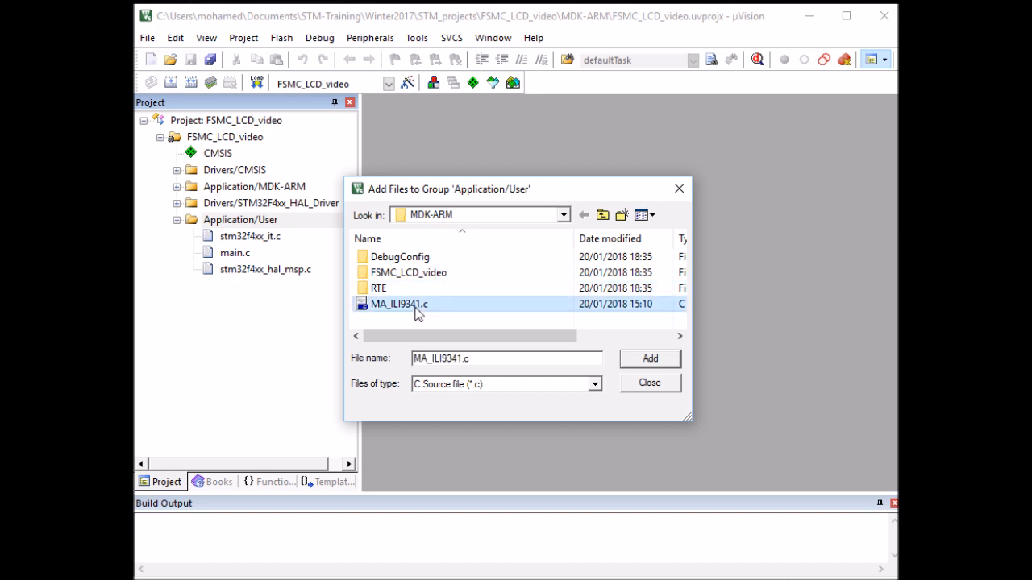
{"action": "left_click", "coordinate": [650, 358]}
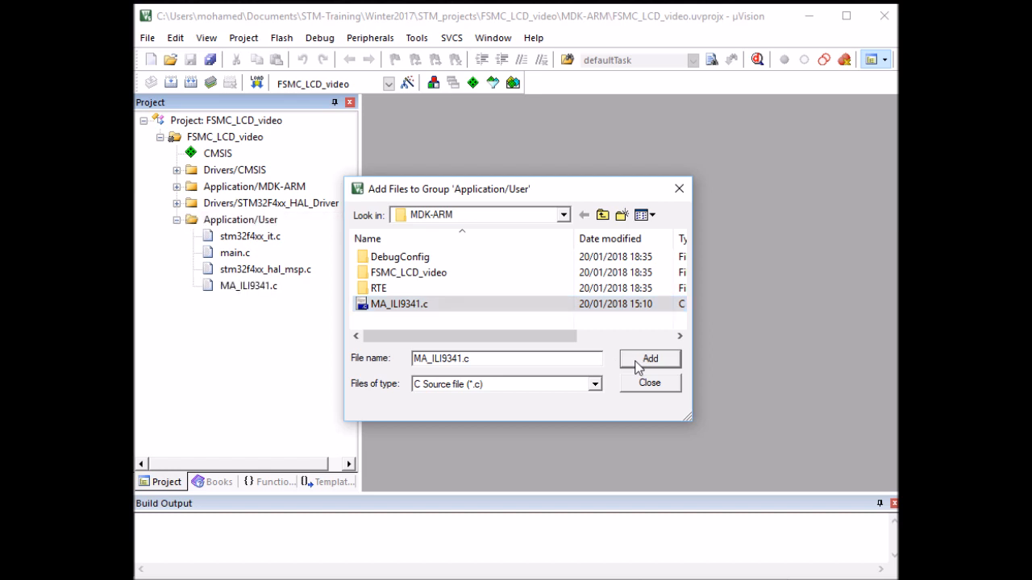
{"action": "left_click", "coordinate": [650, 382]}
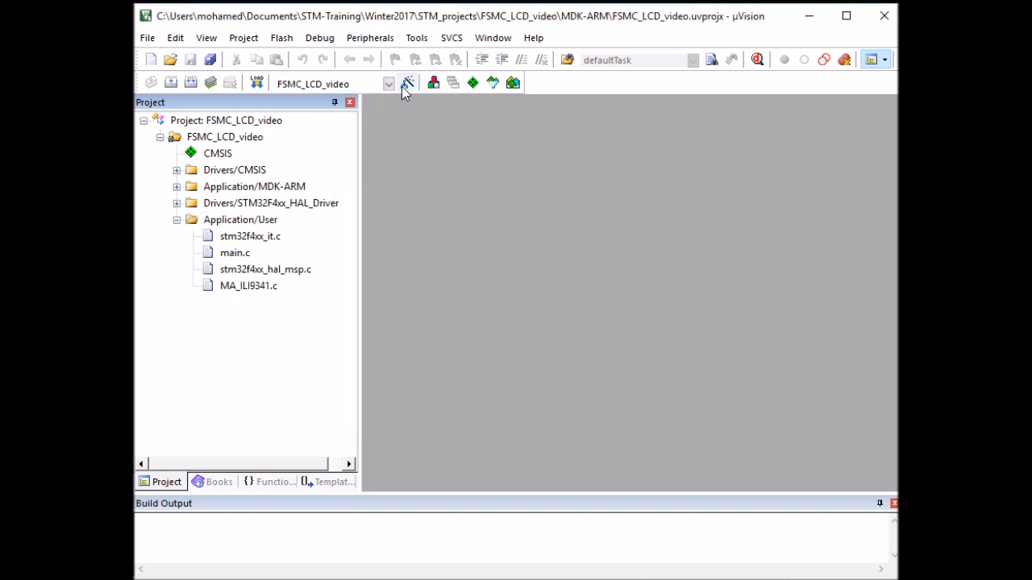
Step: Add the MDK-ARM folder to the target's C/C++ include paths and apply the options
{"action": "left_click", "coordinate": [406, 83]}
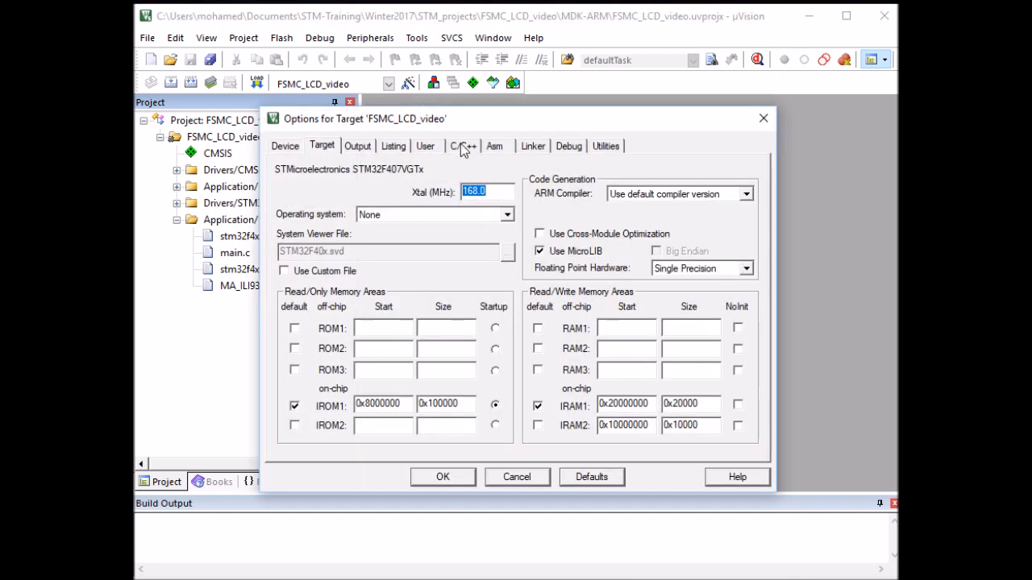
{"action": "mouse_move", "coordinate": [464, 154]}
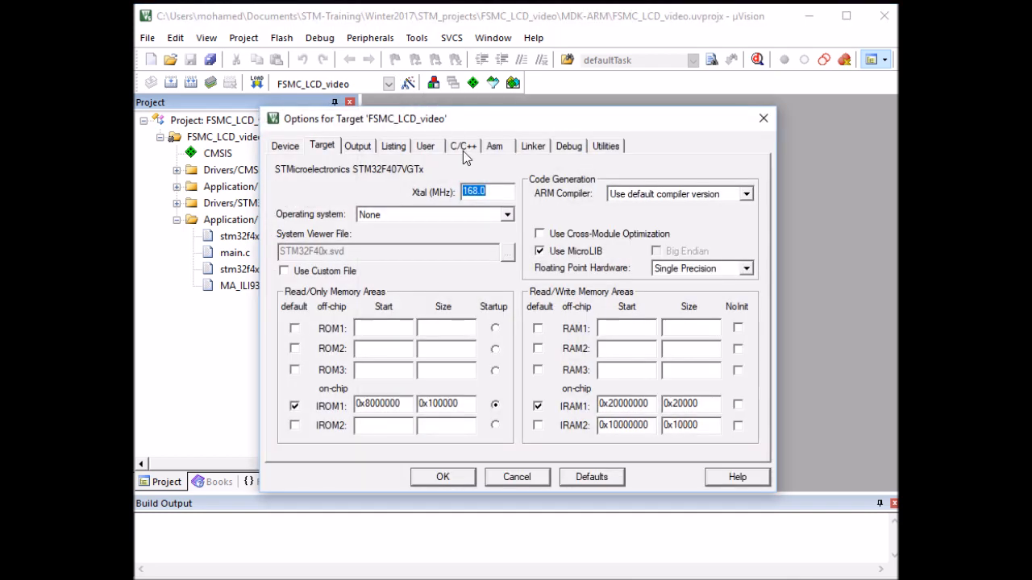
{"action": "left_click", "coordinate": [463, 145]}
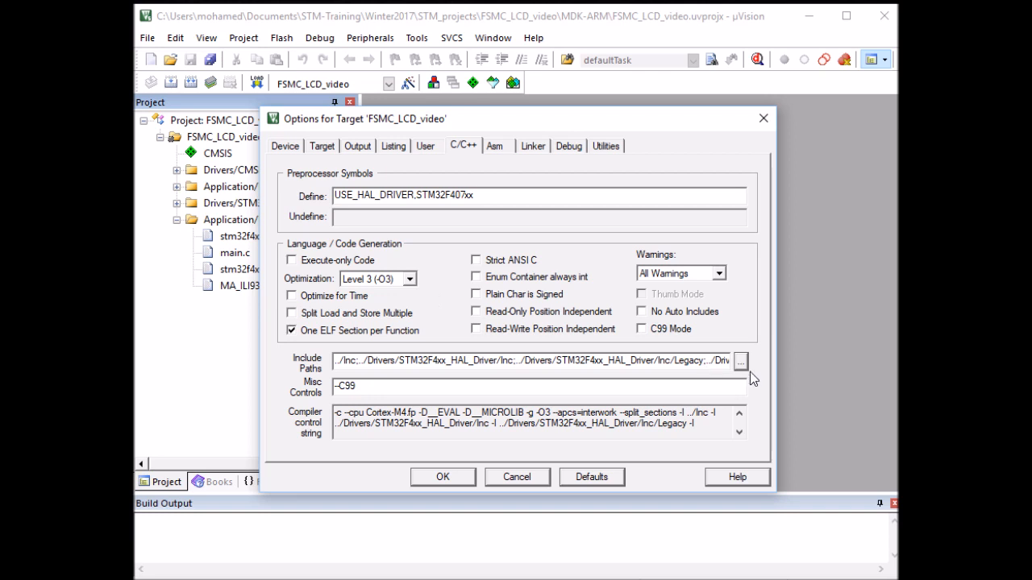
{"action": "left_click", "coordinate": [740, 361]}
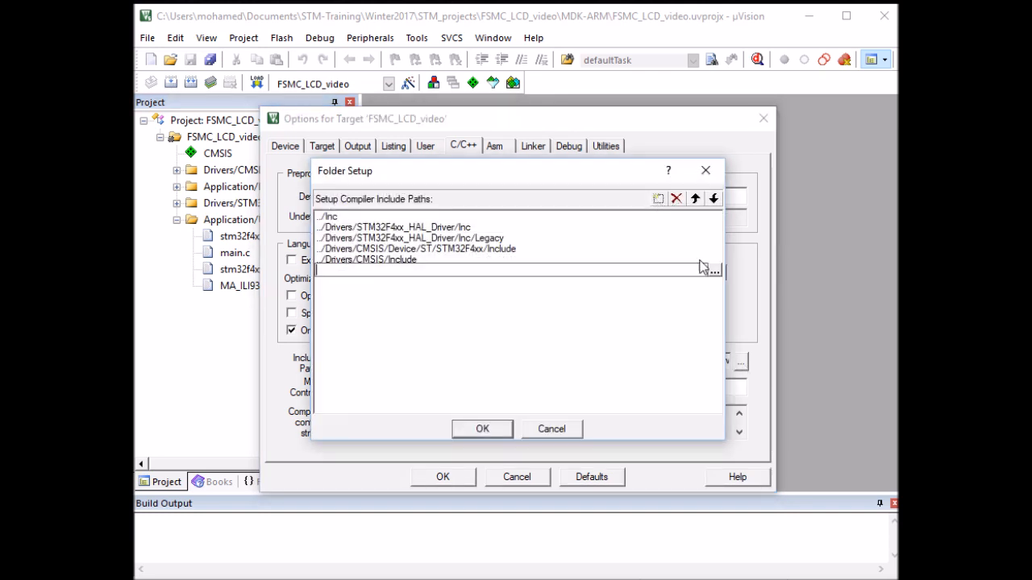
{"action": "left_click", "coordinate": [713, 271]}
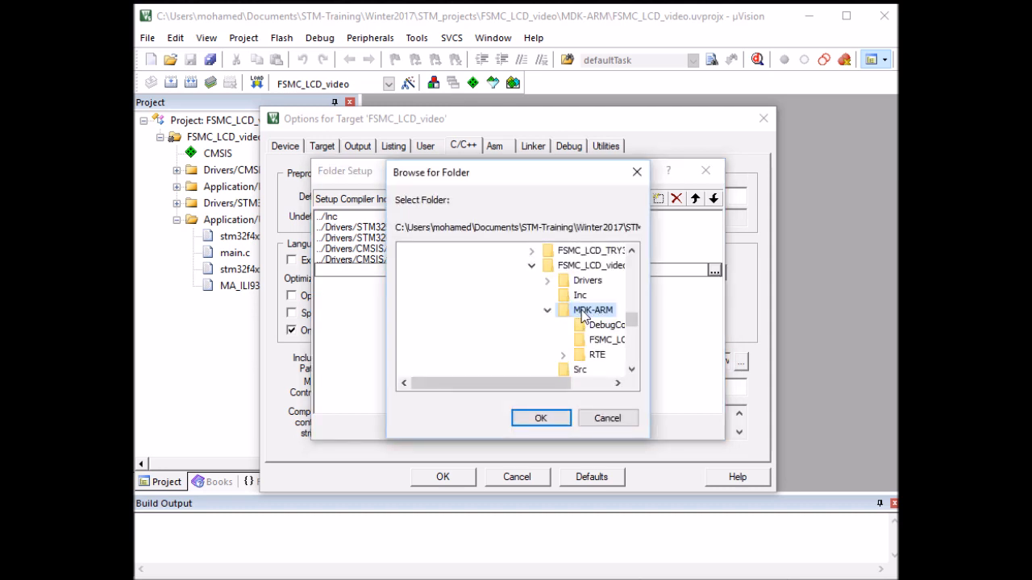
{"action": "left_click", "coordinate": [540, 418]}
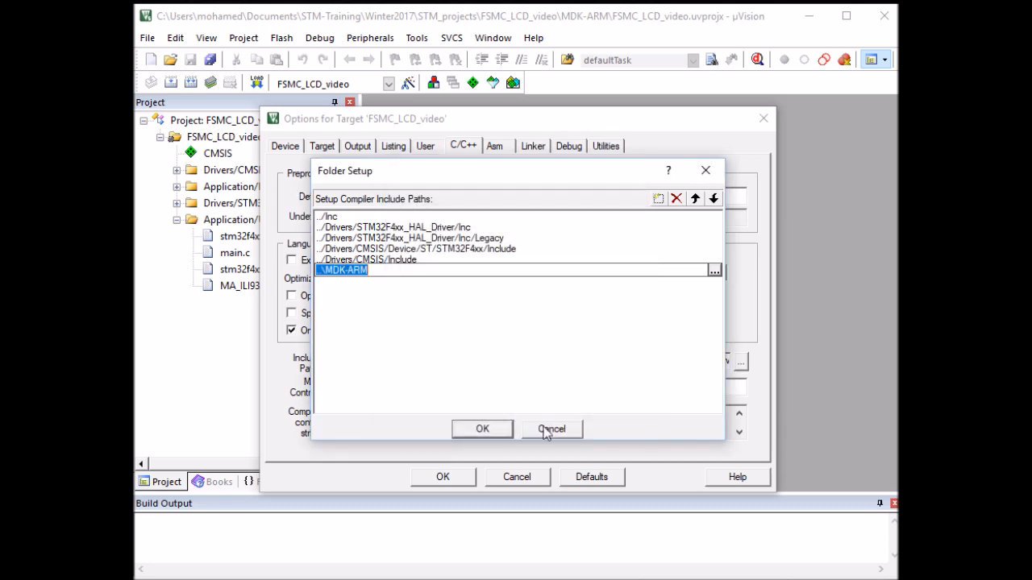
{"action": "left_click", "coordinate": [482, 429]}
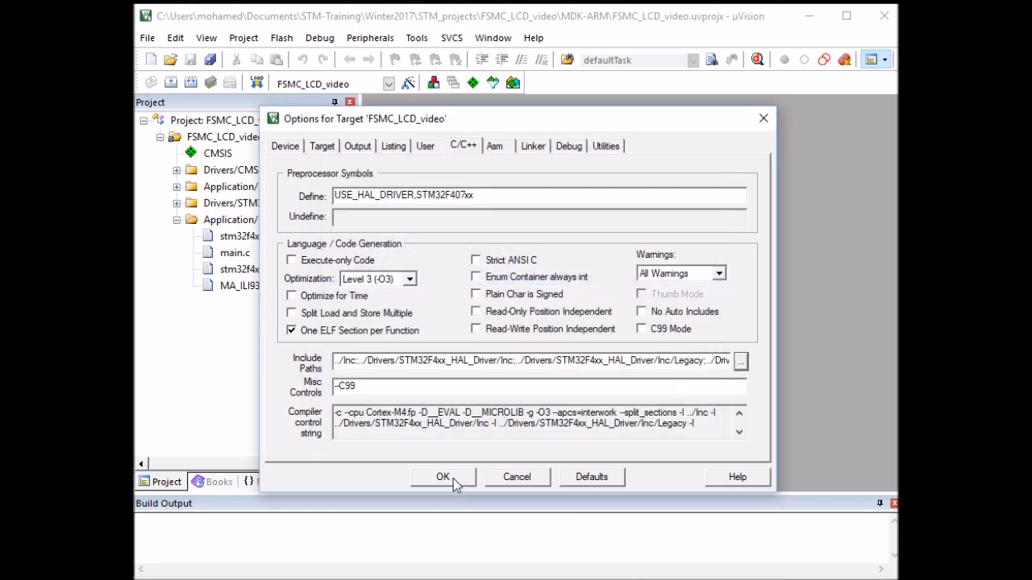
{"action": "left_click", "coordinate": [442, 477]}
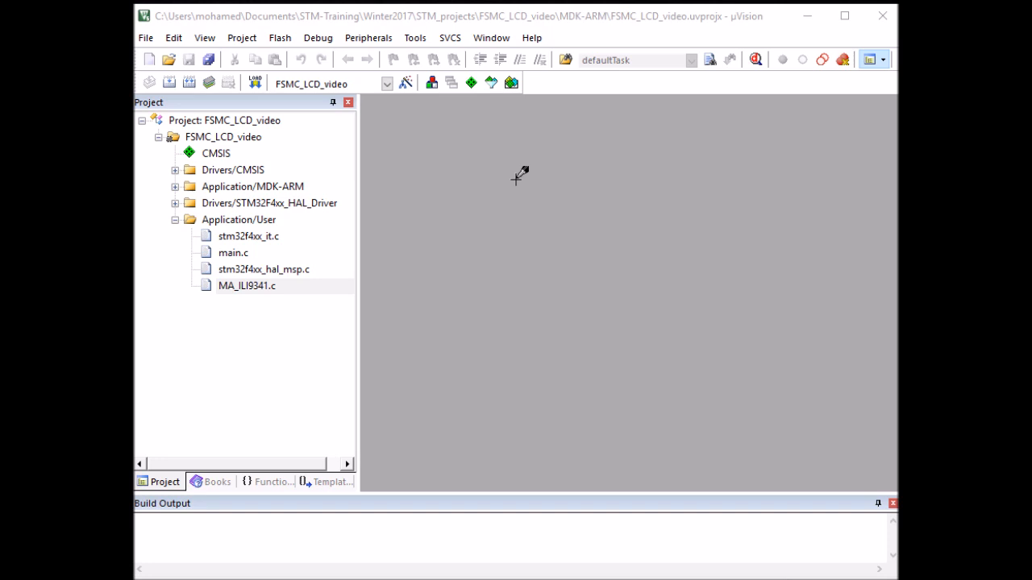
Step: Copy the #include "MA_ILI9341.h" line from MA_ILI9341.c into main.c's USER CODE Includes section
{"action": "left_click", "coordinate": [232, 251]}
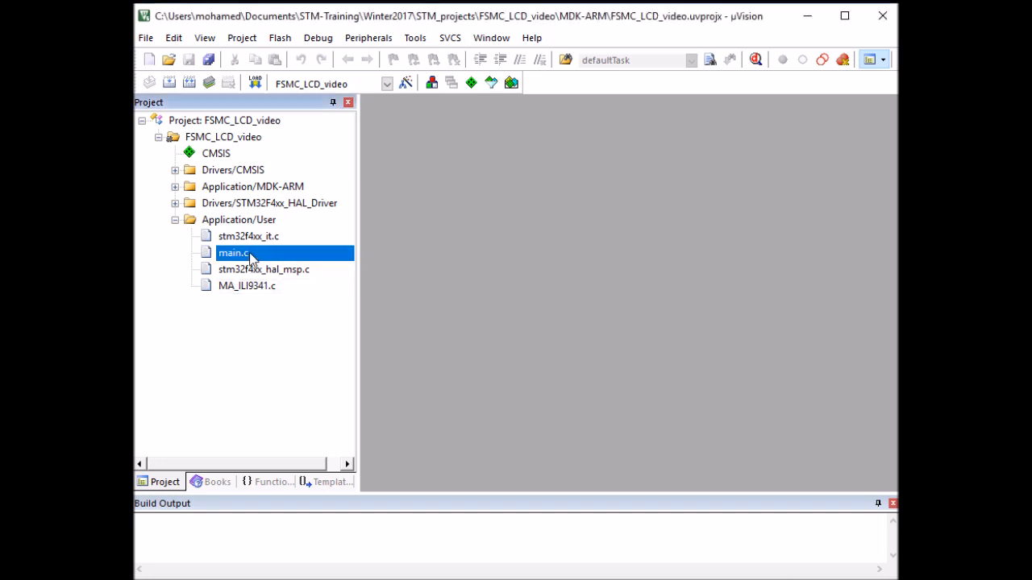
{"action": "double_click", "coordinate": [232, 251]}
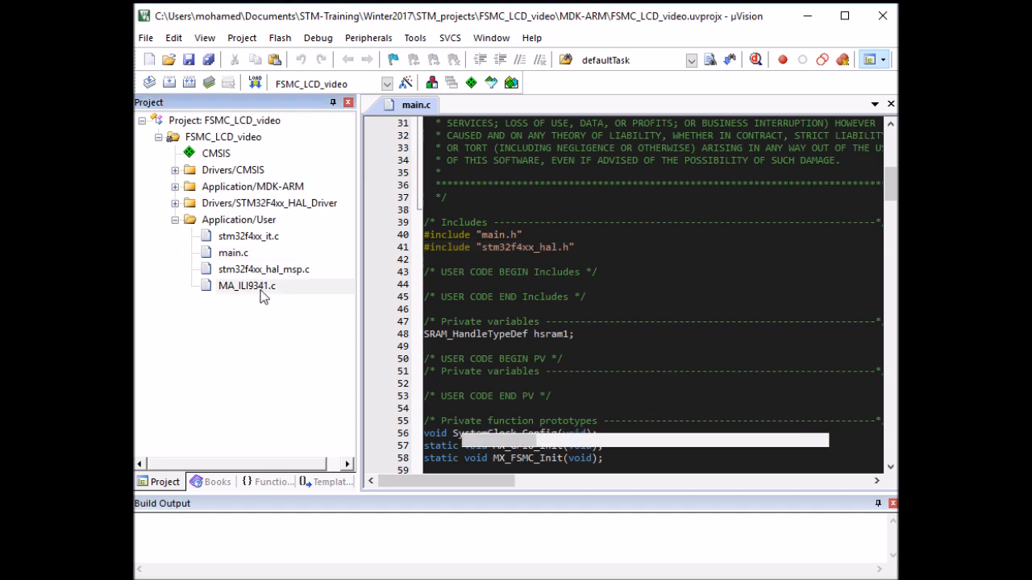
{"action": "double_click", "coordinate": [245, 286]}
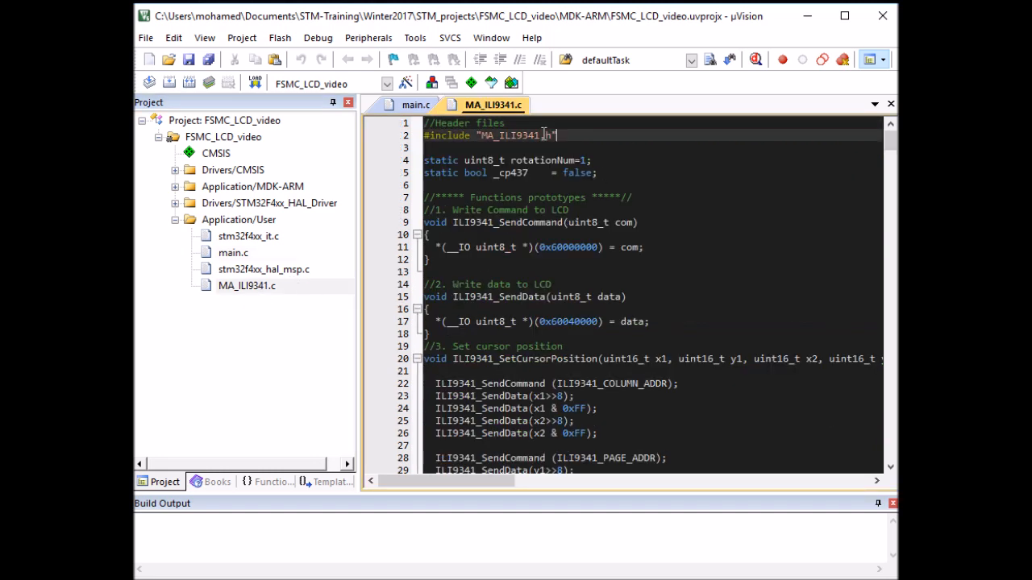
{"action": "triple_click", "coordinate": [490, 136]}
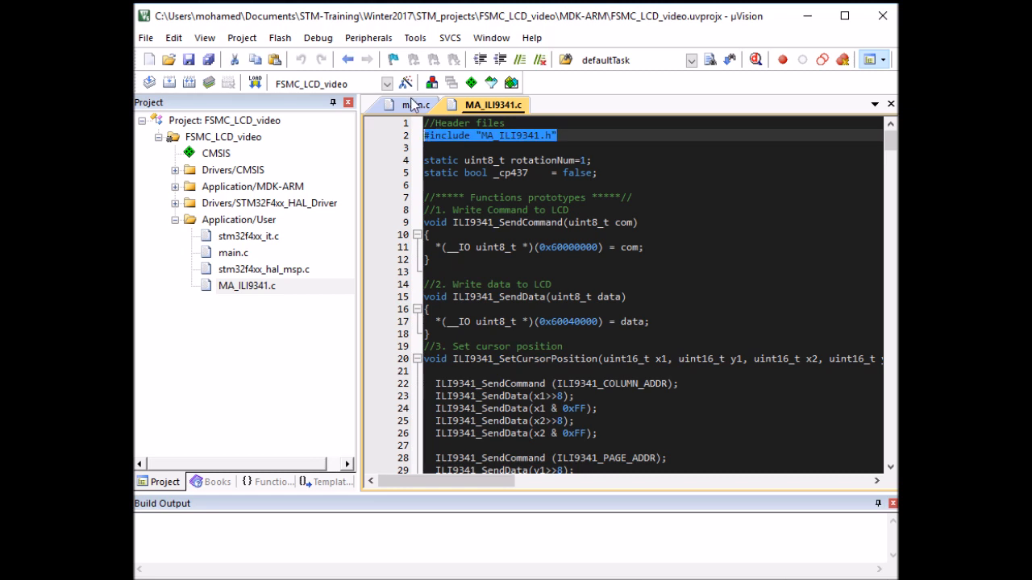
{"action": "left_click", "coordinate": [417, 105]}
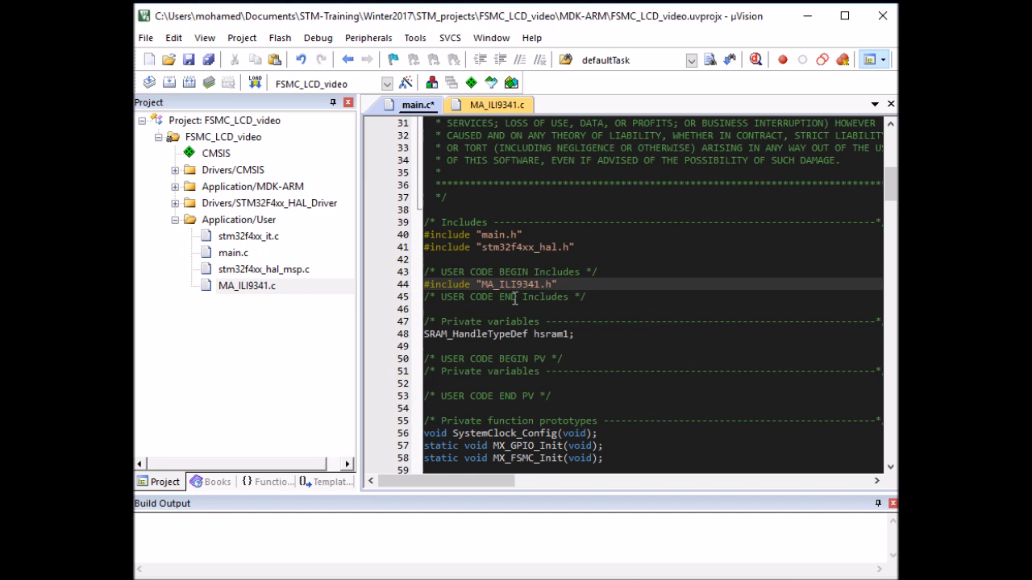
{"action": "left_click", "coordinate": [555, 284]}
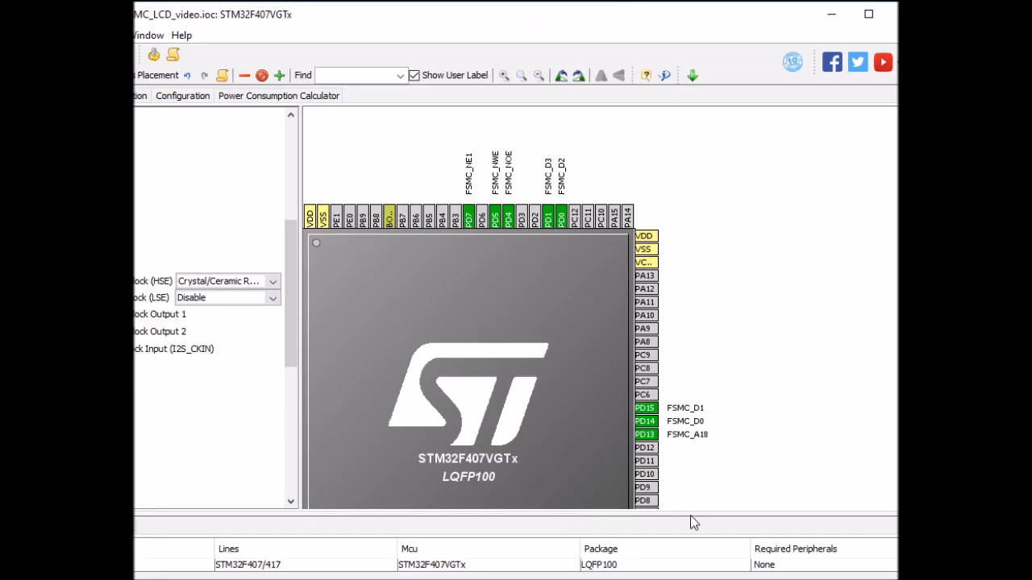
{"action": "mouse_move", "coordinate": [276, 377]}
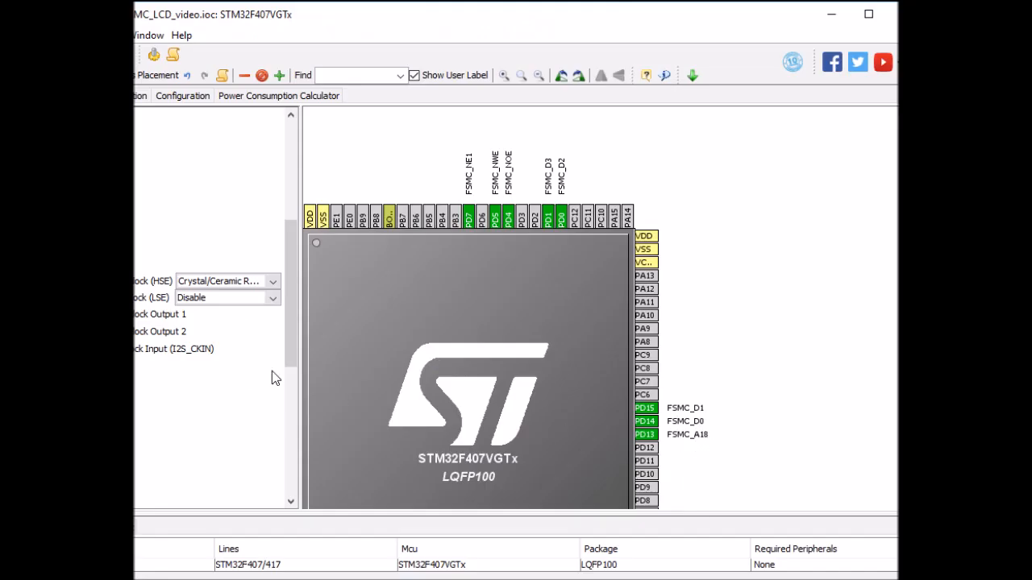
{"action": "mouse_move", "coordinate": [797, 129]}
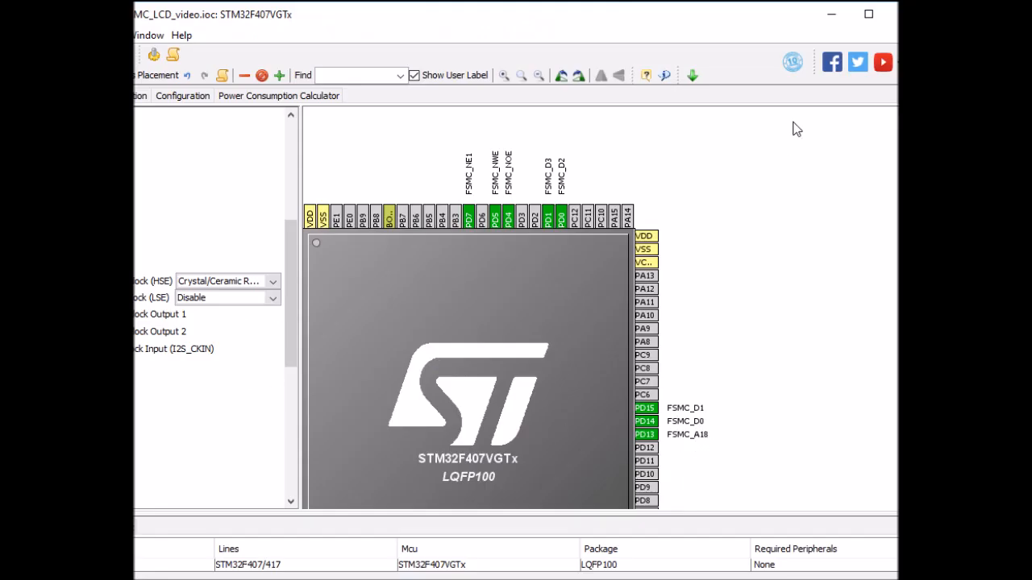
{"action": "mouse_move", "coordinate": [831, 15]}
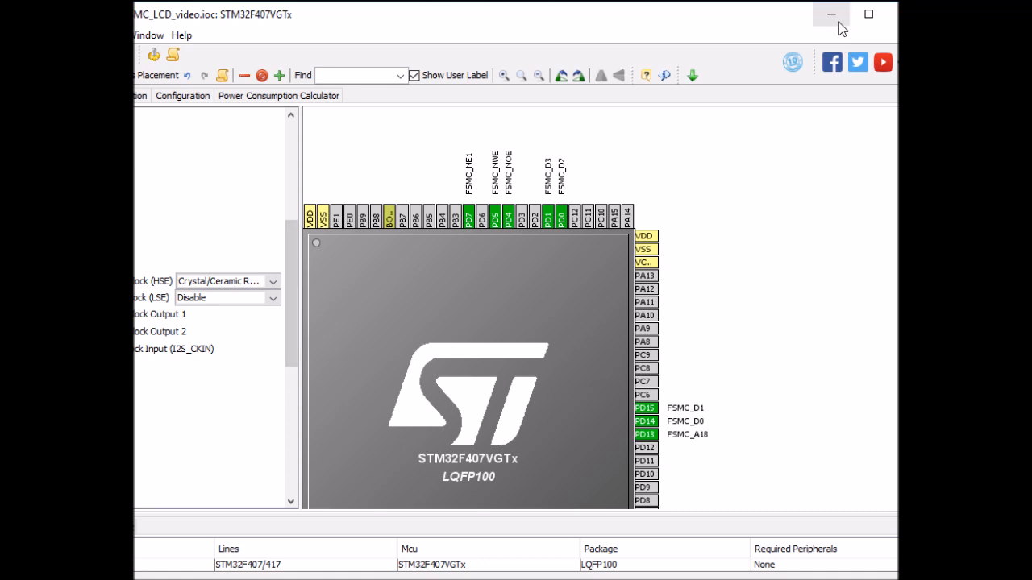
{"action": "mouse_move", "coordinate": [816, 29]}
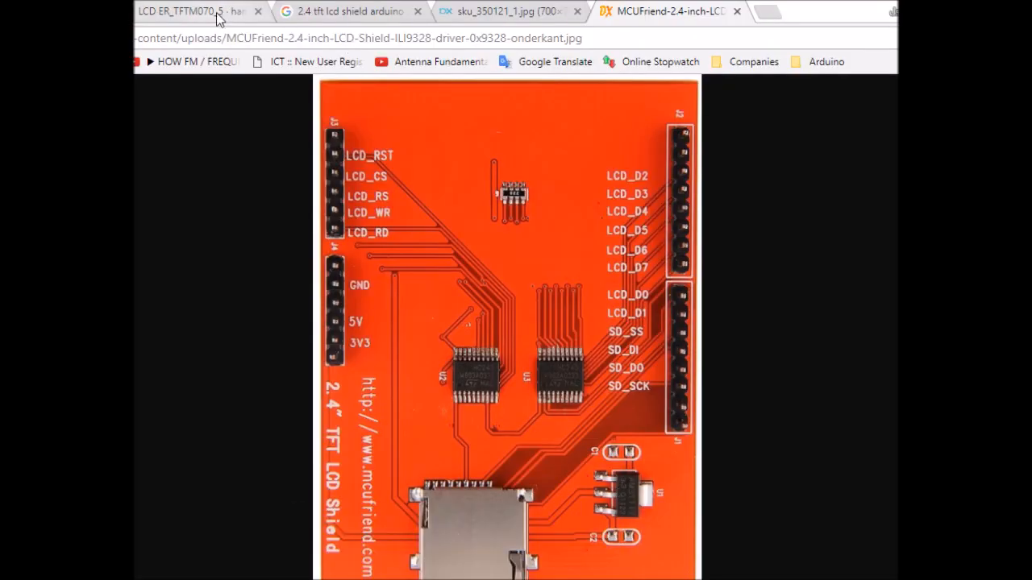
Step: Scroll the GitHub LCD wiki to the Understanding FSMC addressing section and its HADDR bit table
{"action": "left_click", "coordinate": [190, 11]}
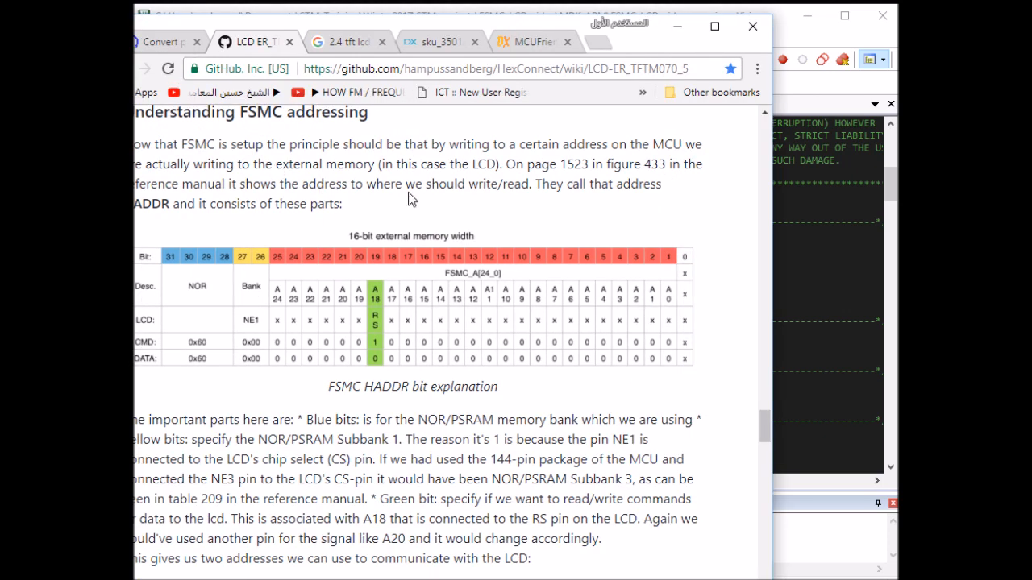
{"action": "scroll", "scroll_direction": "up", "scroll_amount": 3}
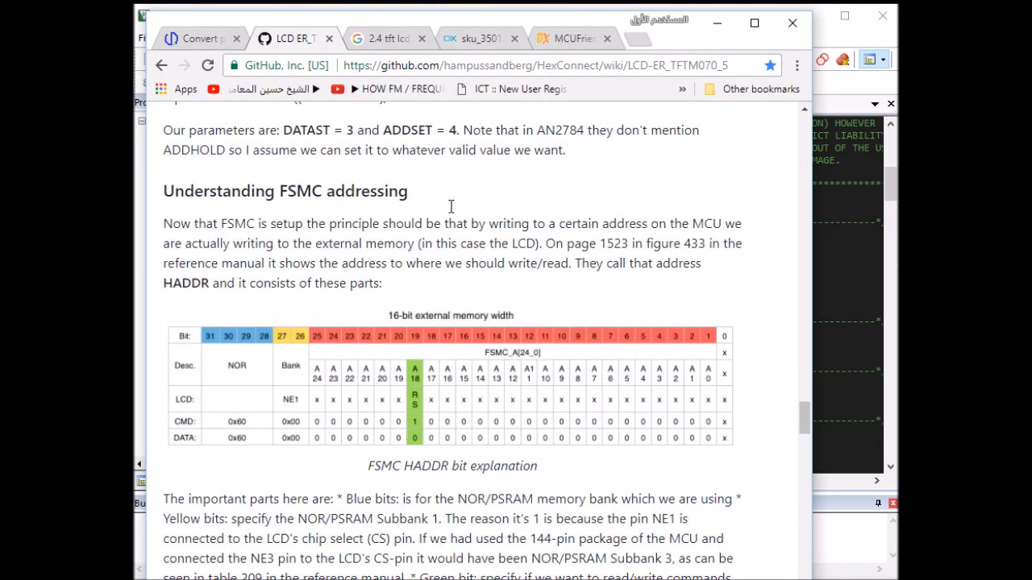
{"action": "scroll", "scroll_direction": "down", "scroll_amount": 3}
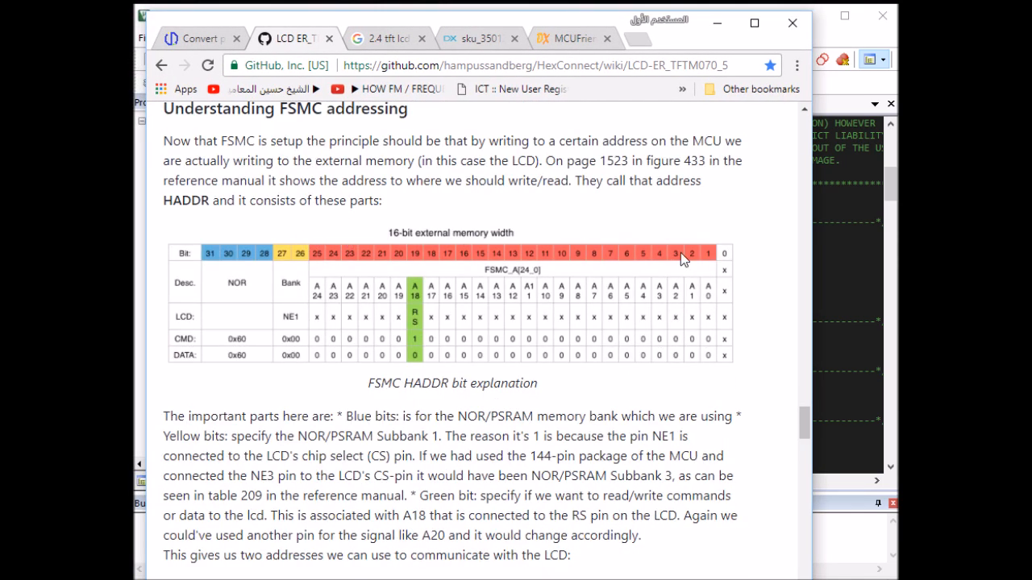
{"action": "mouse_move", "coordinate": [708, 260]}
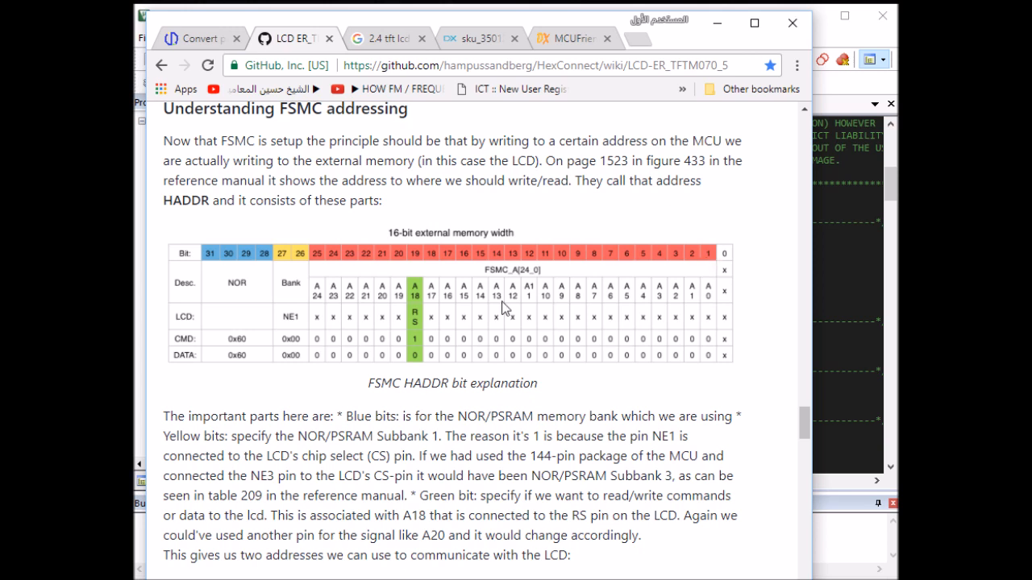
{"action": "mouse_move", "coordinate": [209, 363]}
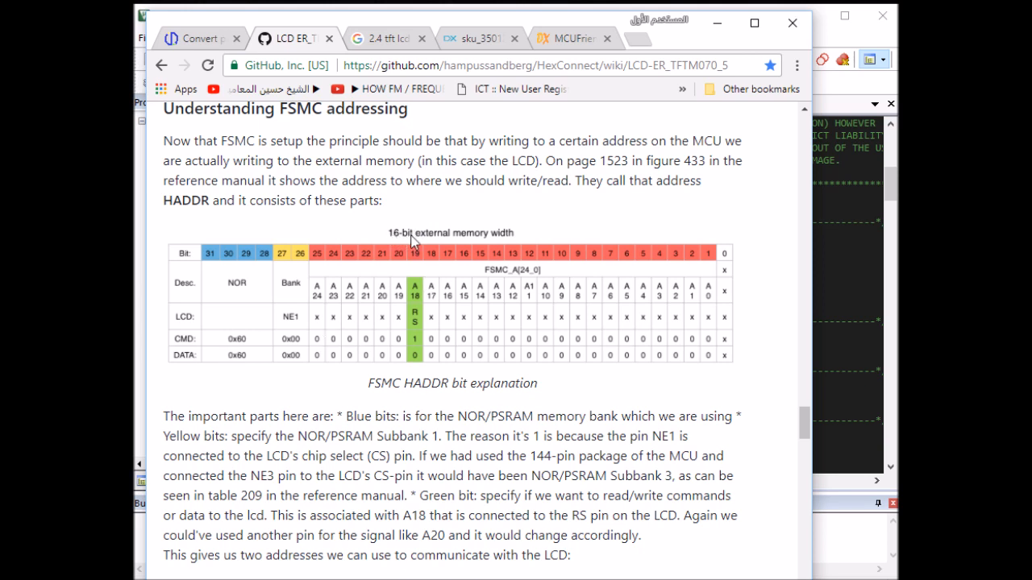
{"action": "mouse_move", "coordinate": [428, 243]}
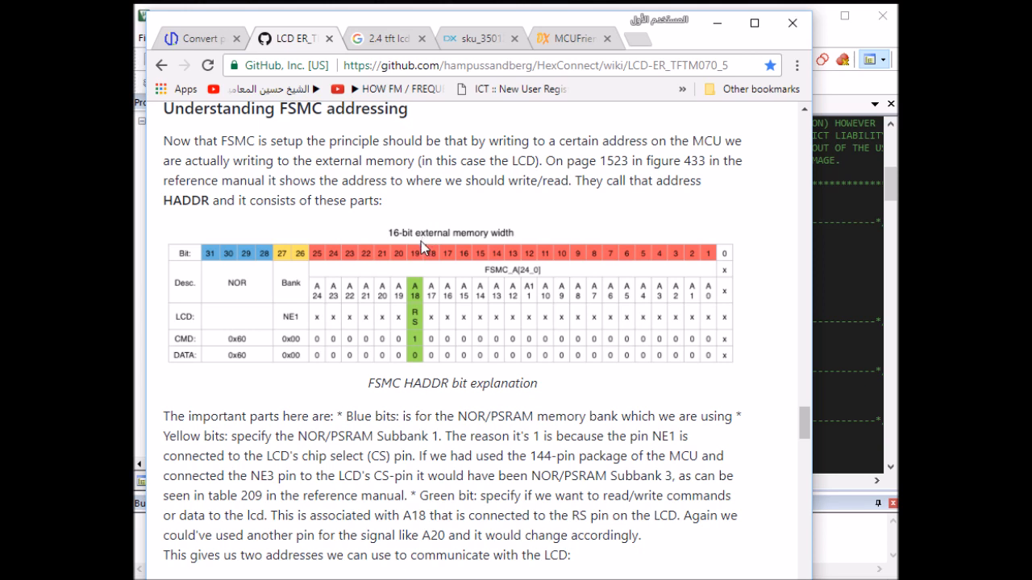
{"action": "mouse_move", "coordinate": [614, 299]}
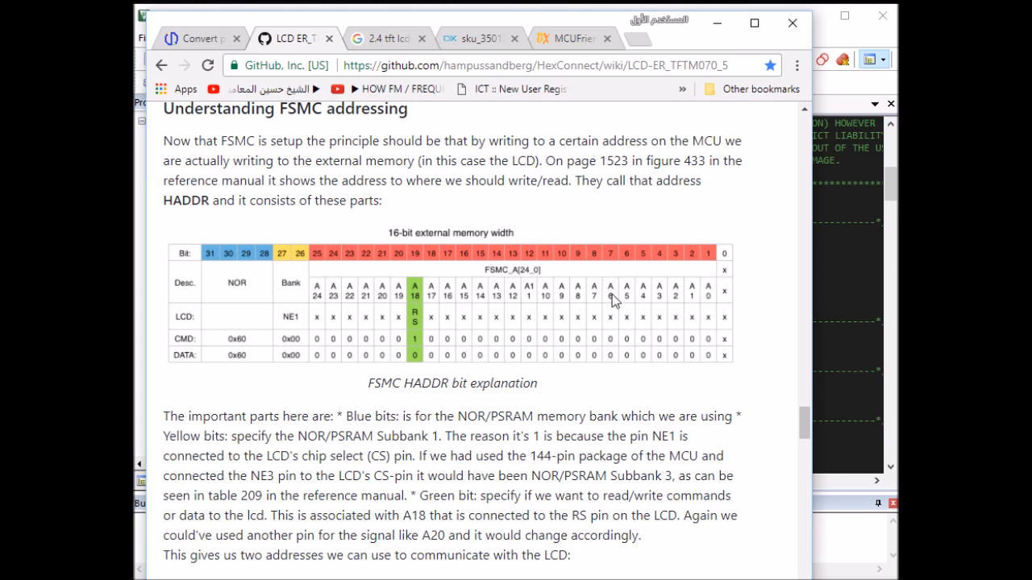
{"action": "mouse_move", "coordinate": [696, 313]}
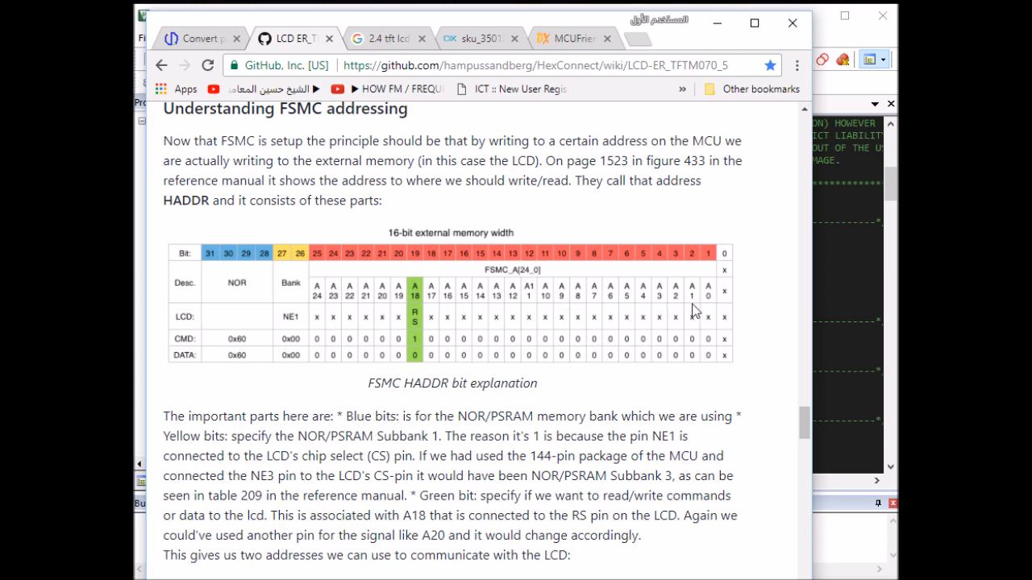
{"action": "mouse_move", "coordinate": [709, 303]}
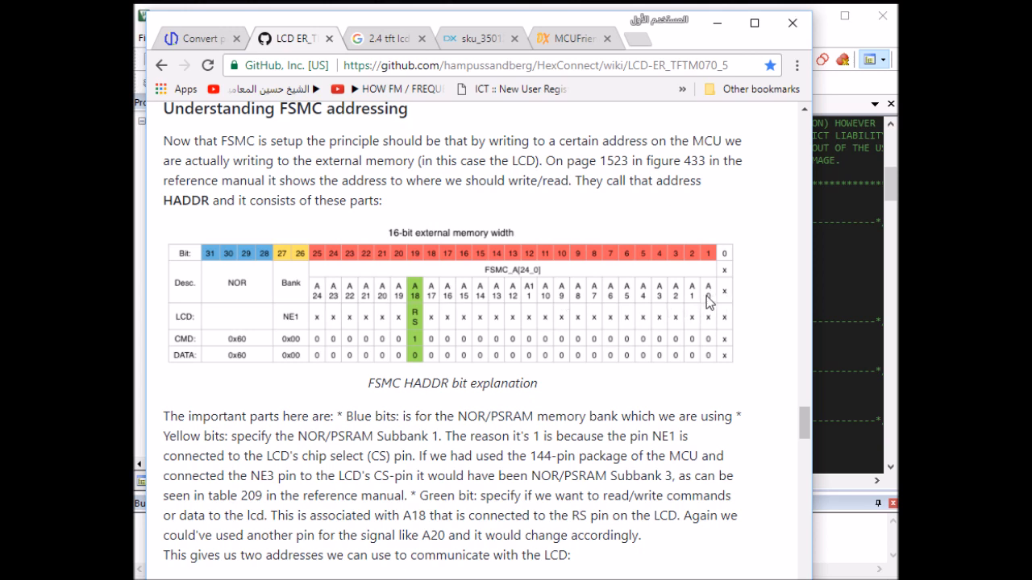
{"action": "mouse_move", "coordinate": [707, 280]}
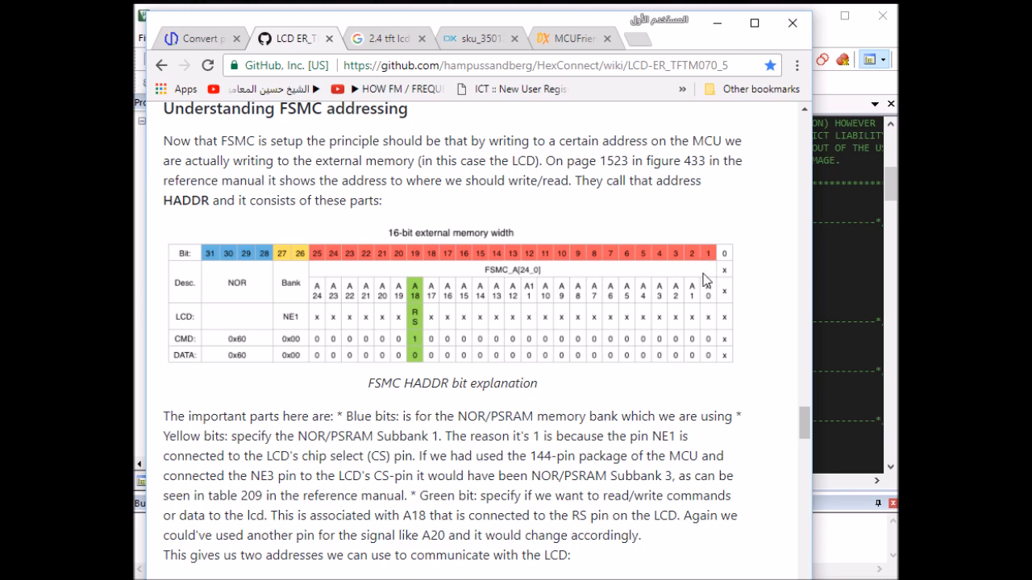
{"action": "mouse_move", "coordinate": [734, 264]}
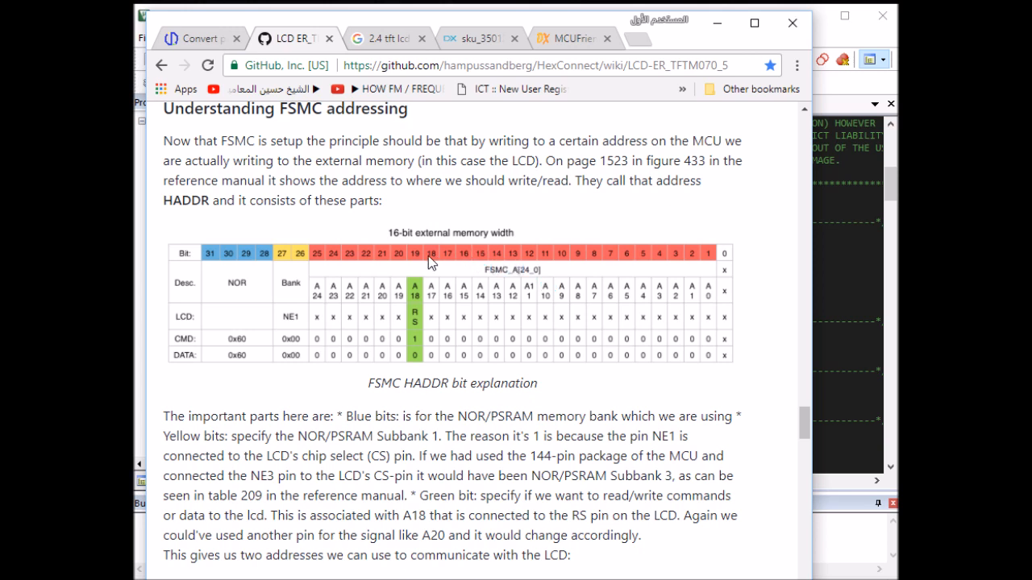
{"action": "mouse_move", "coordinate": [434, 250]}
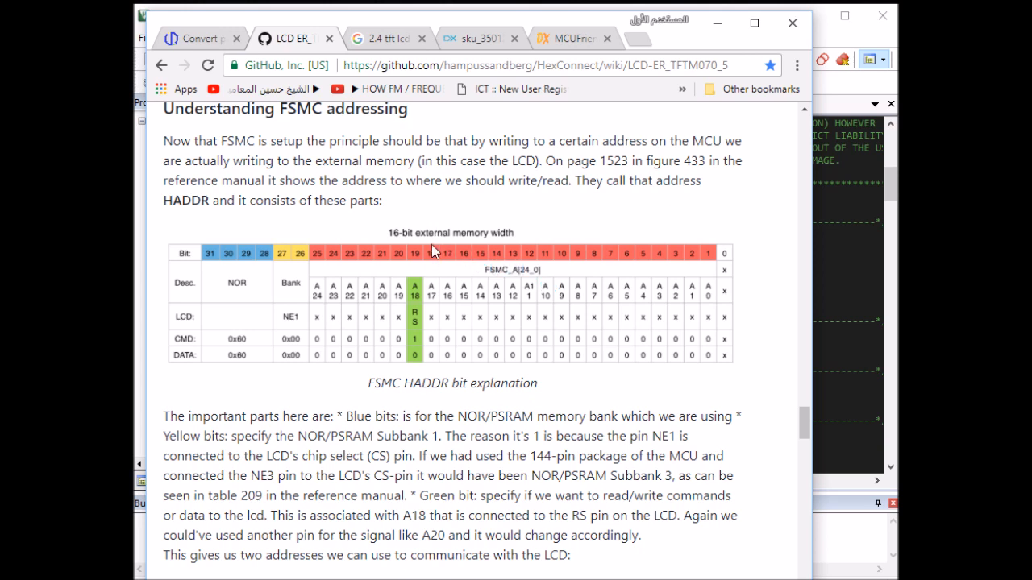
{"action": "mouse_move", "coordinate": [434, 261]}
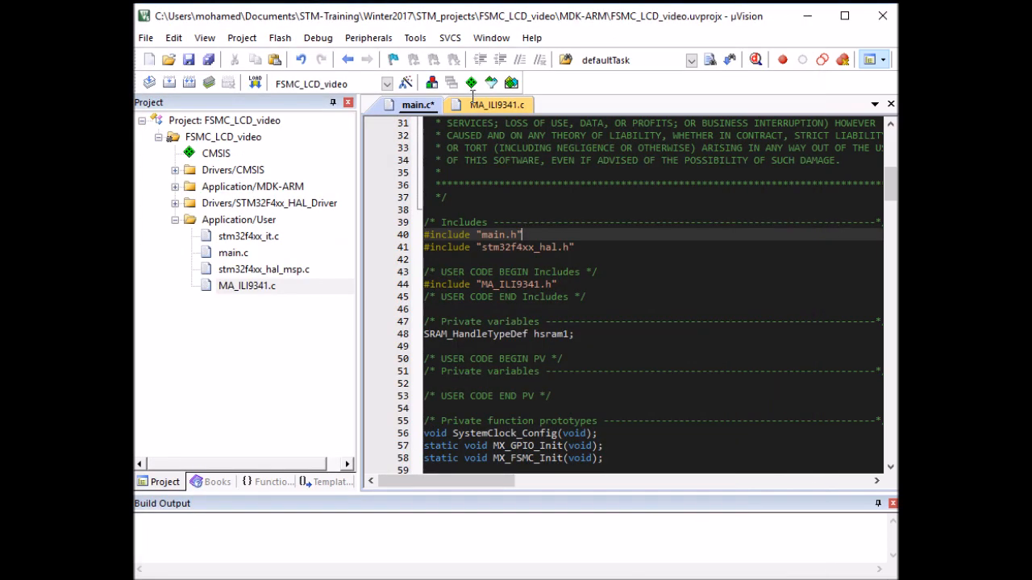
Step: Switch to MA_ILI9341.c and select the 0x60000000 address in ILI9341_SendCommand
{"action": "left_click", "coordinate": [496, 105]}
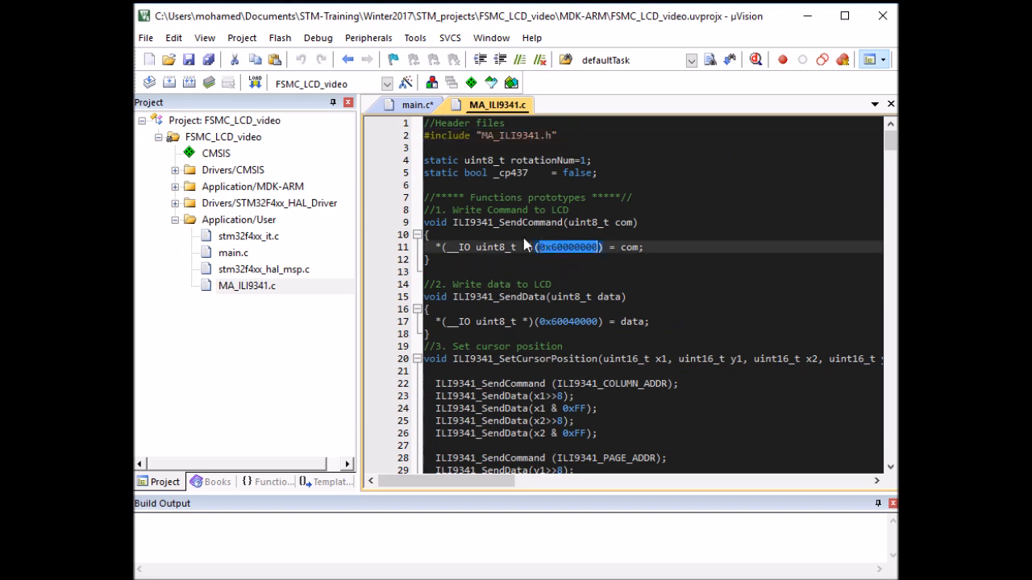
{"action": "left_click", "coordinate": [535, 247]}
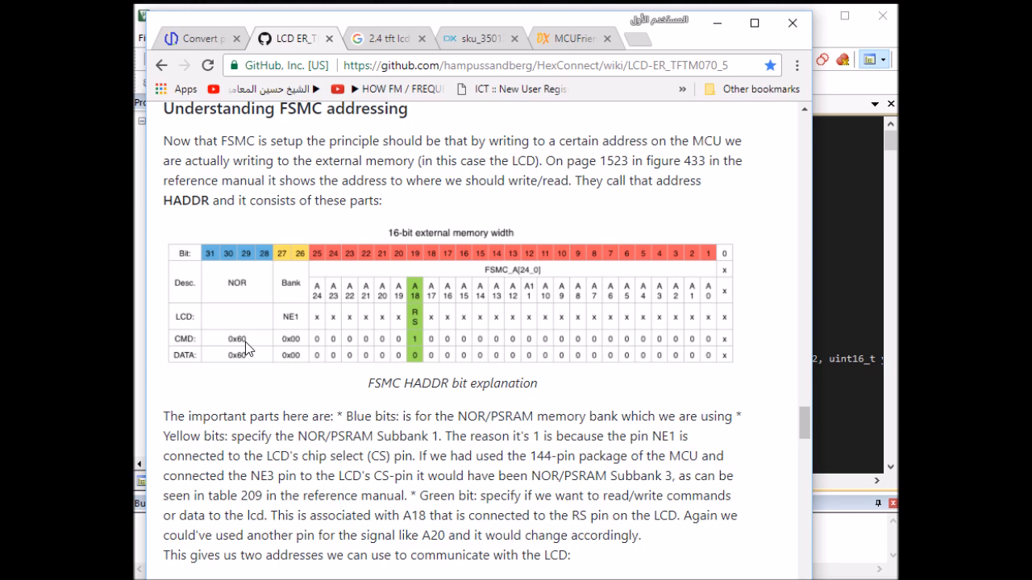
{"action": "mouse_move", "coordinate": [298, 334]}
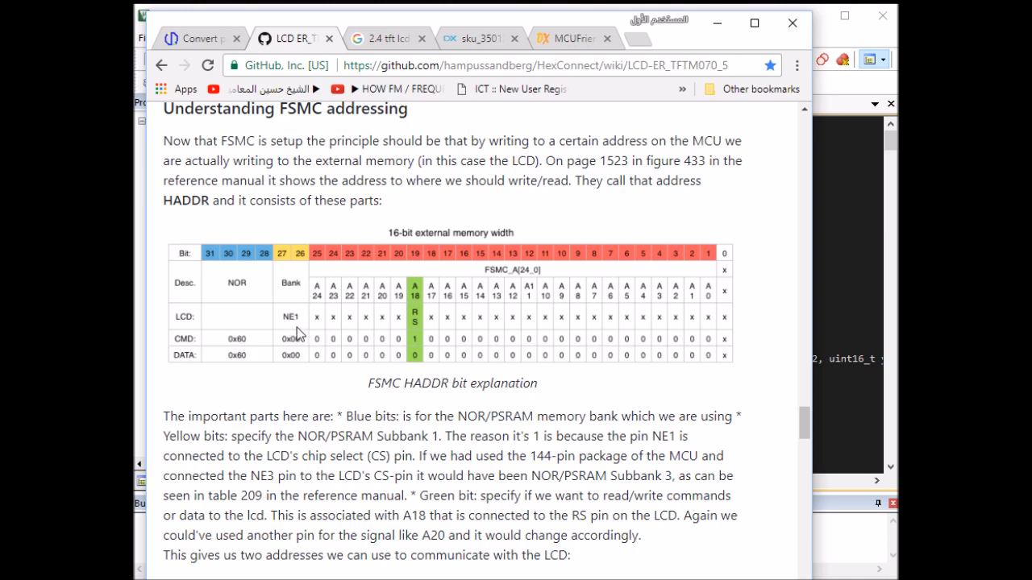
{"action": "mouse_move", "coordinate": [326, 346]}
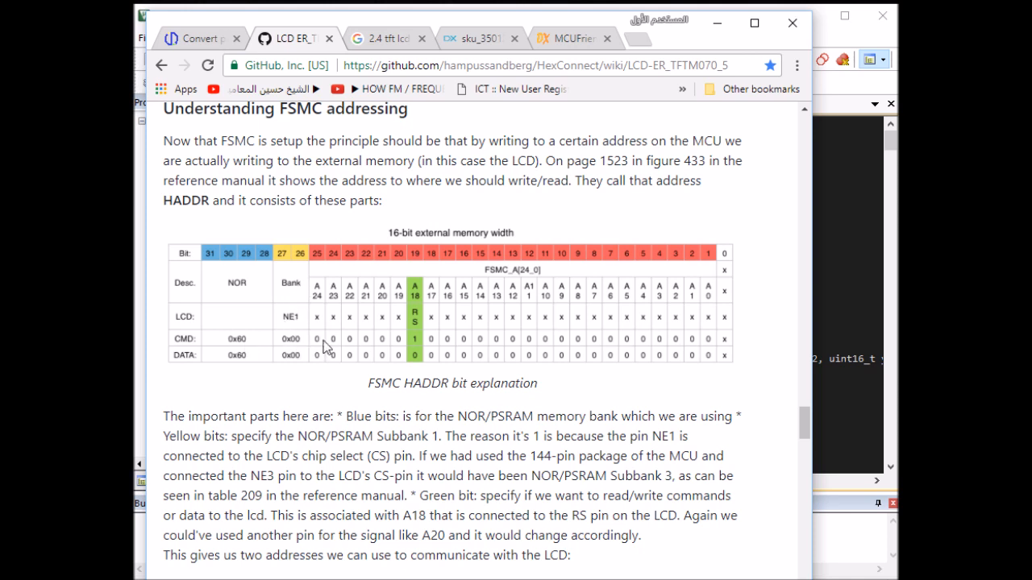
{"action": "mouse_move", "coordinate": [427, 271]}
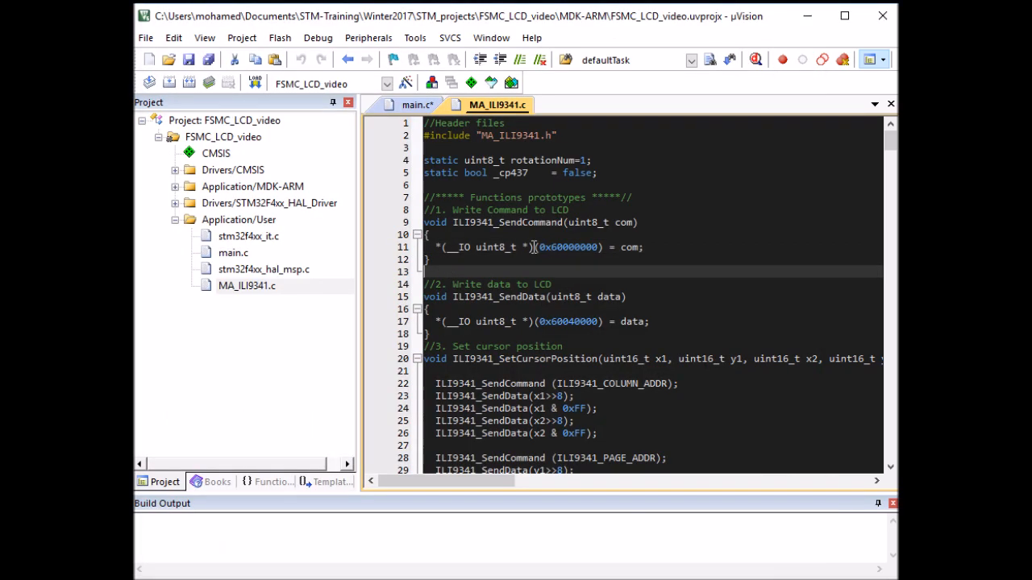
Step: Highlight the 0x60000000 command and 0x60040000 data write casts in SendCommand and SendData
{"action": "double_click", "coordinate": [567, 248]}
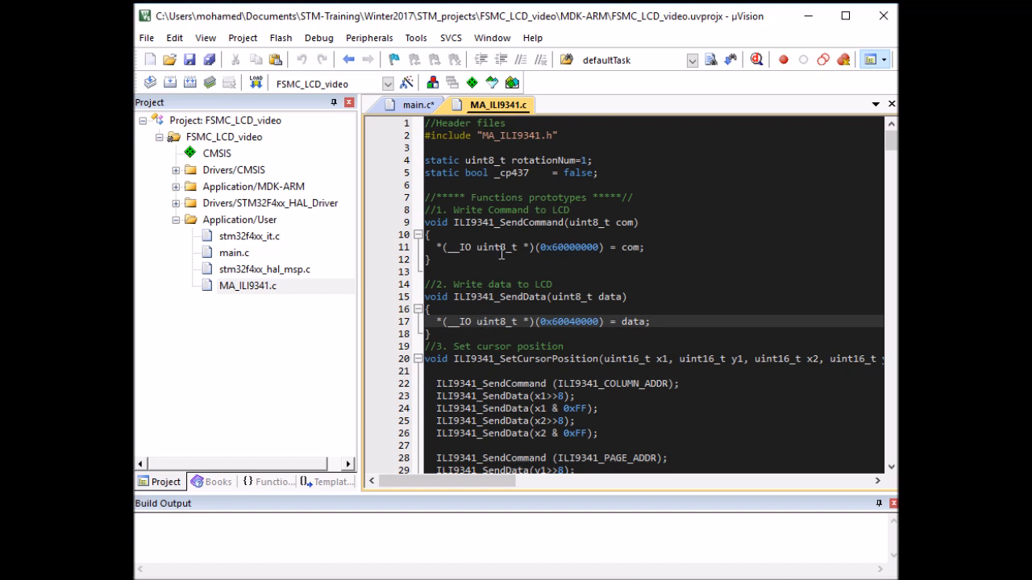
{"action": "left_click", "coordinate": [451, 247]}
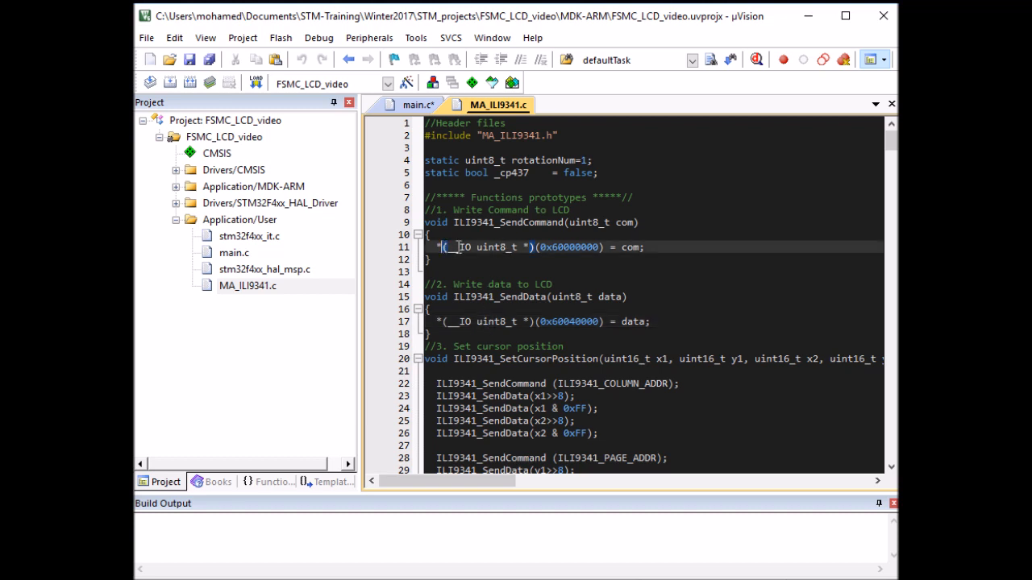
{"action": "left_click", "coordinate": [429, 258]}
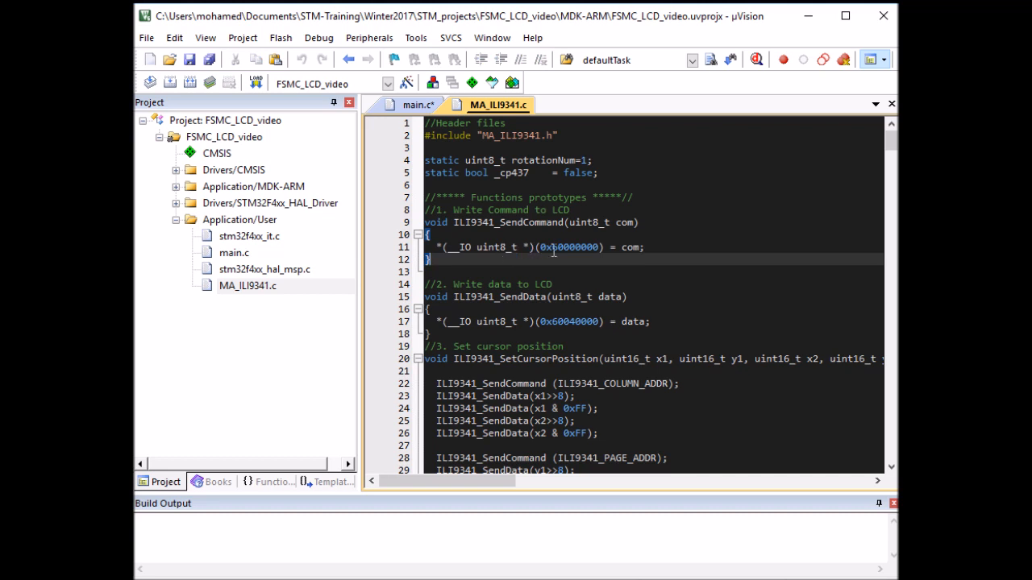
{"action": "double_click", "coordinate": [567, 246]}
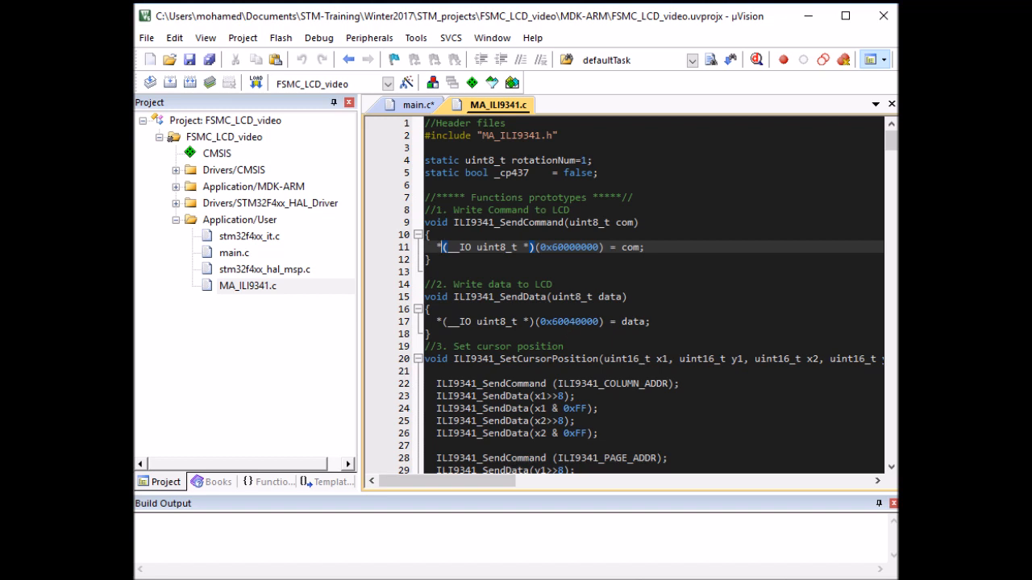
{"action": "left_click", "coordinate": [674, 284]}
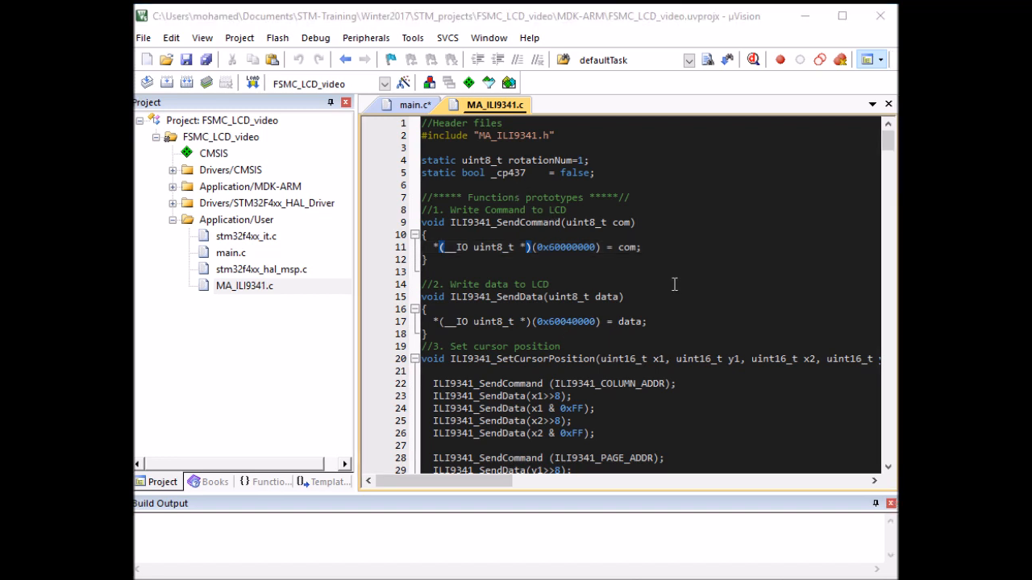
{"action": "mouse_move", "coordinate": [412, 116]}
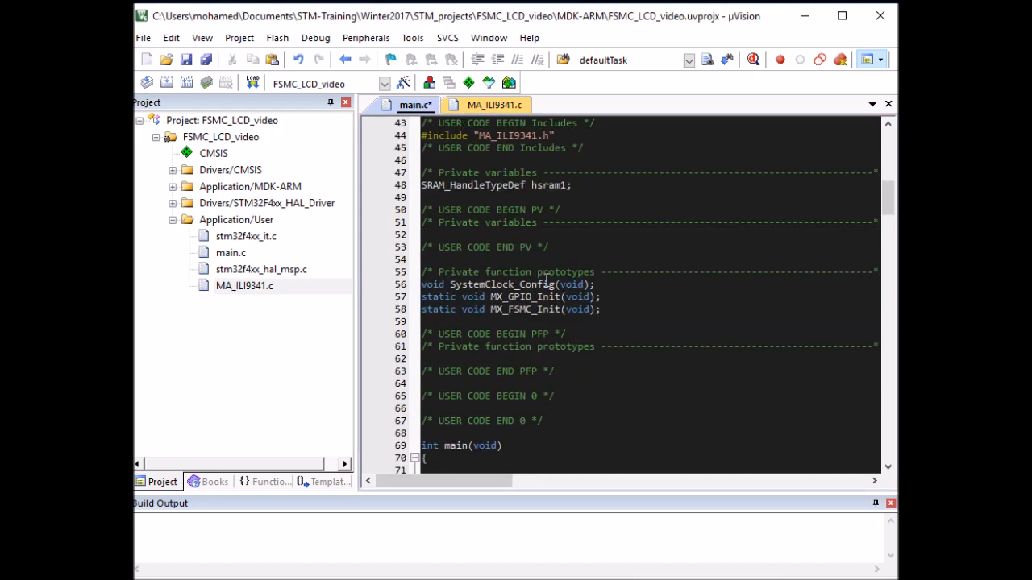
{"action": "scroll", "scroll_direction": "down", "scroll_amount": 3}
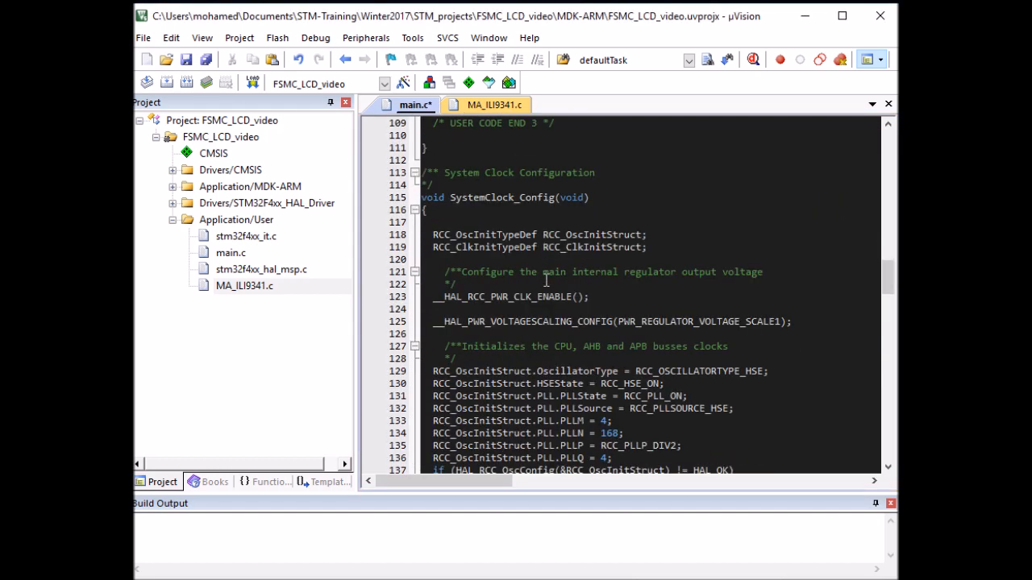
{"action": "scroll", "scroll_direction": "down", "scroll_amount": 3}
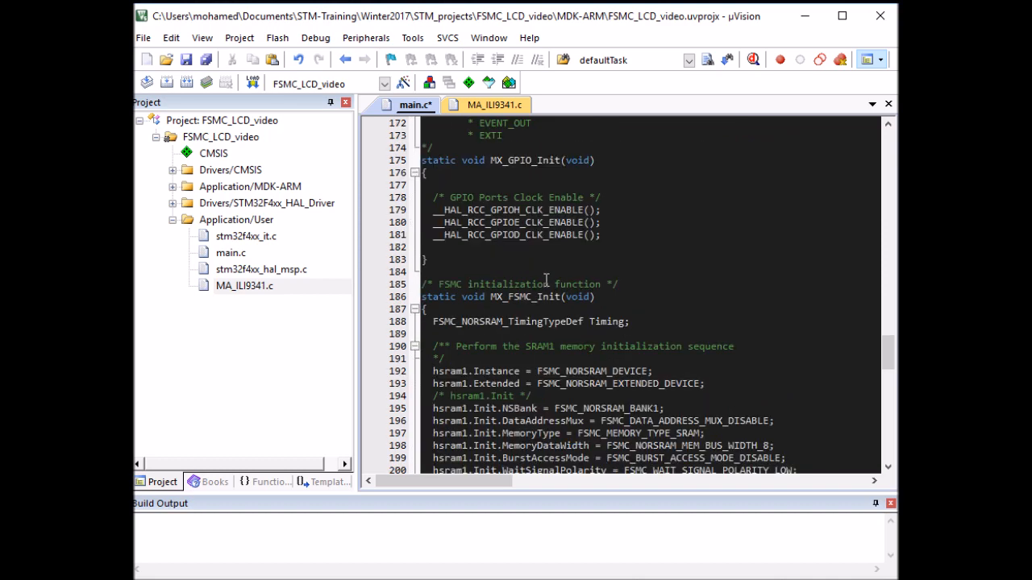
{"action": "scroll", "scroll_direction": "down", "scroll_amount": 3}
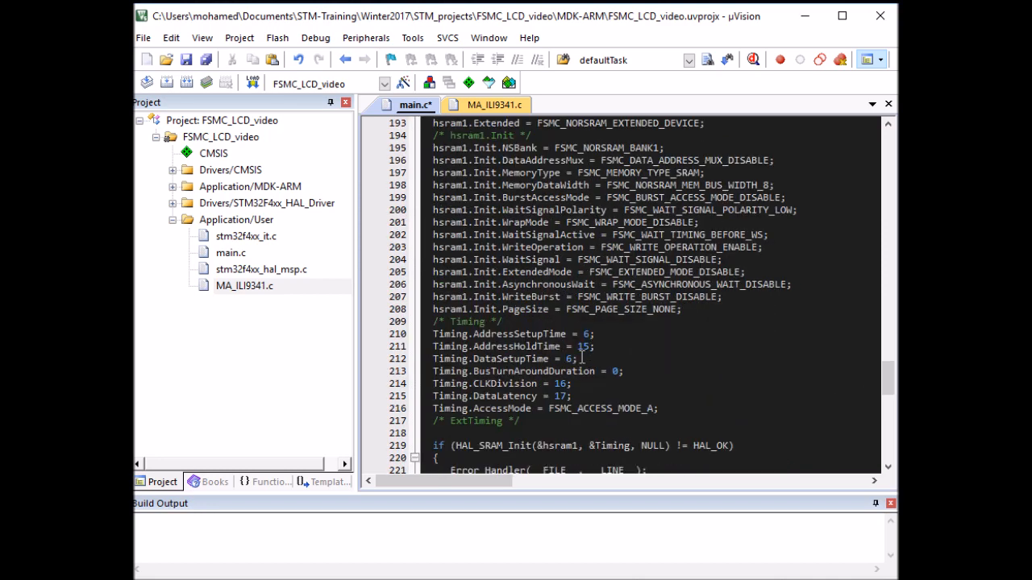
{"action": "double_click", "coordinate": [584, 347]}
{"action": "type", "text": "0"}
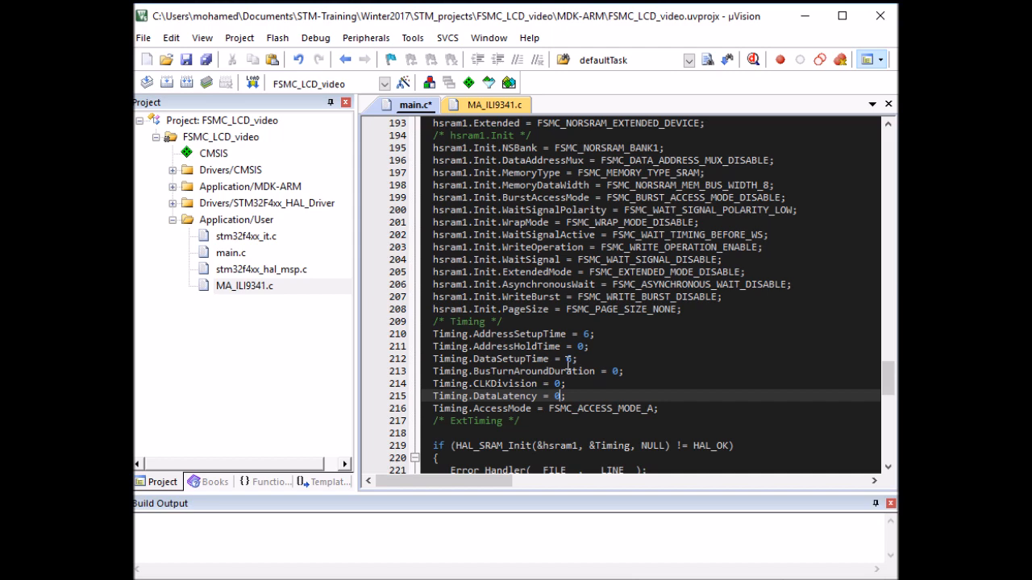
{"action": "scroll", "scroll_direction": "up", "scroll_amount": 3}
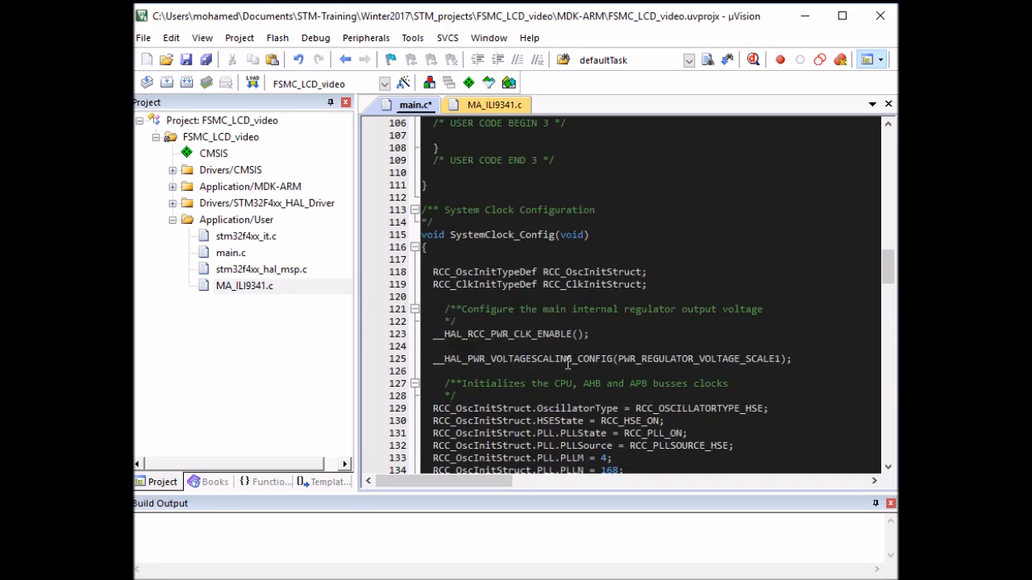
{"action": "scroll", "scroll_direction": "up", "scroll_amount": 3}
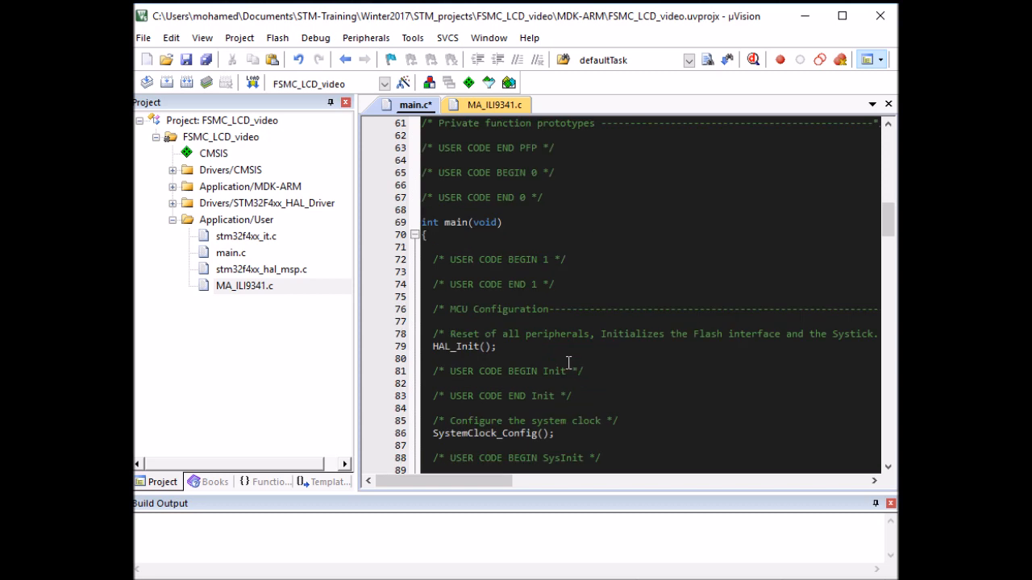
{"action": "scroll", "scroll_direction": "down", "scroll_amount": 3}
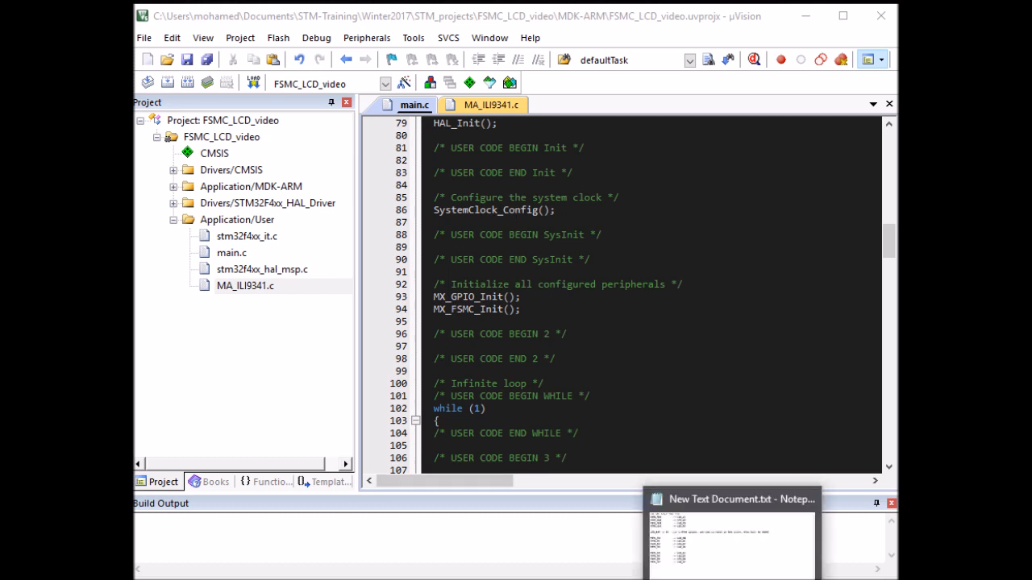
{"action": "left_click", "coordinate": [730, 500]}
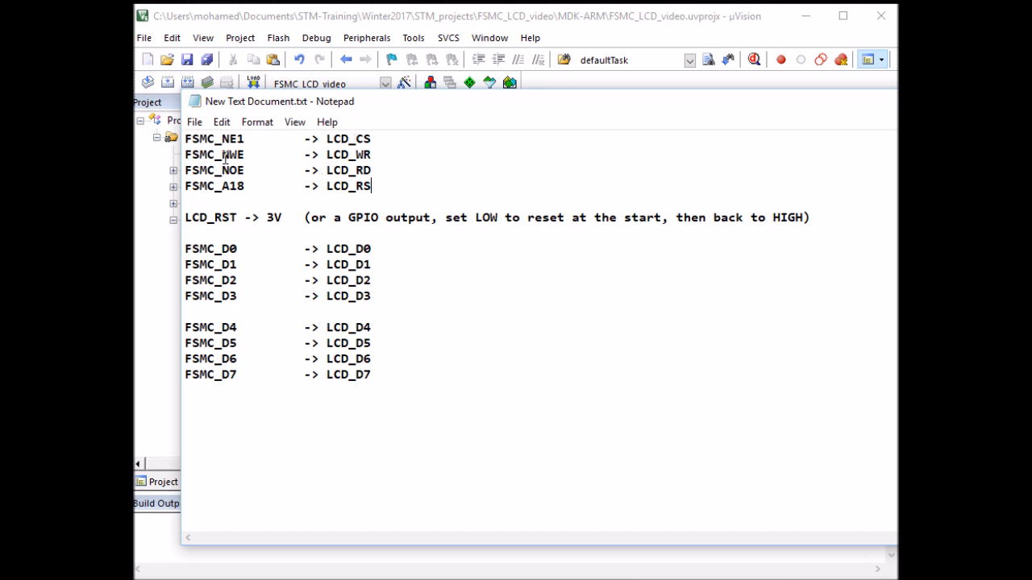
{"action": "mouse_move", "coordinate": [238, 220]}
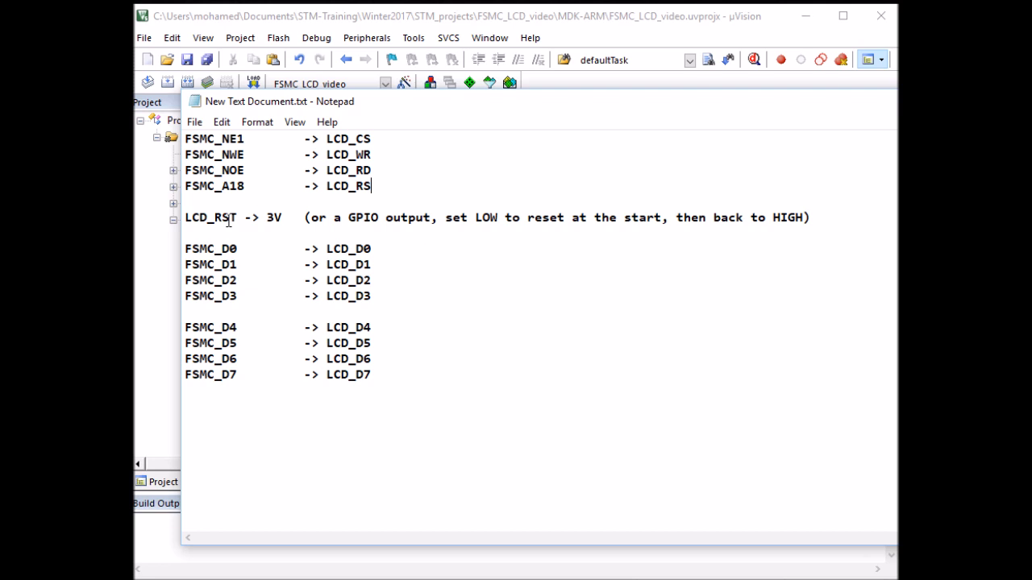
{"action": "double_click", "coordinate": [212, 218]}
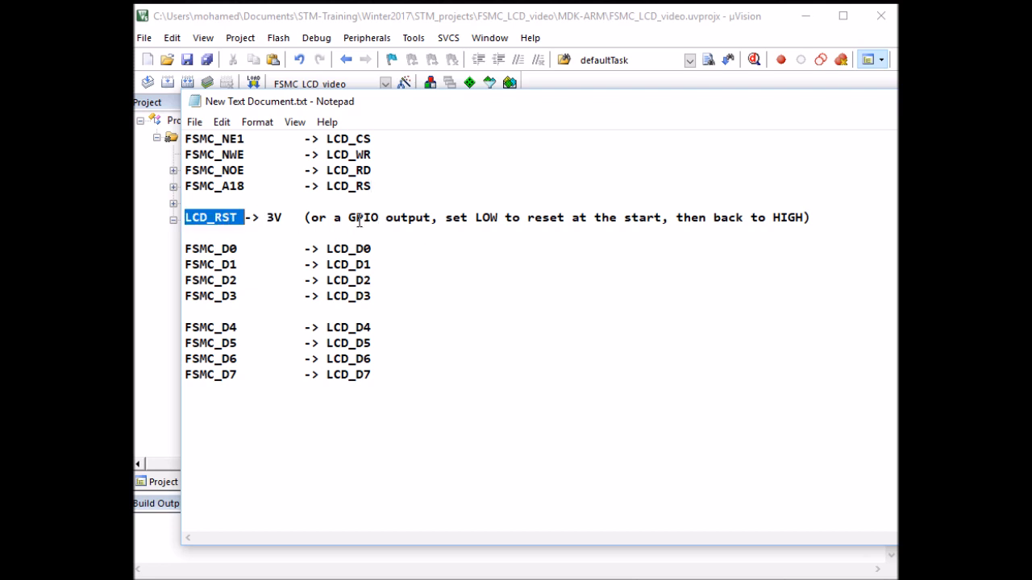
{"action": "mouse_move", "coordinate": [572, 229]}
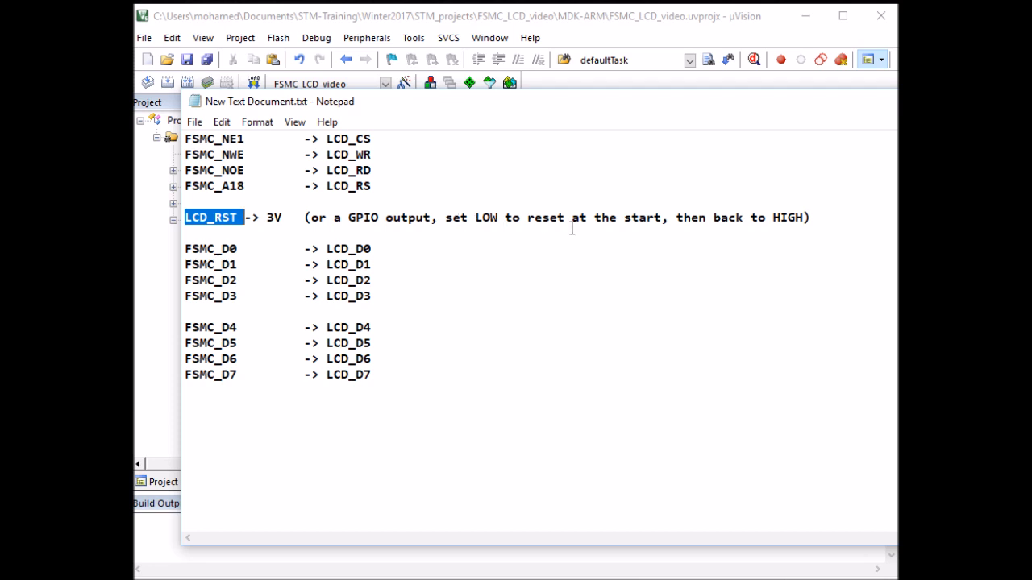
{"action": "mouse_move", "coordinate": [800, 219]}
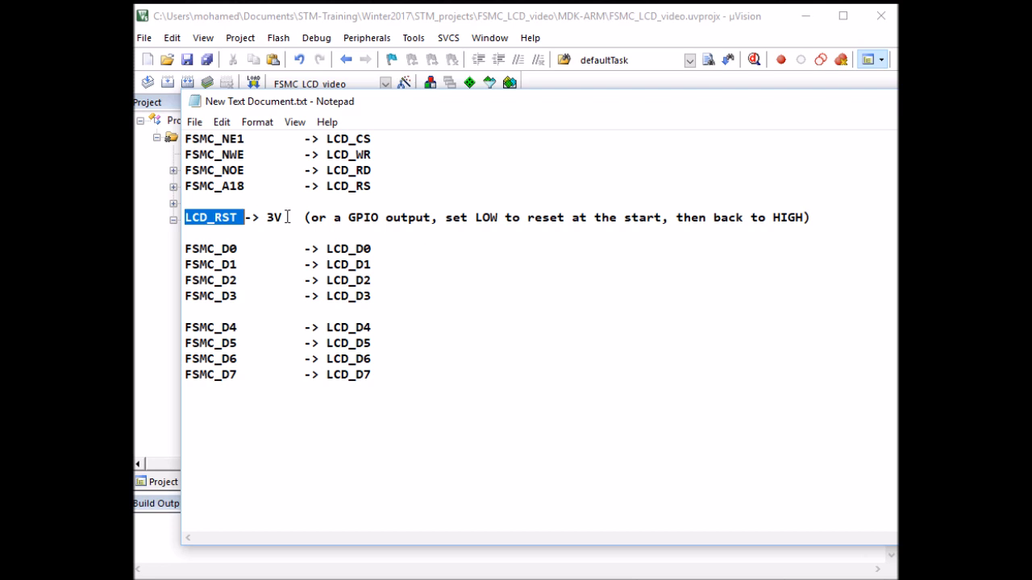
{"action": "double_click", "coordinate": [274, 216]}
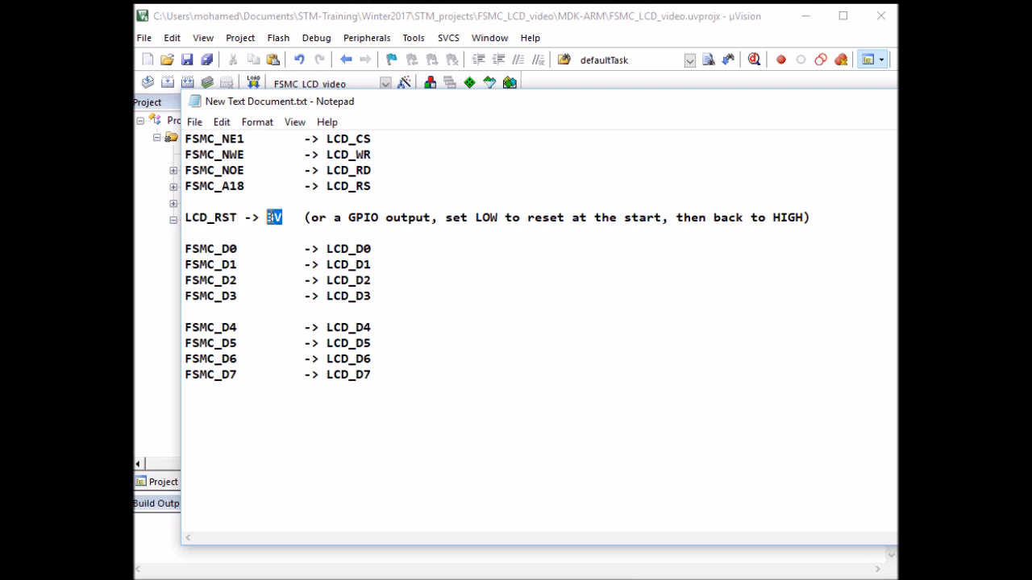
{"action": "mouse_move", "coordinate": [745, 216]}
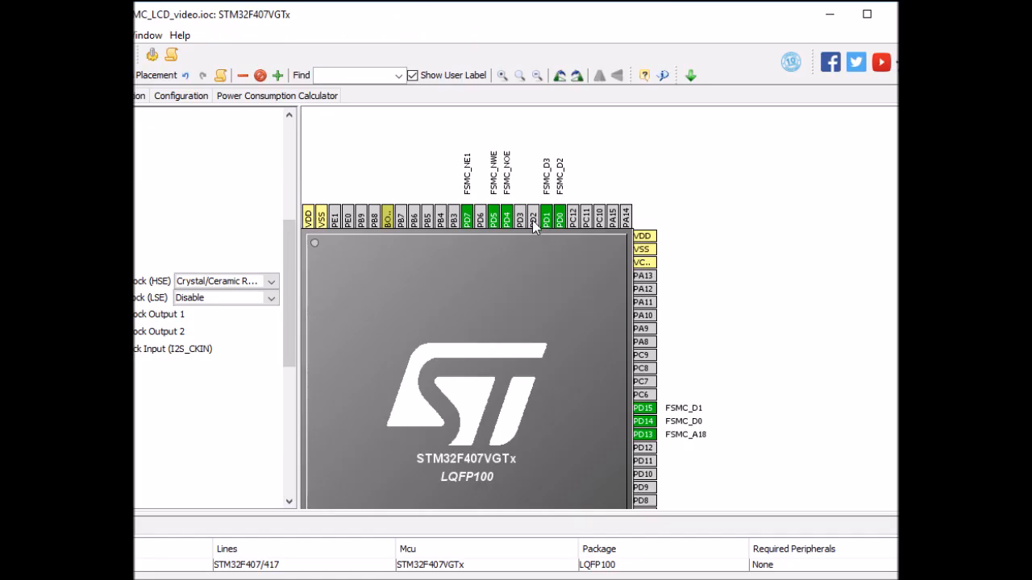
Step: Make pin PD2 a GPIO_Output with user label RST
{"action": "left_click", "coordinate": [542, 218]}
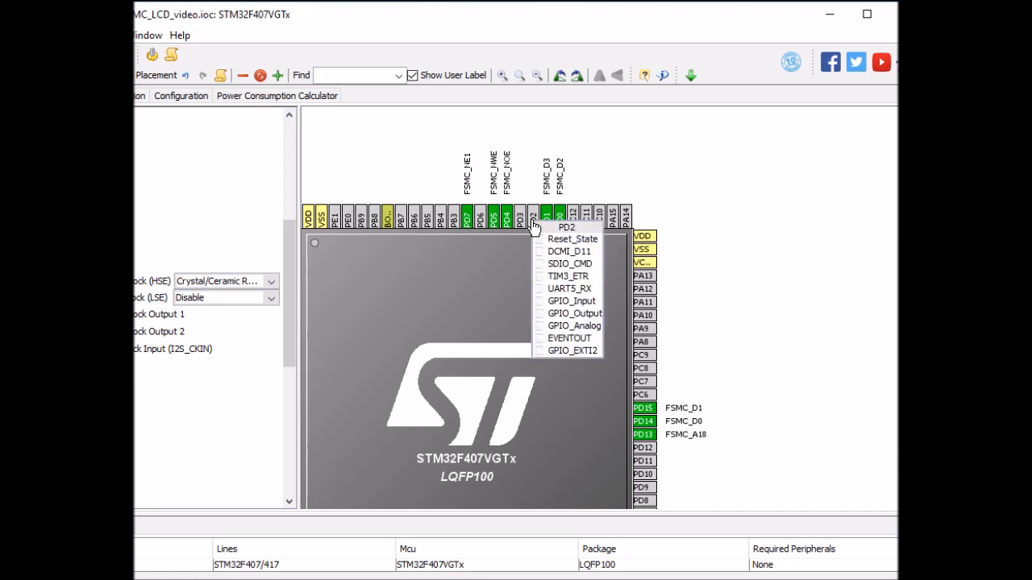
{"action": "mouse_move", "coordinate": [568, 313]}
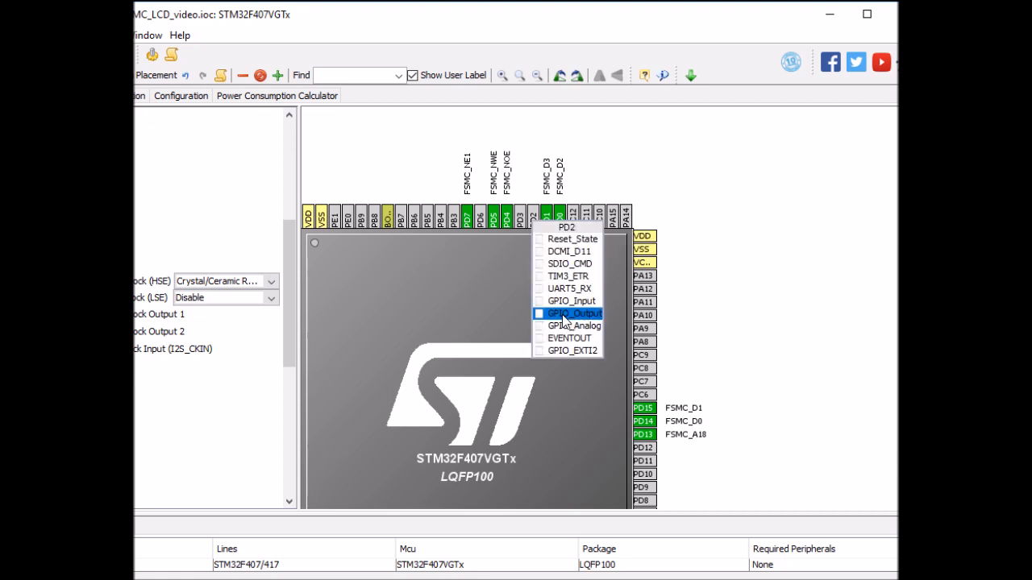
{"action": "left_click", "coordinate": [574, 313]}
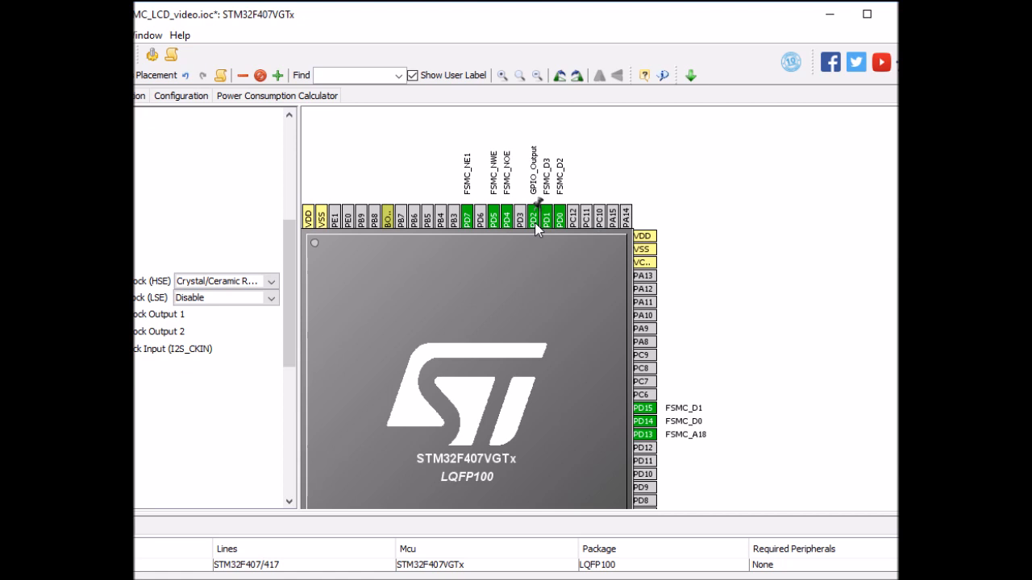
{"action": "left_click", "coordinate": [534, 216]}
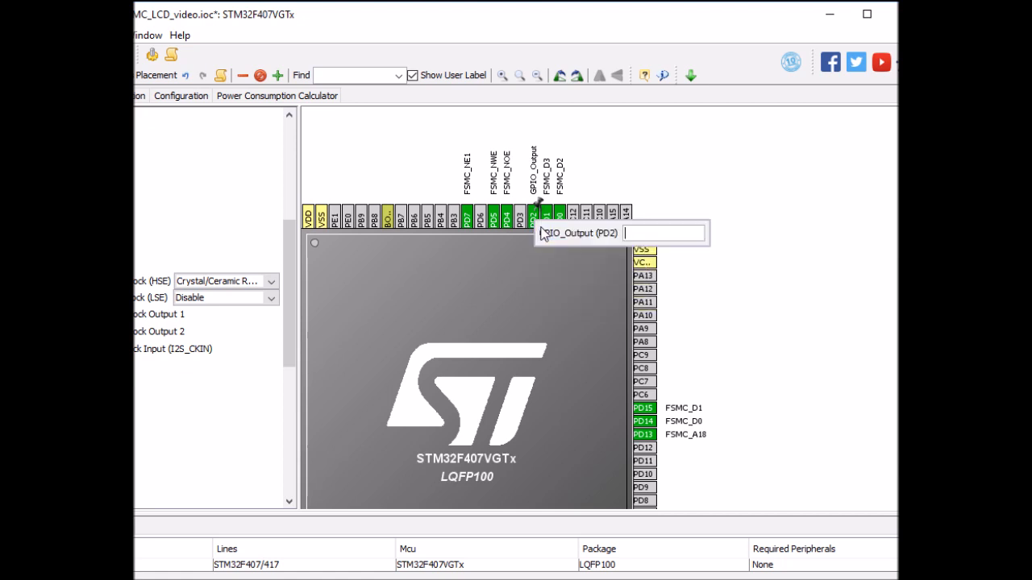
{"action": "type", "text": "RST"}
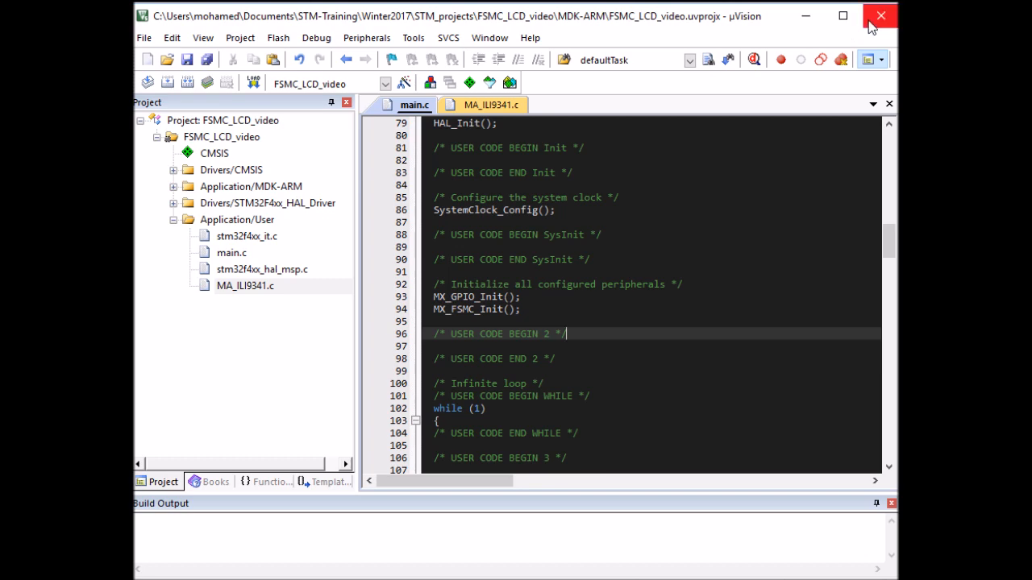
Step: Close the Keil project and regenerate the FSMC_LCD_video code
{"action": "left_click", "coordinate": [880, 16]}
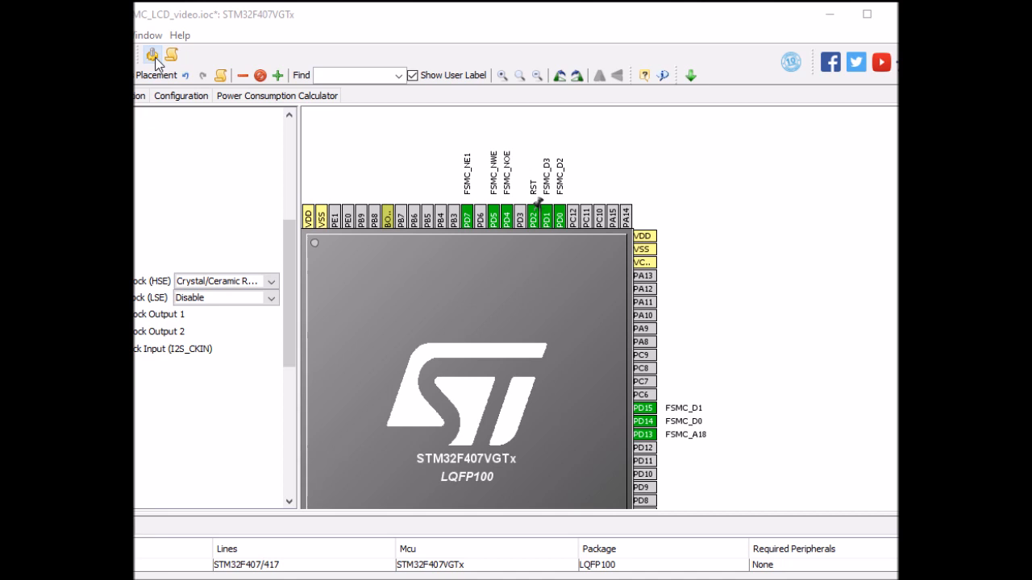
{"action": "left_click", "coordinate": [152, 53]}
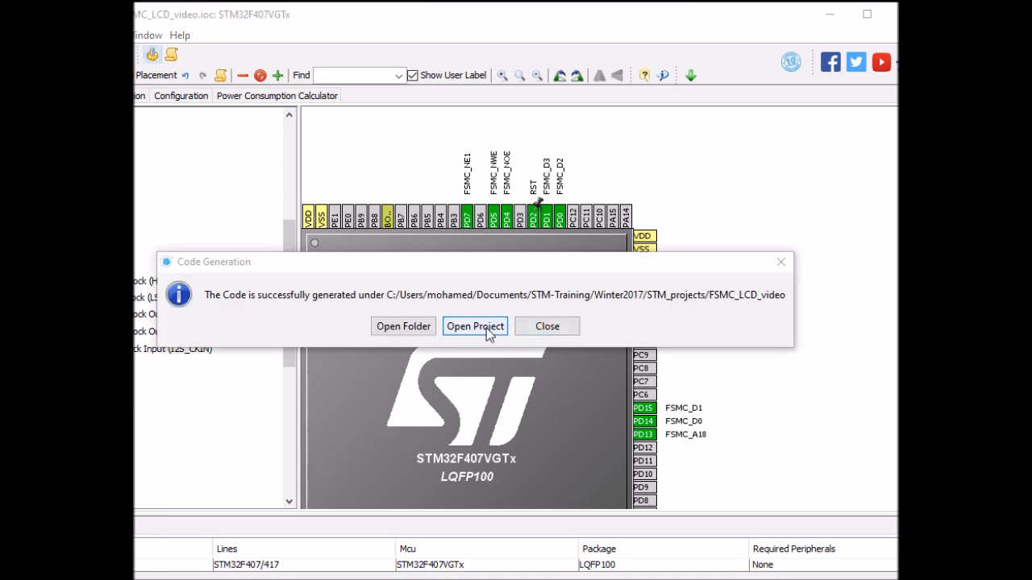
Step: In the regenerated main.c, set FSMC AddressHoldTime, CLKDivision and DataLatency timing values to 0
{"action": "left_click", "coordinate": [474, 326]}
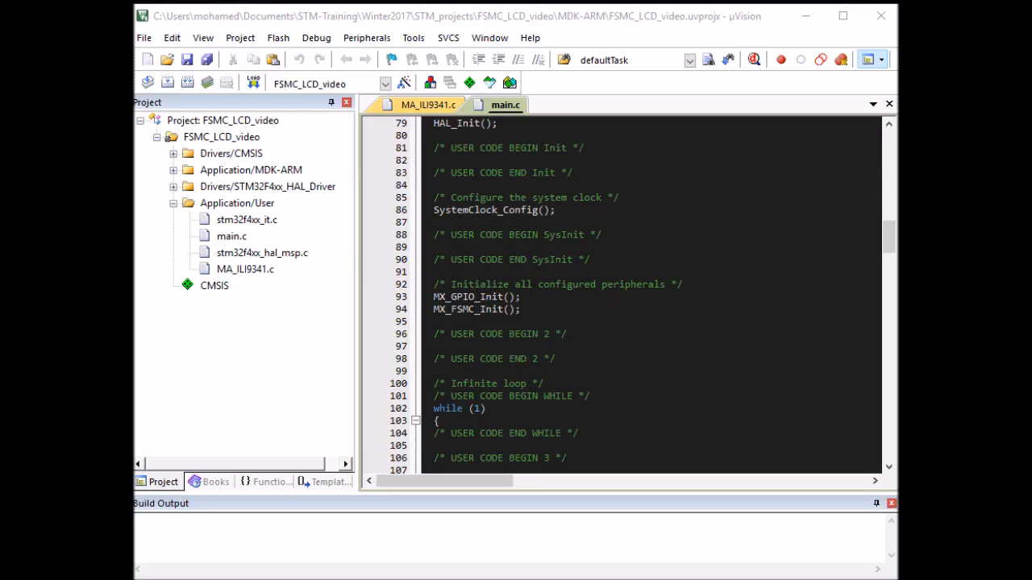
{"action": "mouse_move", "coordinate": [647, 177]}
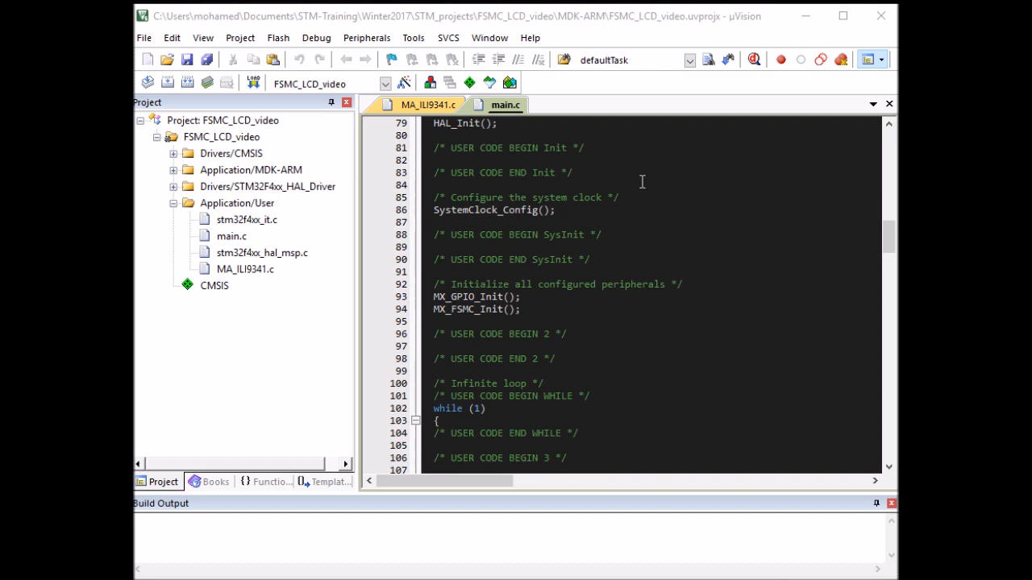
{"action": "scroll", "scroll_direction": "down", "scroll_amount": 3}
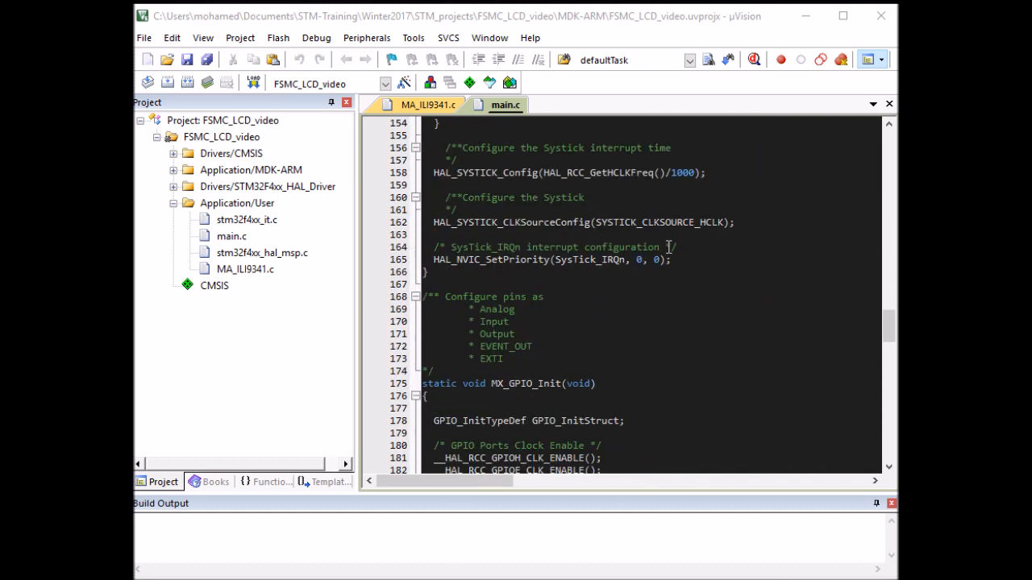
{"action": "scroll", "scroll_direction": "down", "scroll_amount": 3}
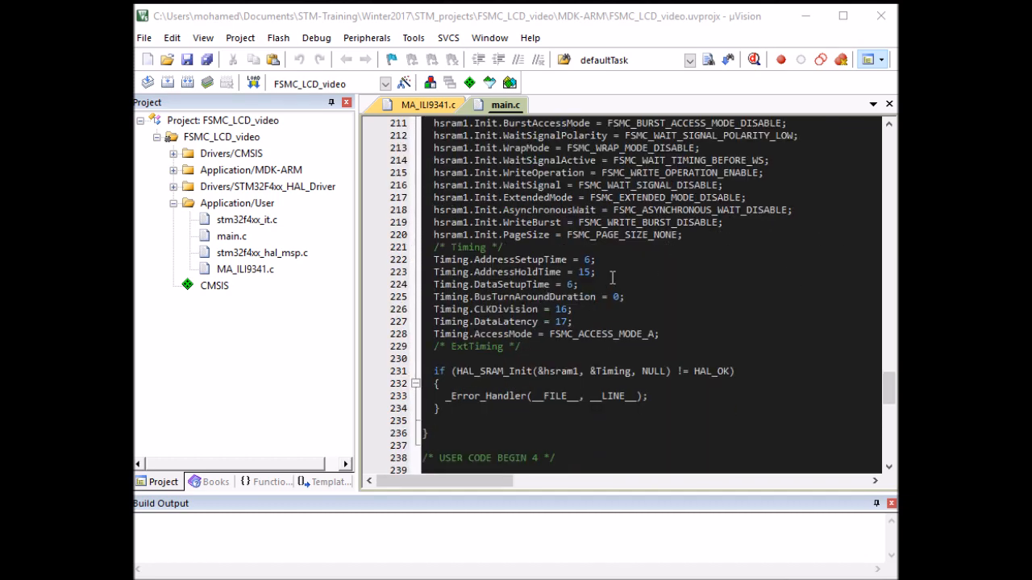
{"action": "double_click", "coordinate": [584, 271]}
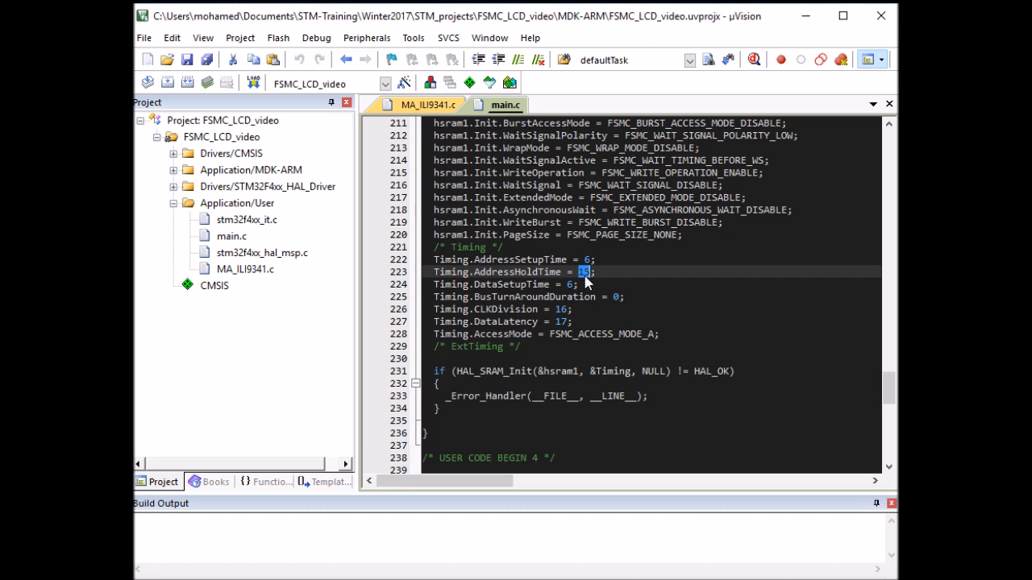
{"action": "type", "text": "0"}
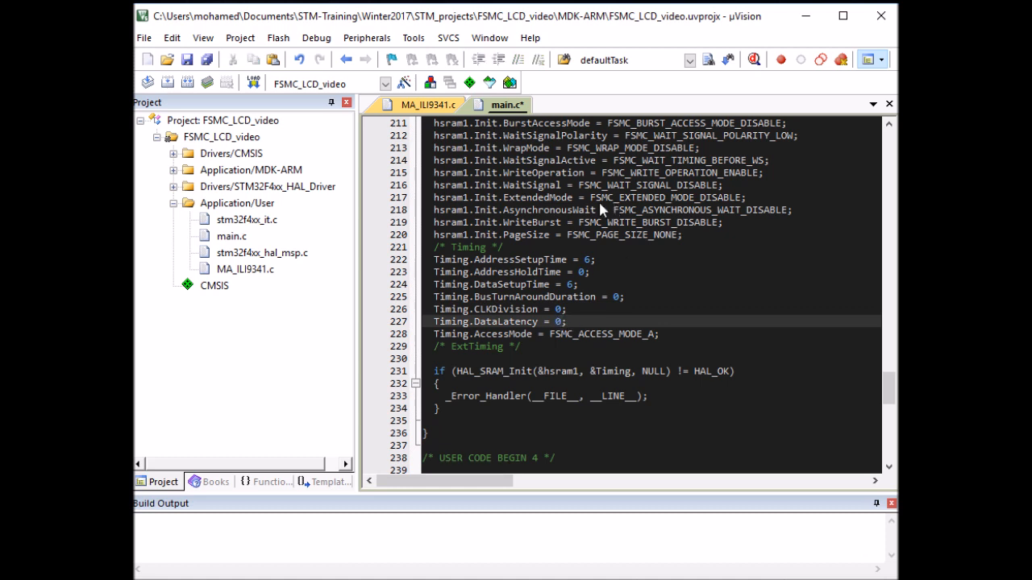
{"action": "scroll", "scroll_direction": "down", "scroll_amount": 3}
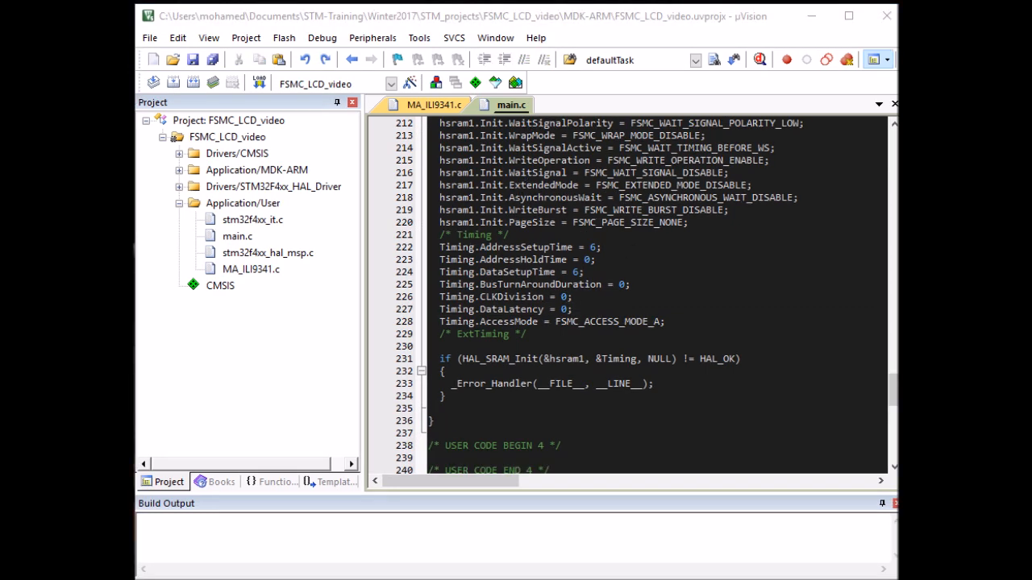
{"action": "left_click", "coordinate": [515, 309]}
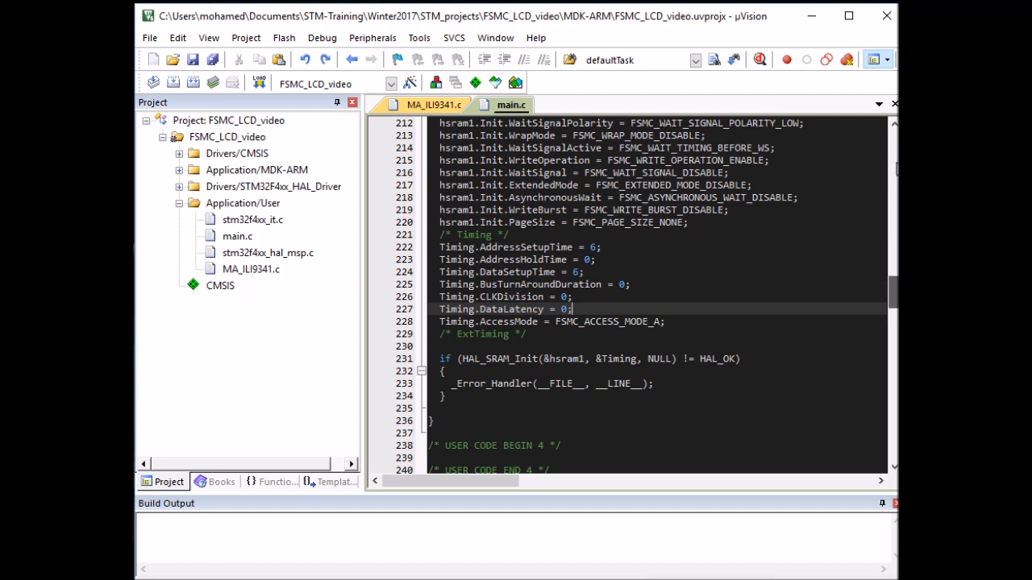
Step: Under USER CODE BEGIN 2, write HAL_GPIO_WritePin(RST_GPIO_Port, RST_Pin, GPIO_PIN_RESET) to pull the LCD reset low
{"action": "scroll", "scroll_direction": "up", "scroll_amount": 3}
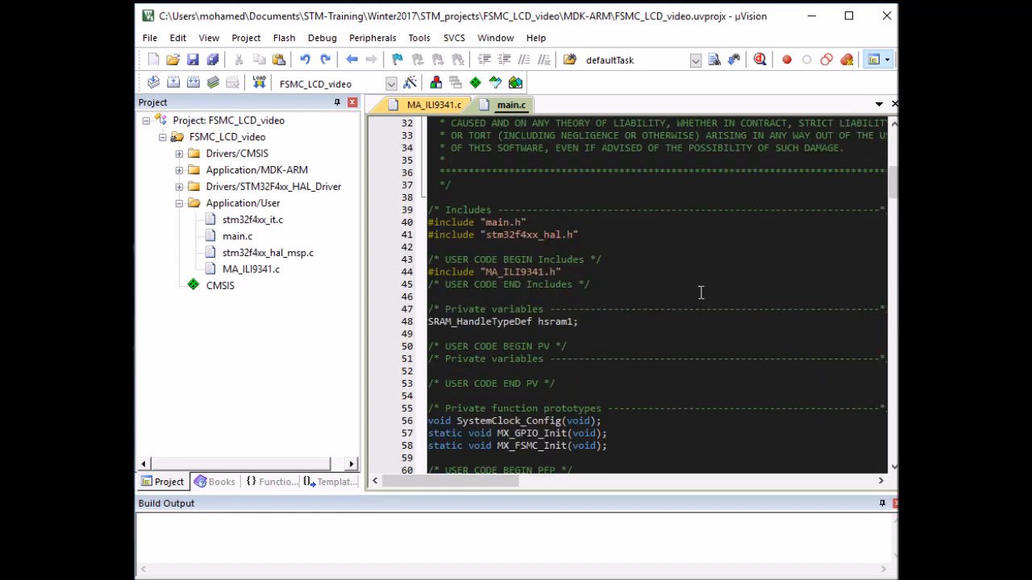
{"action": "scroll", "scroll_direction": "down", "scroll_amount": 3}
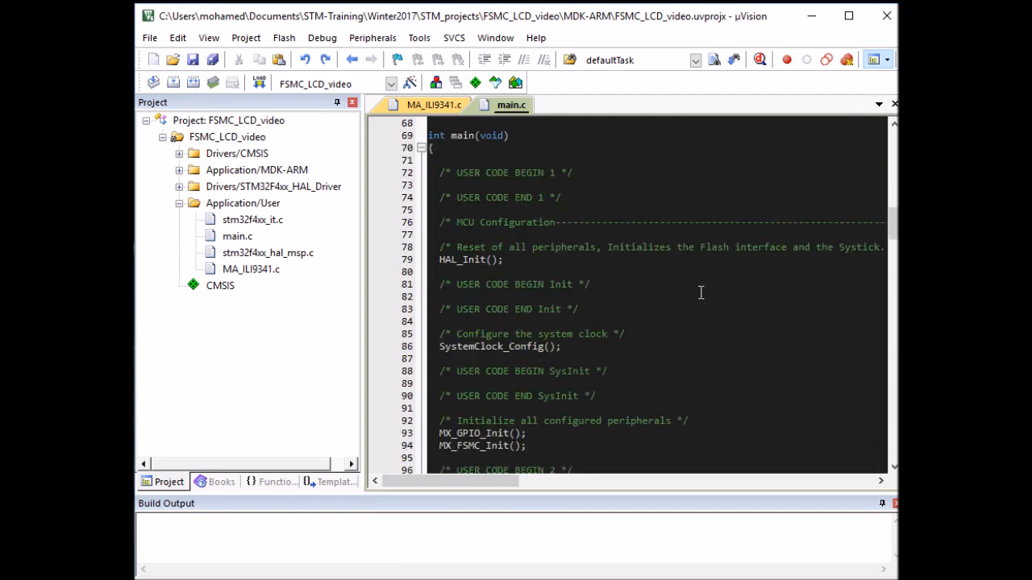
{"action": "scroll", "scroll_direction": "down", "scroll_amount": 3}
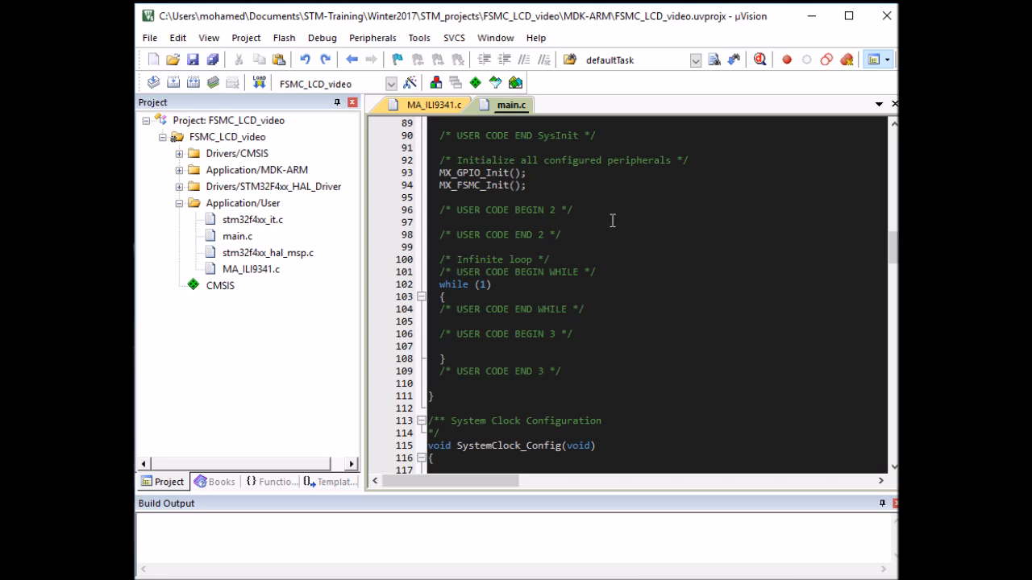
{"action": "left_click", "coordinate": [613, 223]}
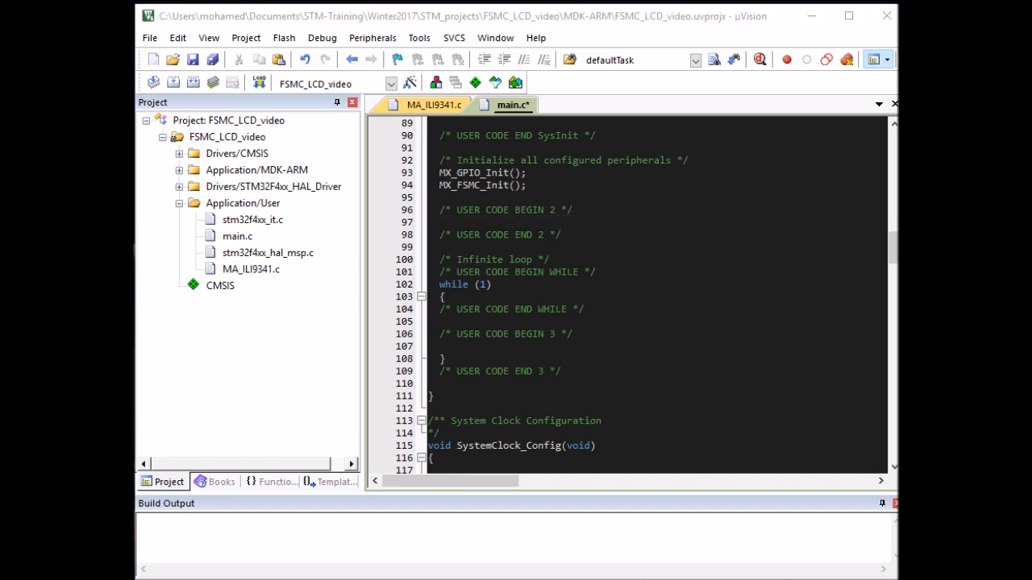
{"action": "left_click", "coordinate": [529, 222]}
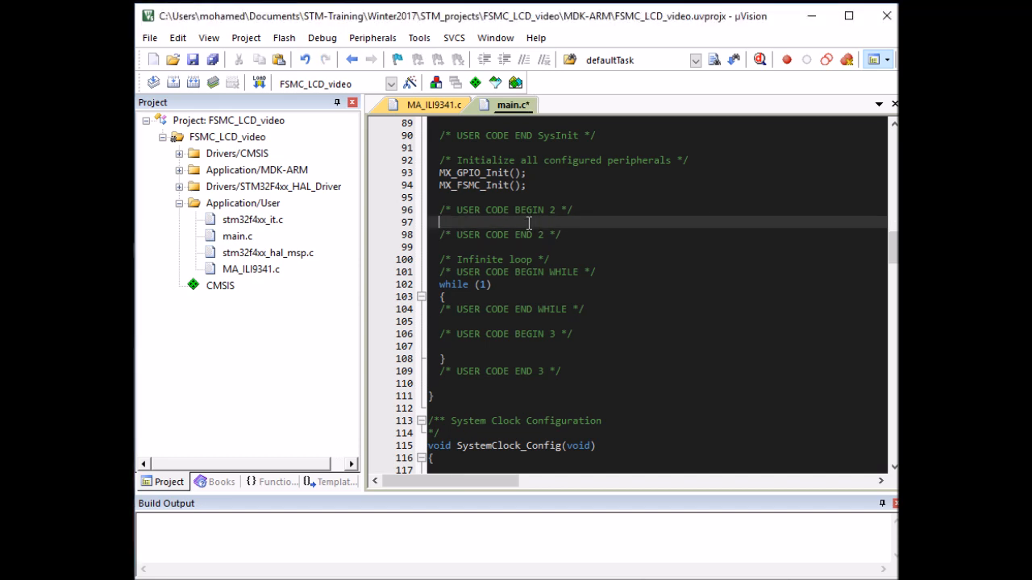
{"action": "type", "text": "HAL_GPIO_WritePin()"}
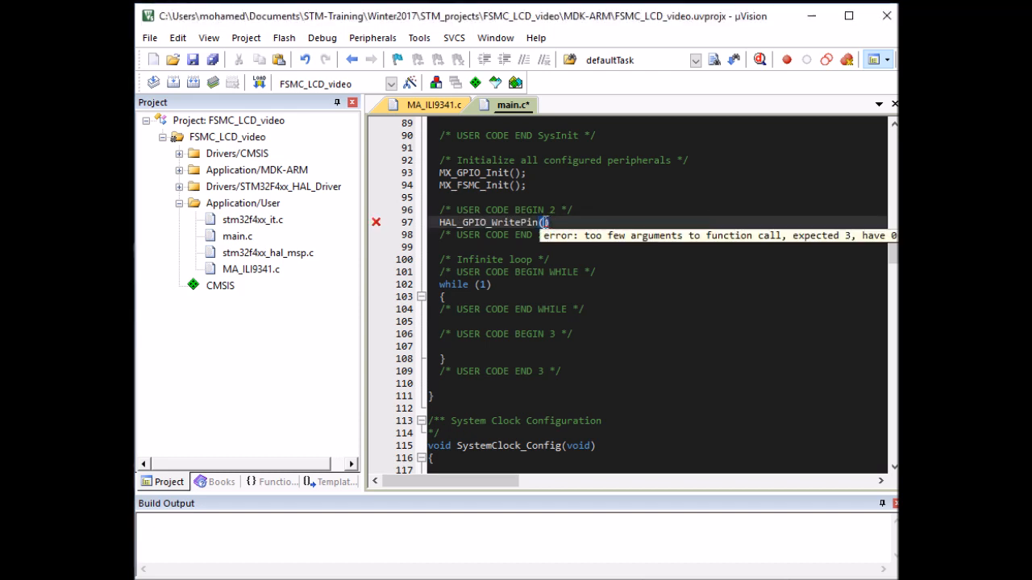
{"action": "type", "text": "RST_GPIO_Port"}
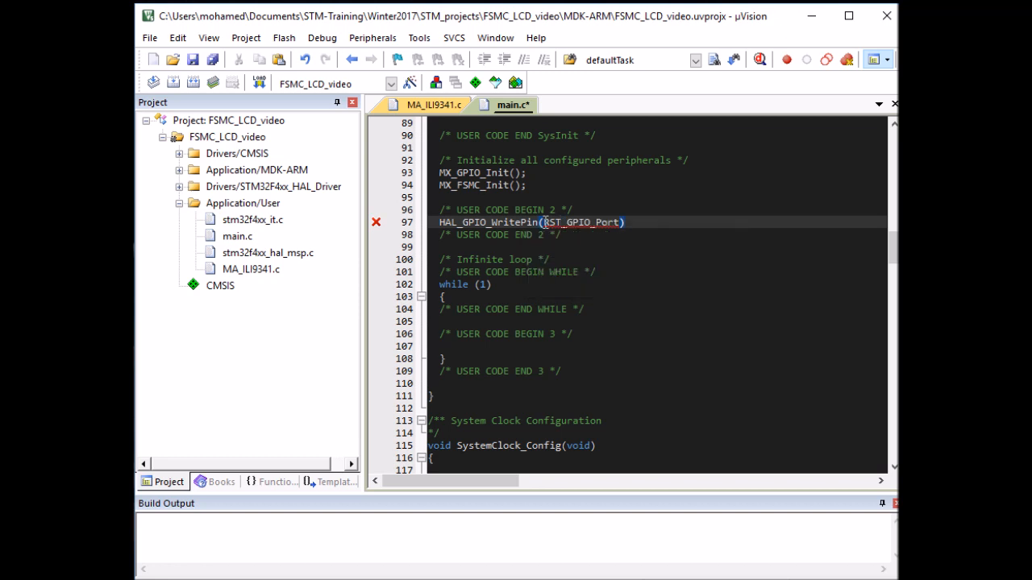
{"action": "type", "text": ", rst"}
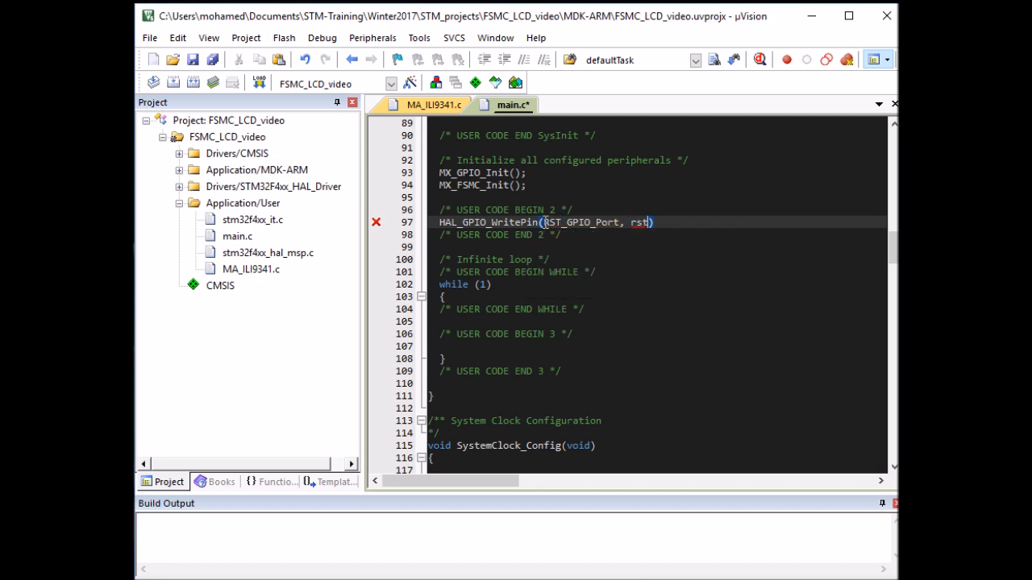
{"action": "type", "text": "RST_Pin"}
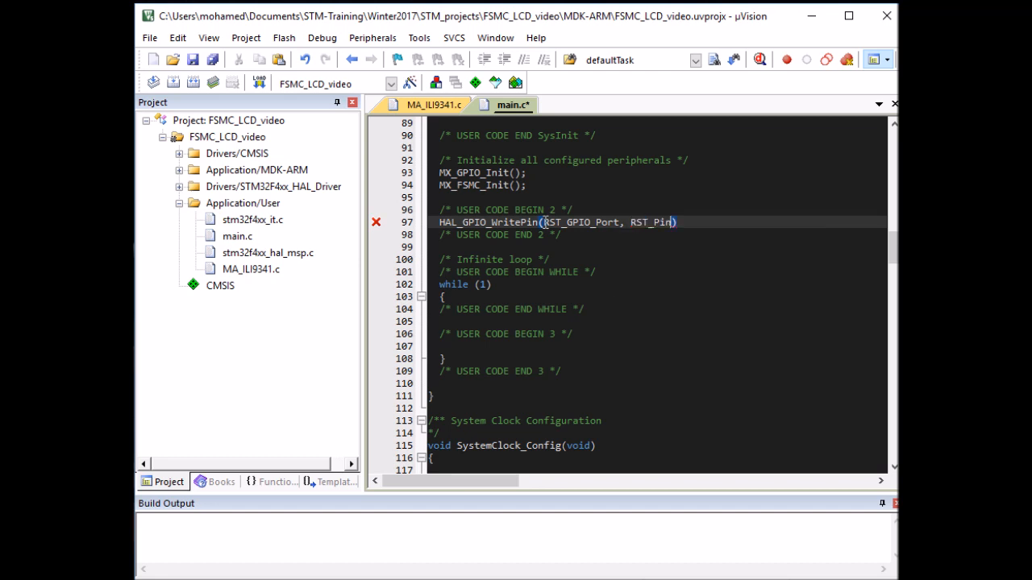
{"action": "type", "text": ", GP"}
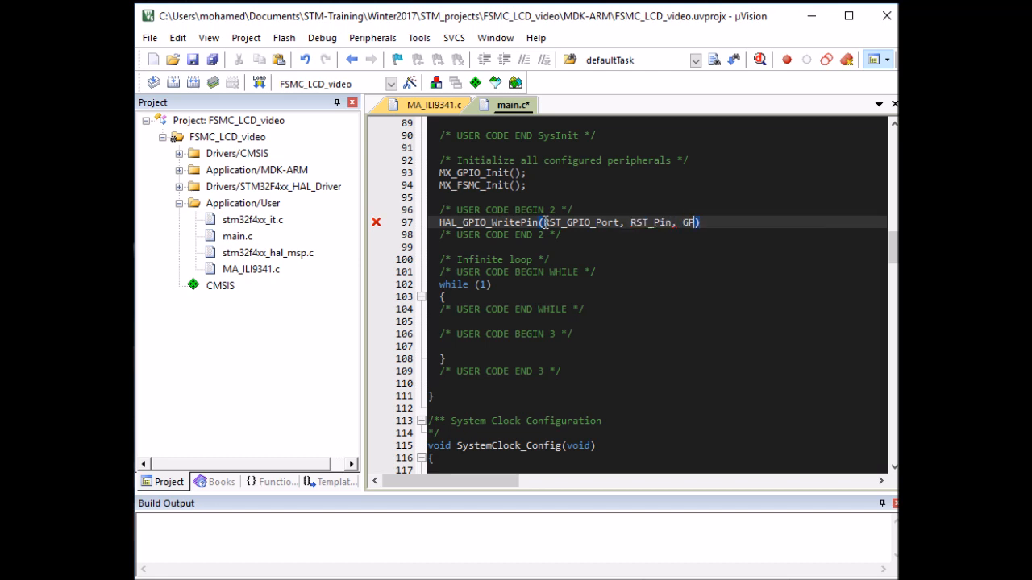
{"action": "type", "text": "IO_PIN"}
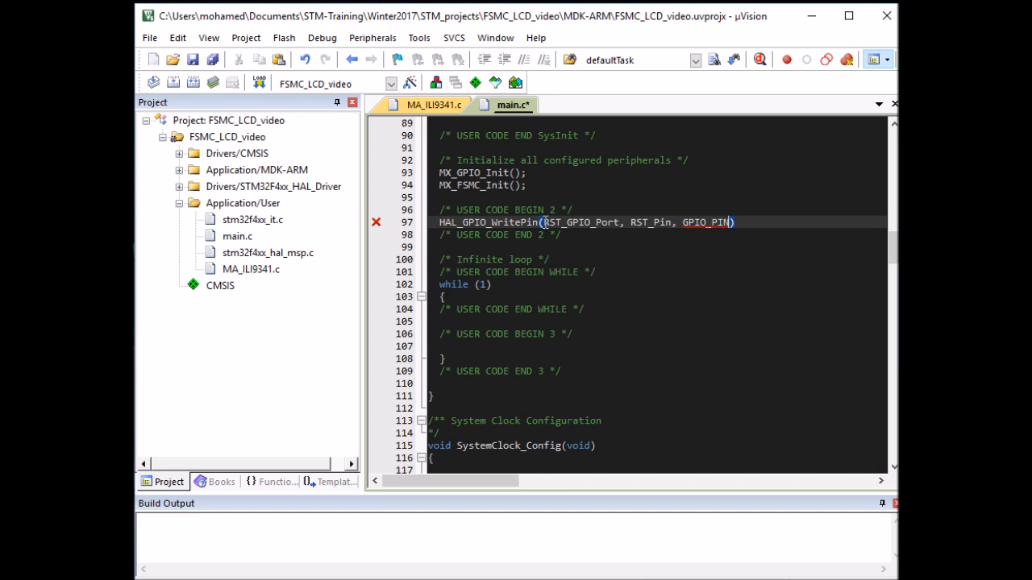
{"action": "type", "text": "_RESET"}
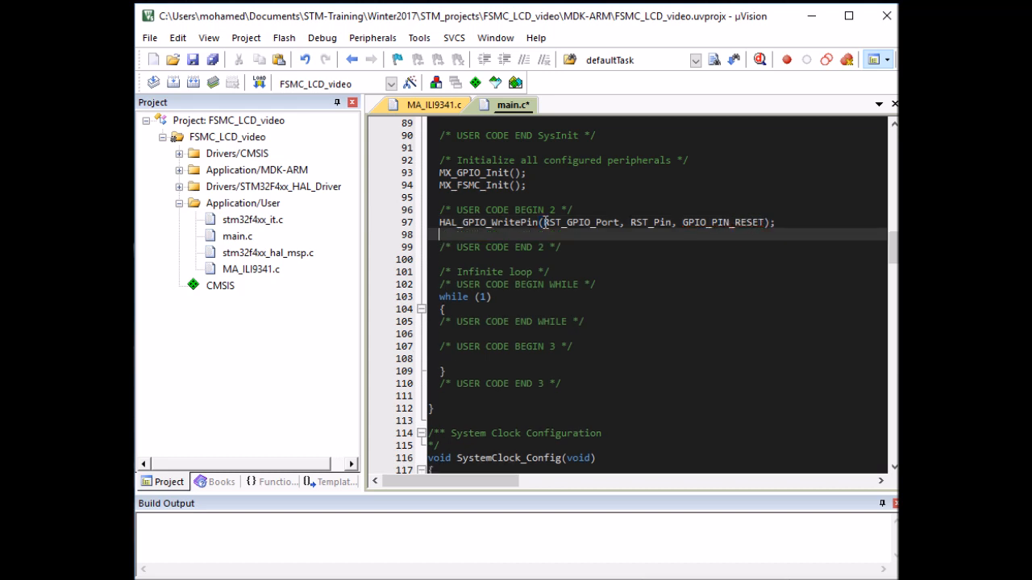
Step: Add HAL_Delay(10) then a second HAL_GPIO_WritePin on RST_Pin to release the reset
{"action": "type", "text": "HAL_Dela"}
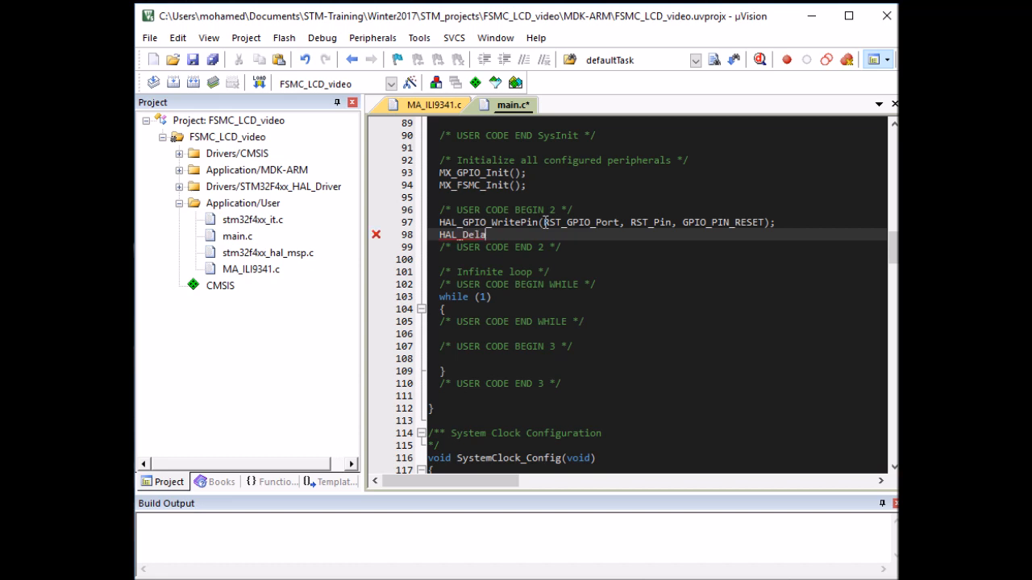
{"action": "type", "text": "y(10);"}
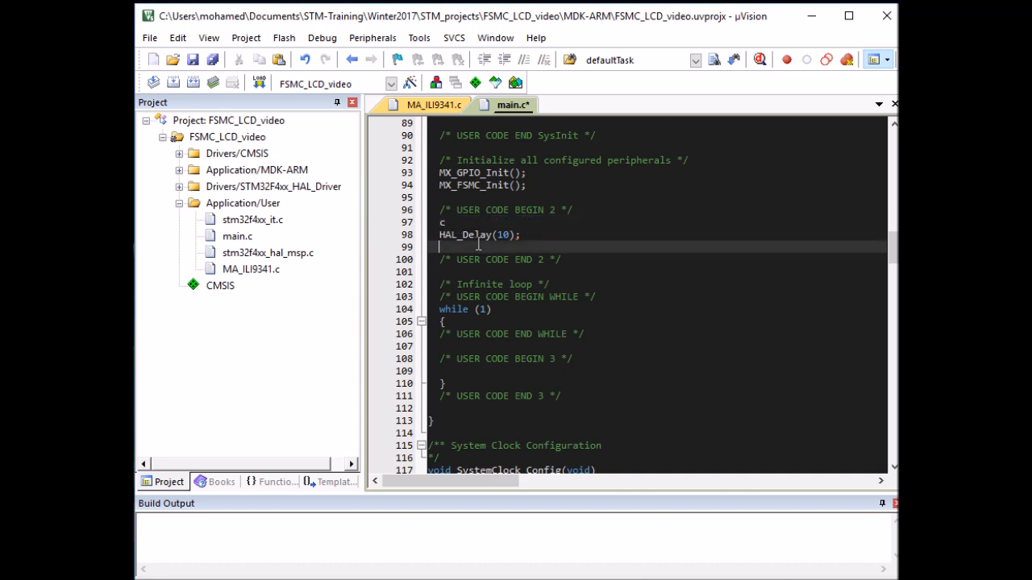
{"action": "type", "text": "HAL_GPIO_WritePin(RST_GPIO_Port, RST_Pin, GPIO_PIN_RESET);"}
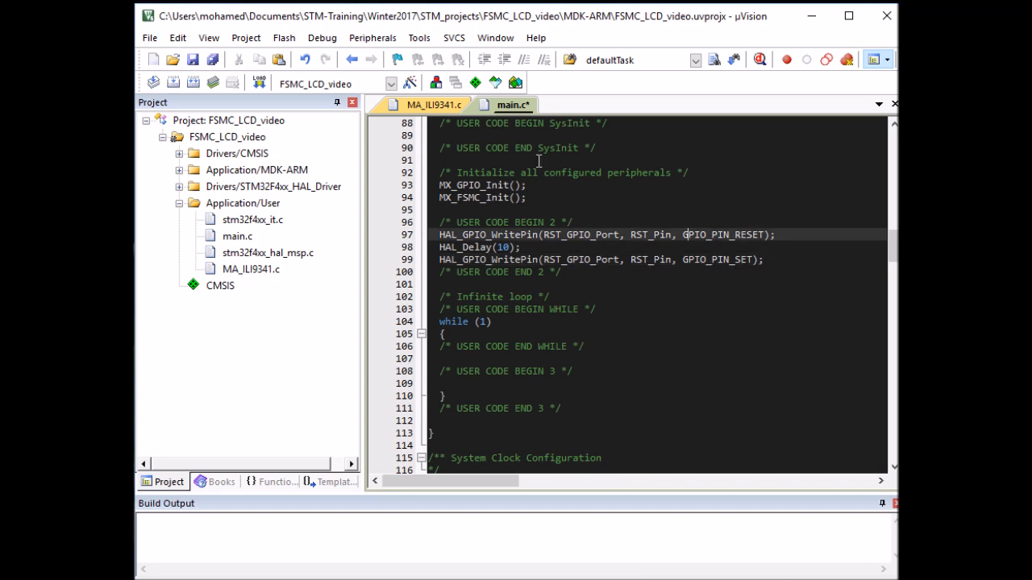
Step: Add ILI9341_Init(); to main.c after the reset sequence, checking its name in MA_ILI9341.c
{"action": "left_click", "coordinate": [434, 105]}
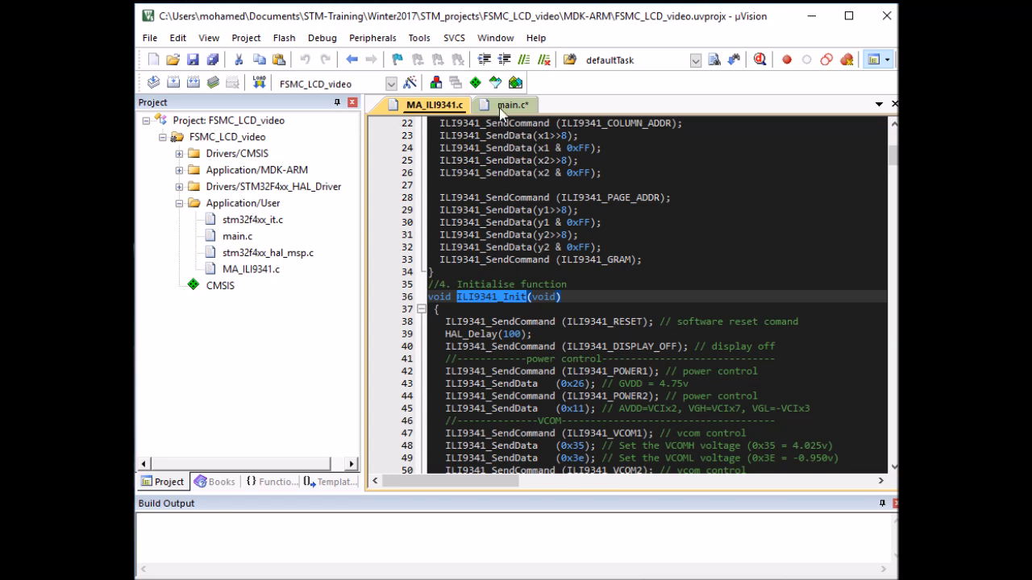
{"action": "left_click", "coordinate": [513, 105]}
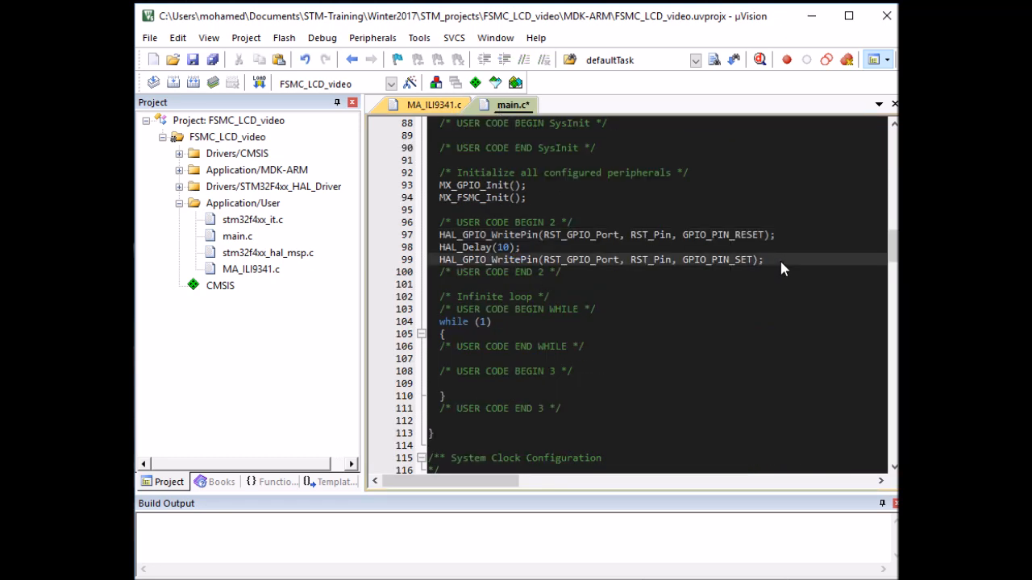
{"action": "type", "text": "ILI9341_Init();"}
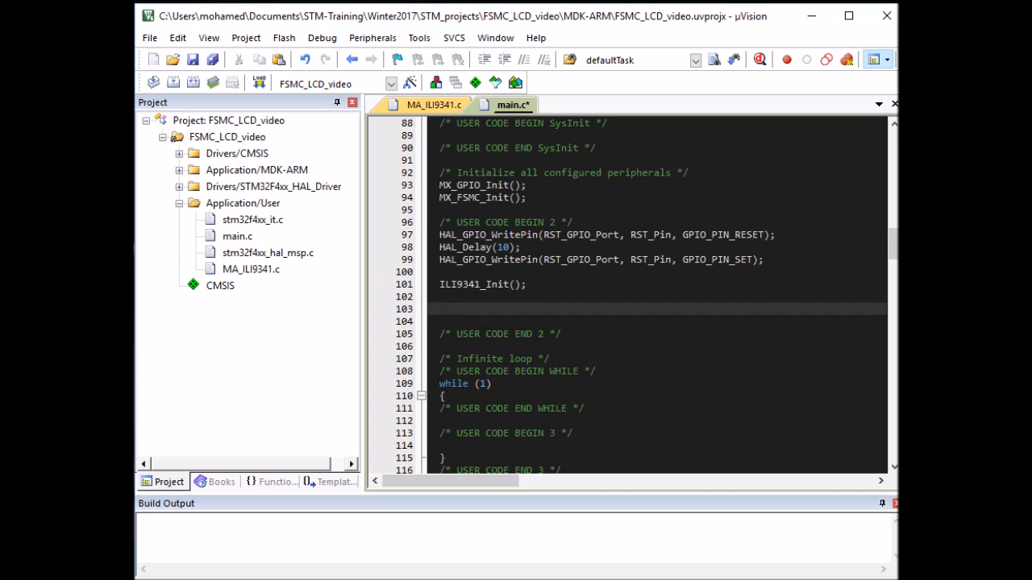
{"action": "mouse_move", "coordinate": [748, 124]}
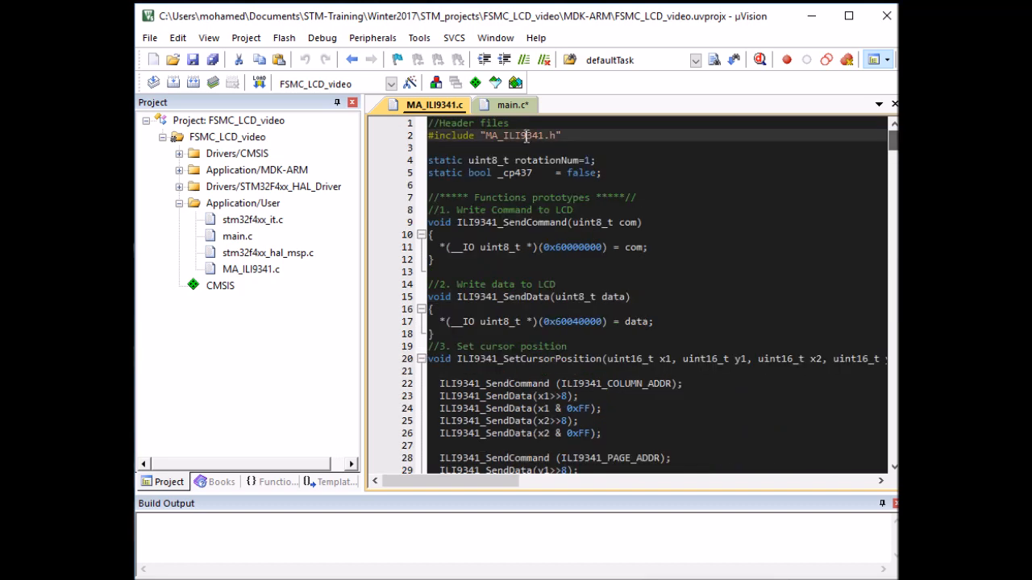
Step: Look up setRotation in MA_ILI9341.h and add ILI9341_setRotation(3); below the init call
{"action": "right_click", "coordinate": [524, 136]}
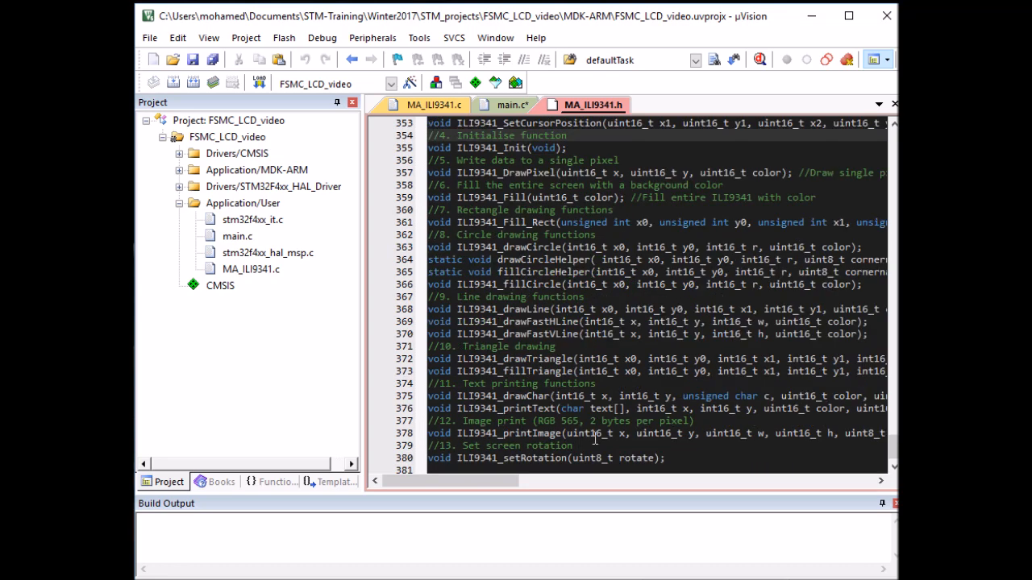
{"action": "double_click", "coordinate": [511, 458]}
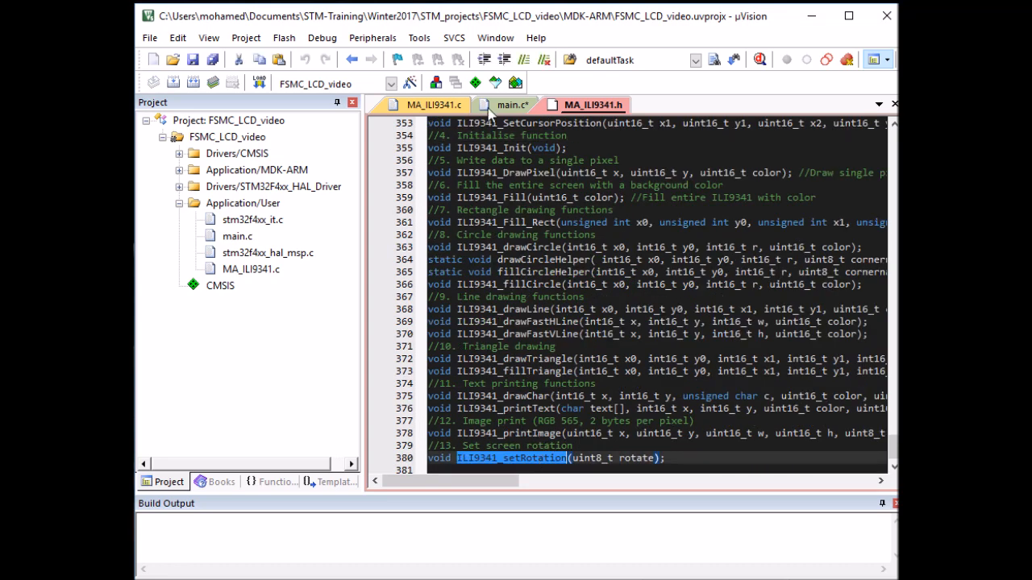
{"action": "left_click", "coordinate": [513, 105]}
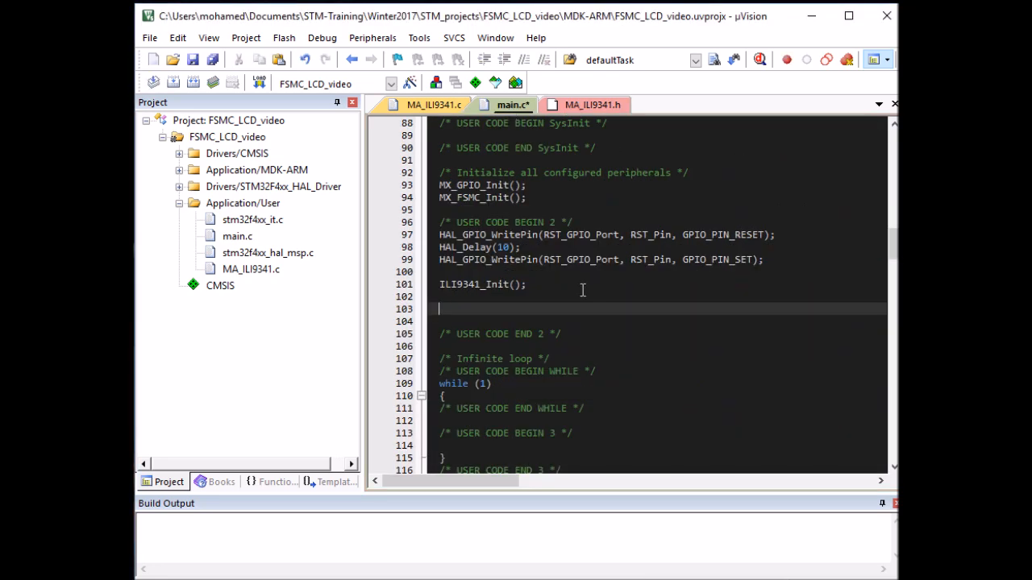
{"action": "type", "text": "ILI9341_setRotation()"}
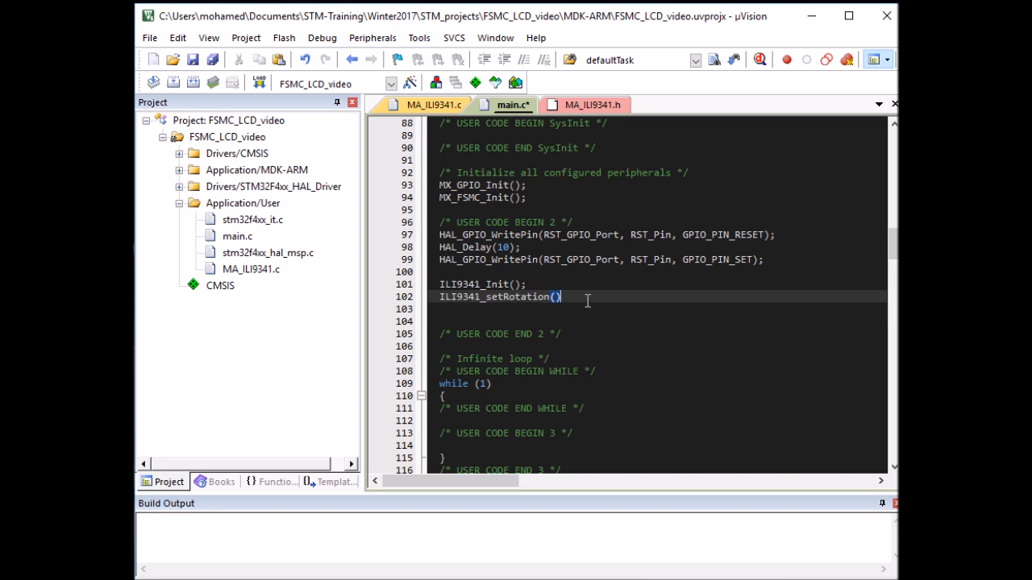
{"action": "type", "text": "1"}
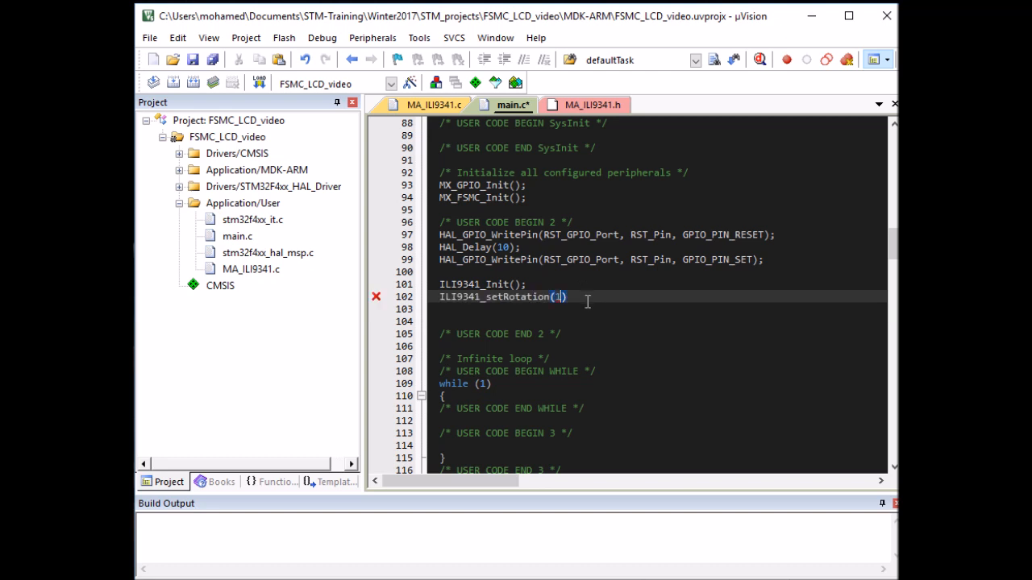
{"action": "type", "text": "2"}
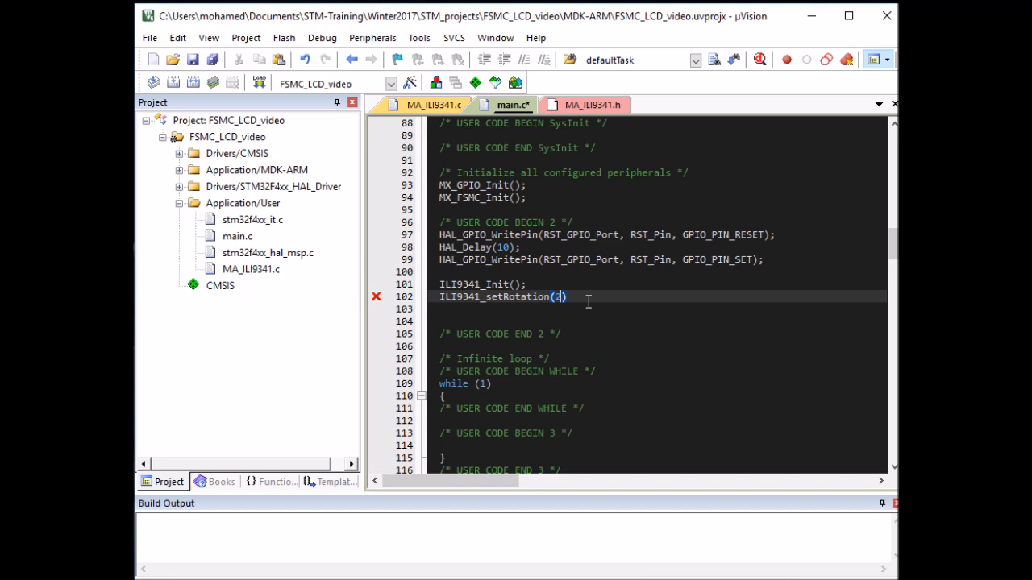
{"action": "key", "text": "Backspace"}
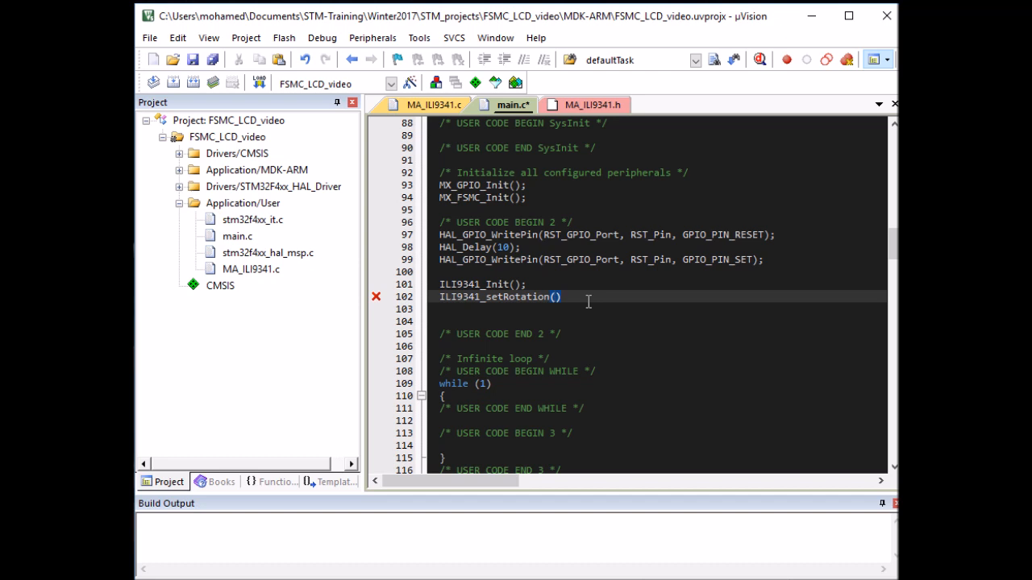
{"action": "type", "text": "3"}
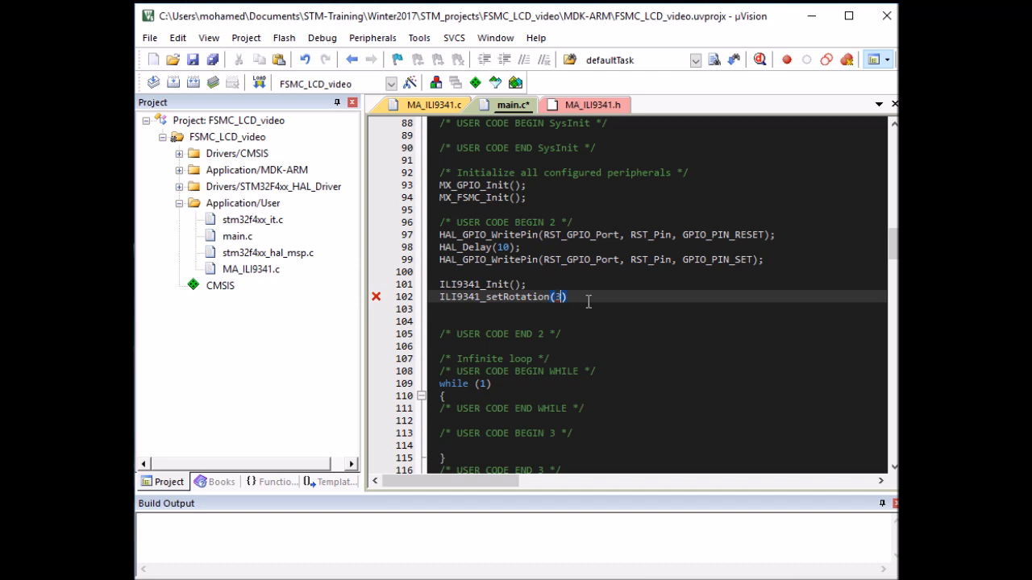
{"action": "type", "text": ";"}
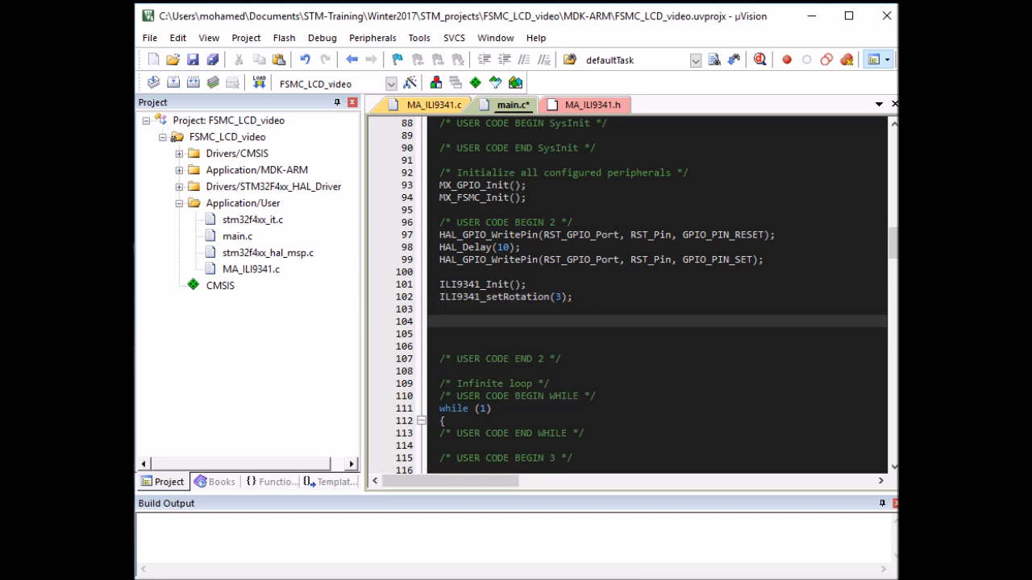
Step: Add ILI9341_Fill(COLOR_BLUE); below the setRotation call, referencing MA_ILI9341.h
{"action": "left_click", "coordinate": [593, 105]}
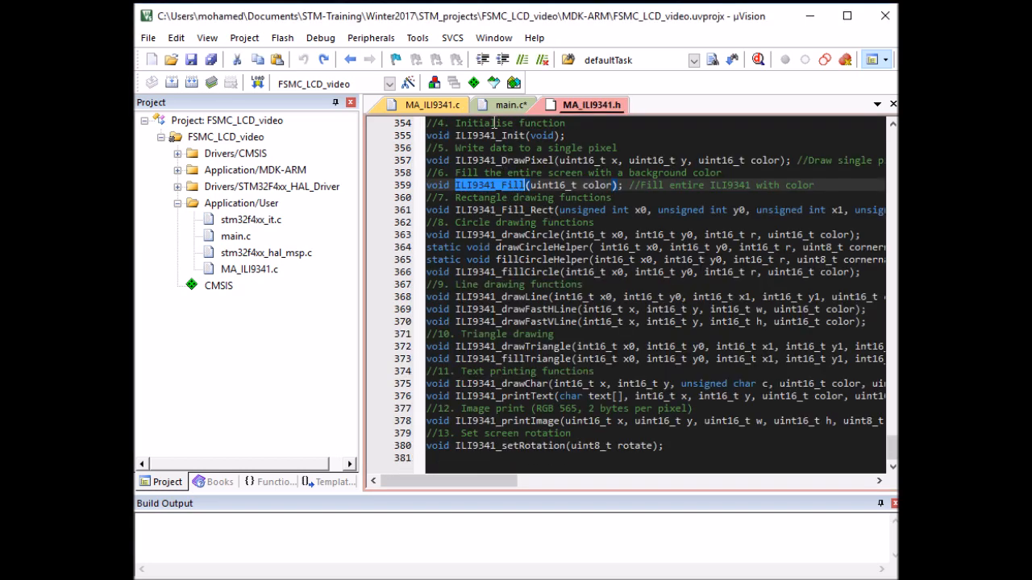
{"action": "left_click", "coordinate": [513, 105]}
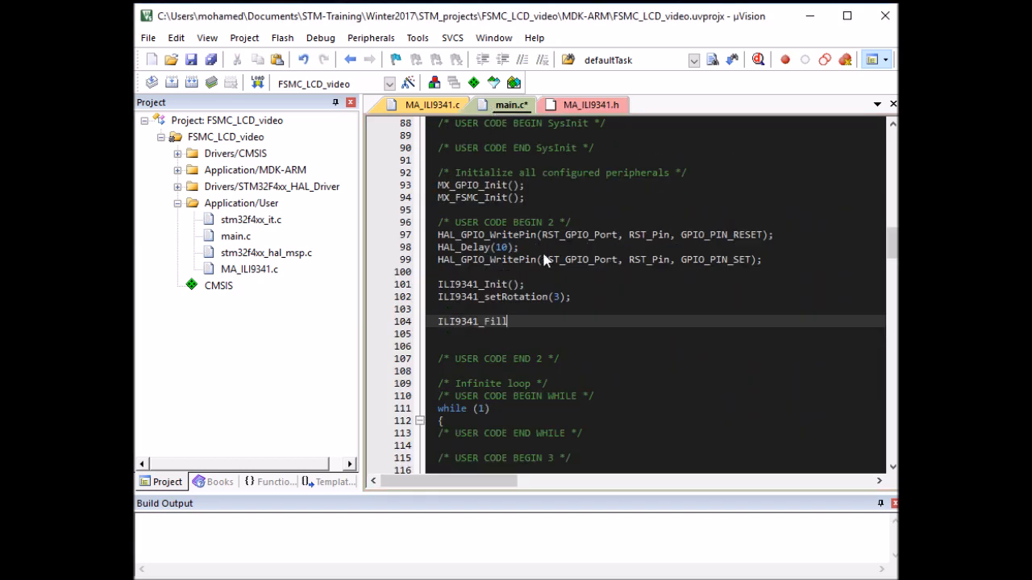
{"action": "type", "text": "()"}
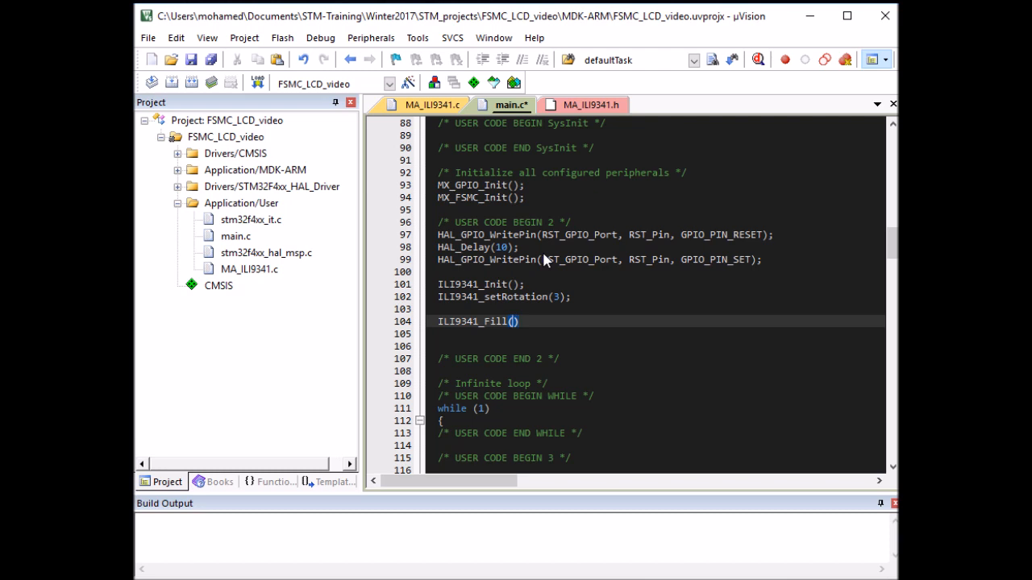
{"action": "type", "text": "COLOR"}
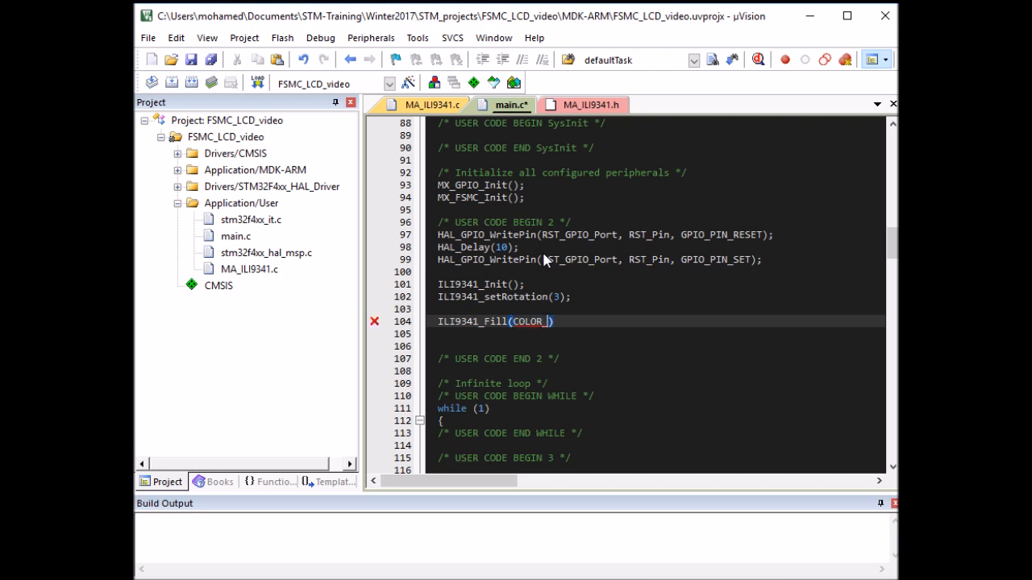
{"action": "type", "text": "_BLU"}
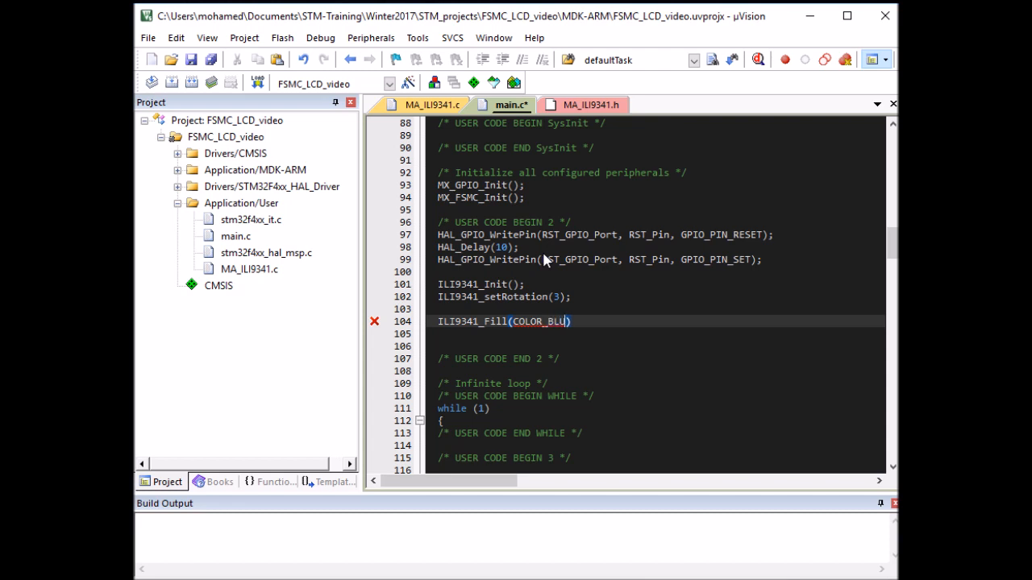
{"action": "type", "text": "E"}
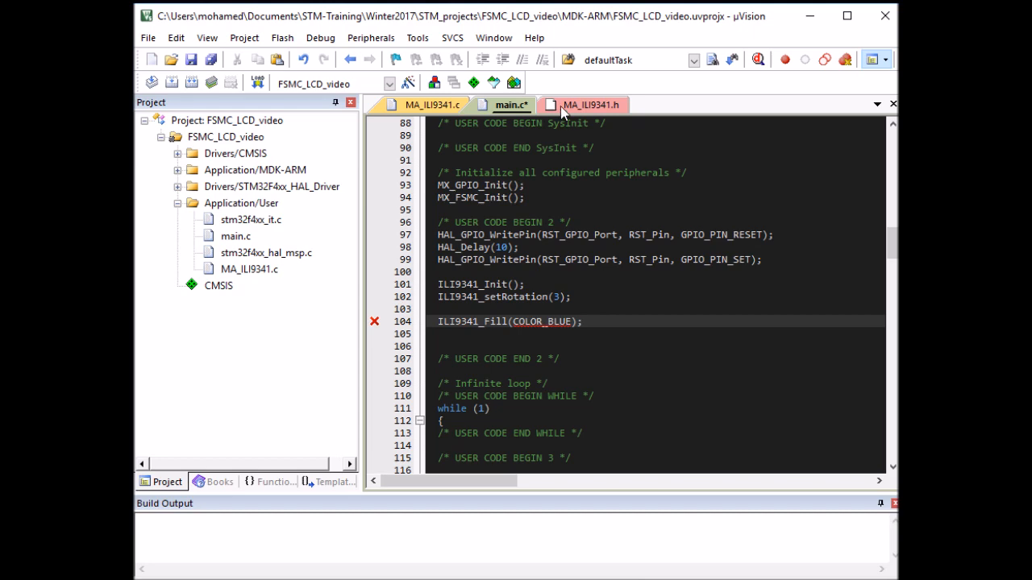
{"action": "left_click", "coordinate": [590, 104]}
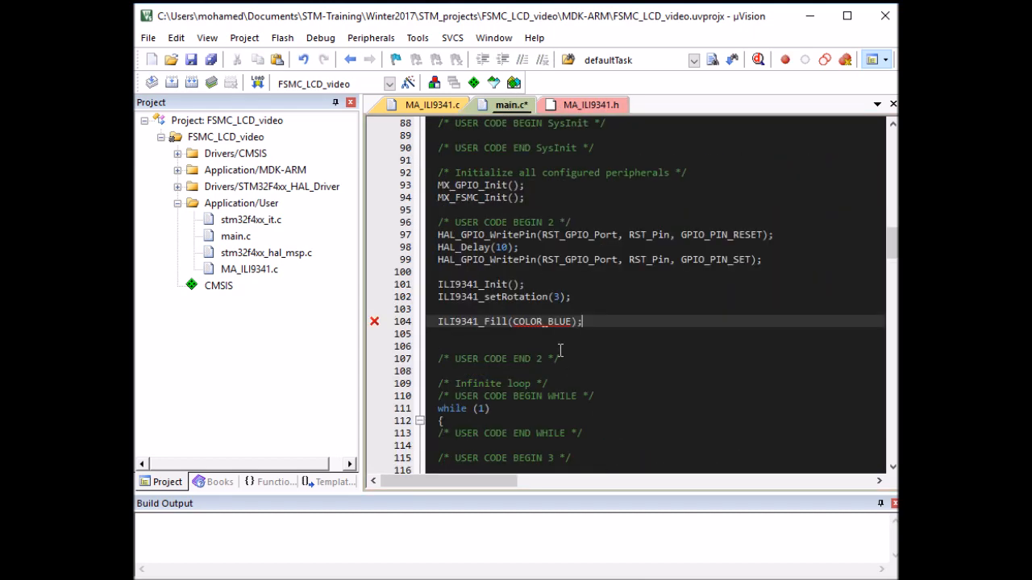
{"action": "double_click", "coordinate": [542, 321]}
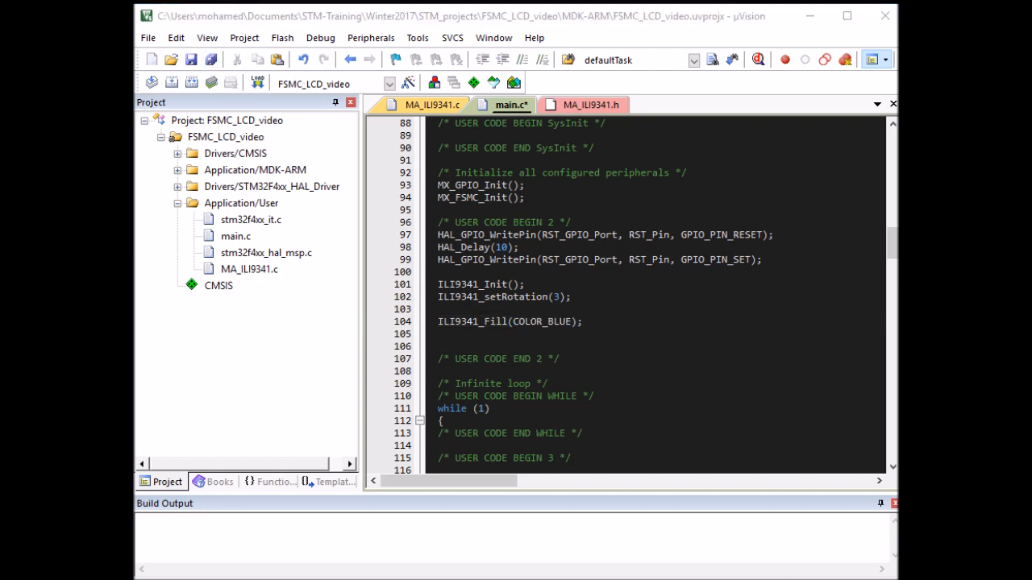
{"action": "mouse_move", "coordinate": [735, 242]}
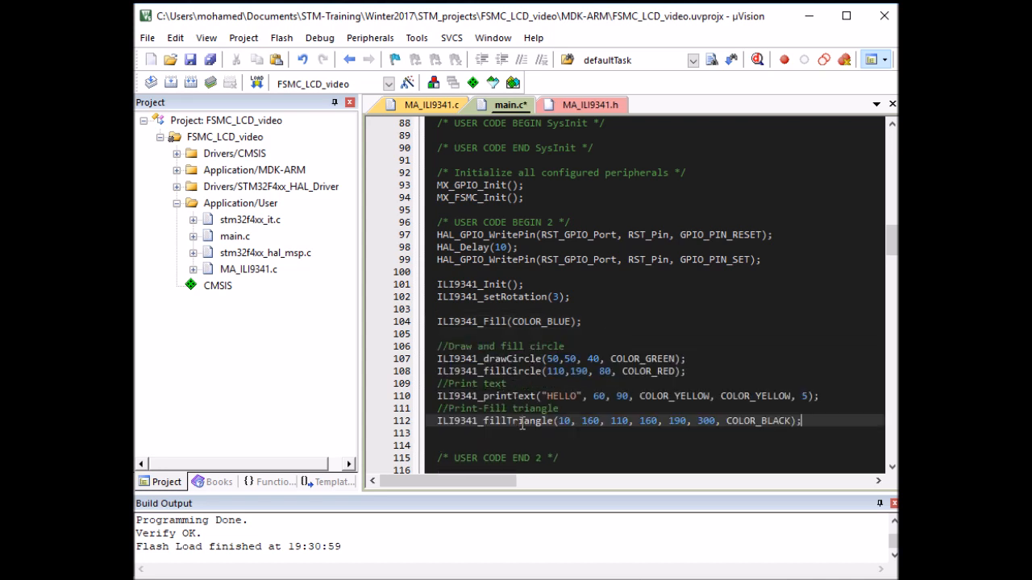
{"action": "mouse_move", "coordinate": [539, 371]}
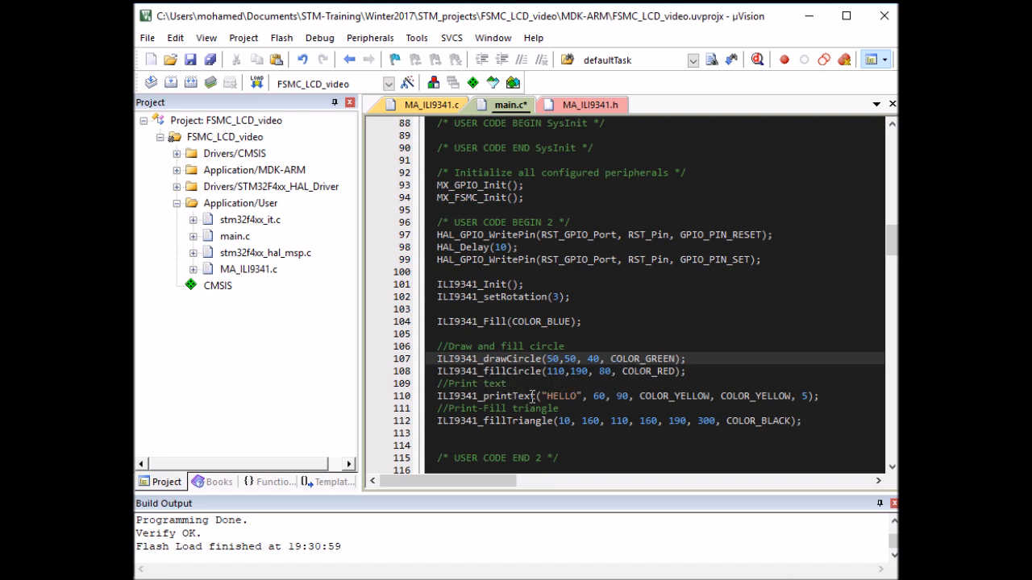
{"action": "mouse_move", "coordinate": [593, 397]}
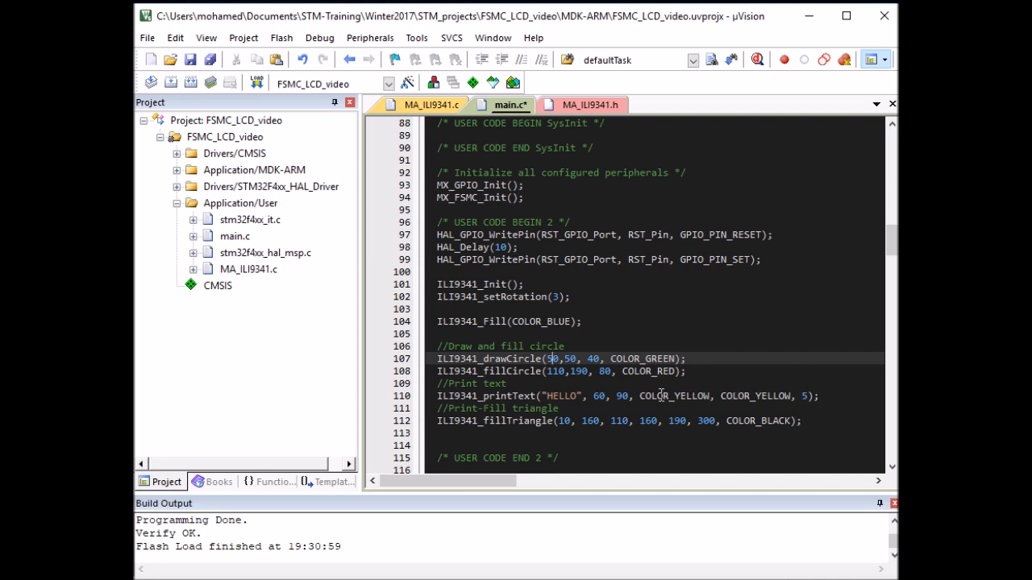
{"action": "mouse_move", "coordinate": [729, 396]}
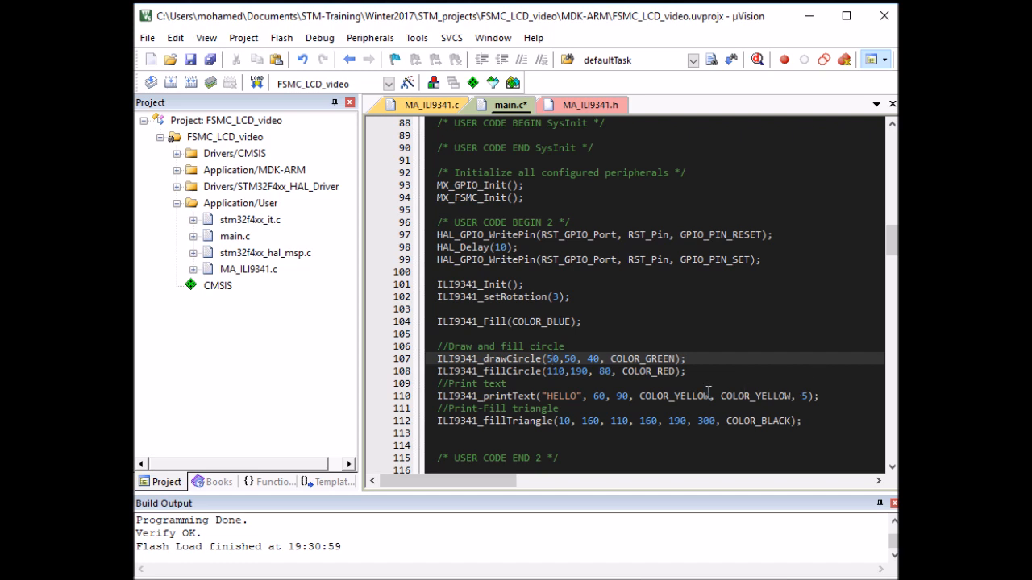
{"action": "mouse_move", "coordinate": [609, 423]}
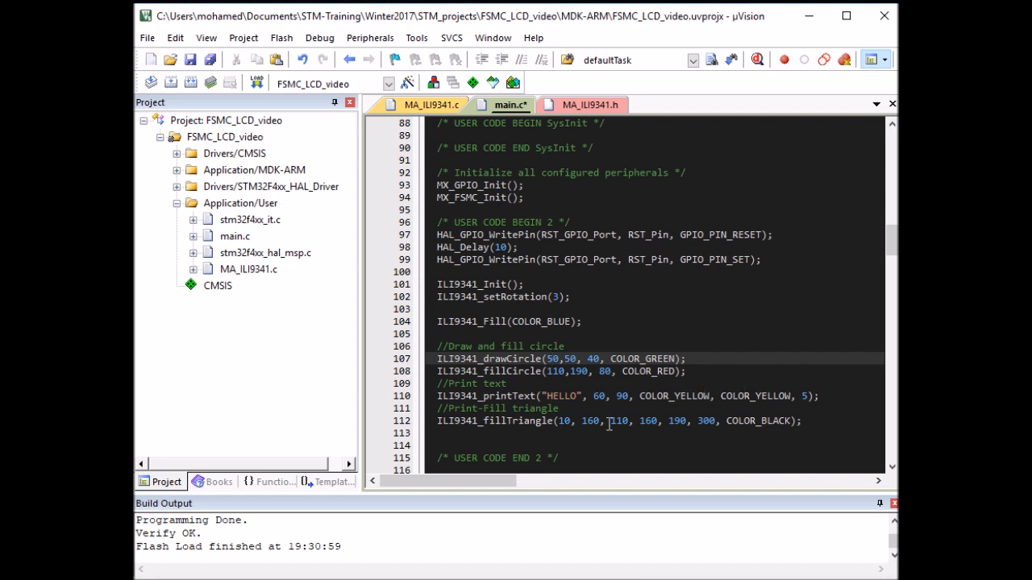